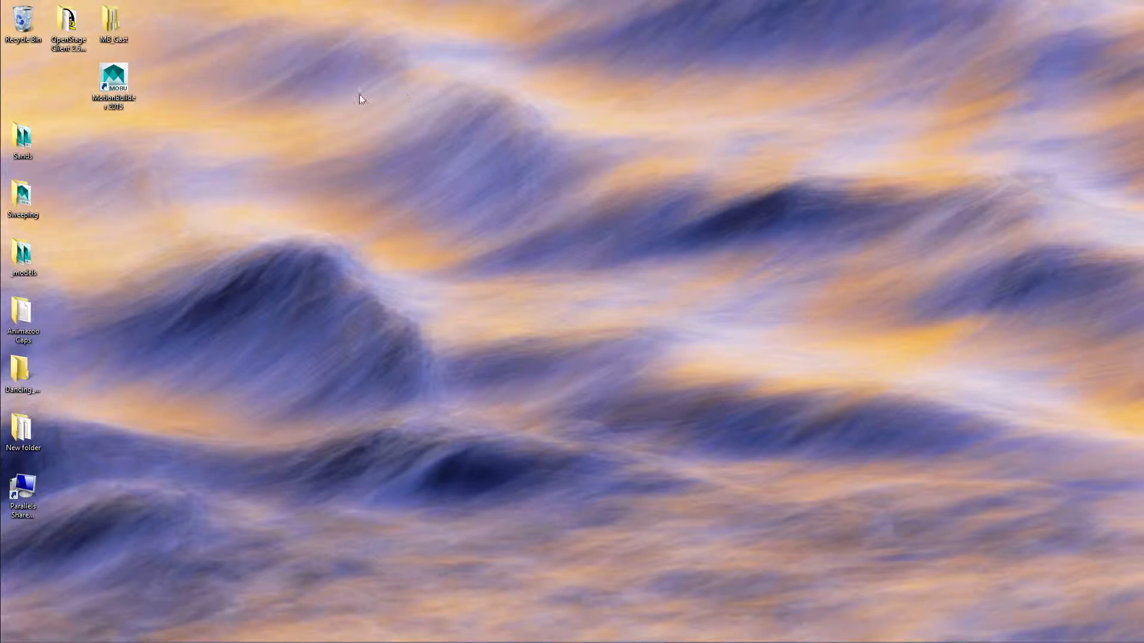
mouse_move(285, 130)
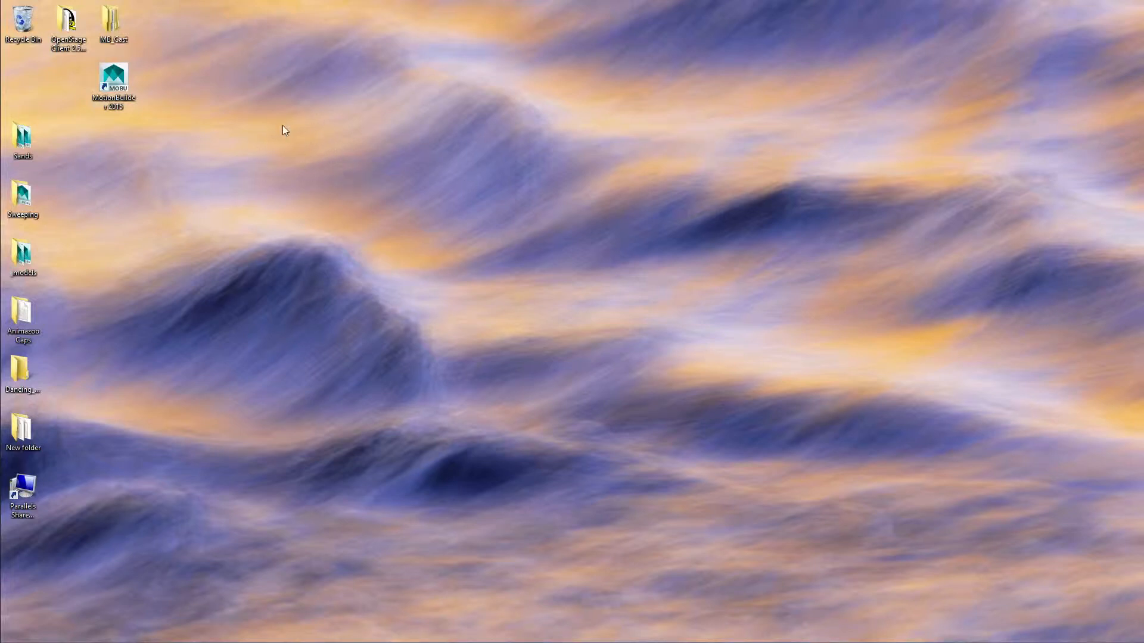
Launch MotionBuilder 2015 from its desktop shortcut.
click(113, 80)
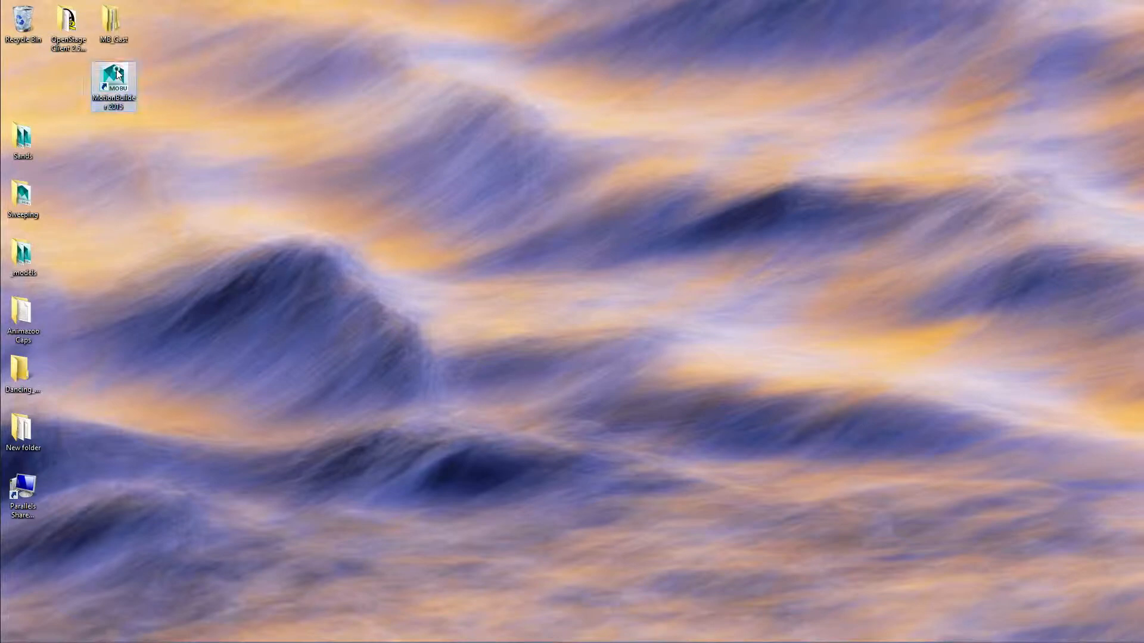
double_click(114, 82)
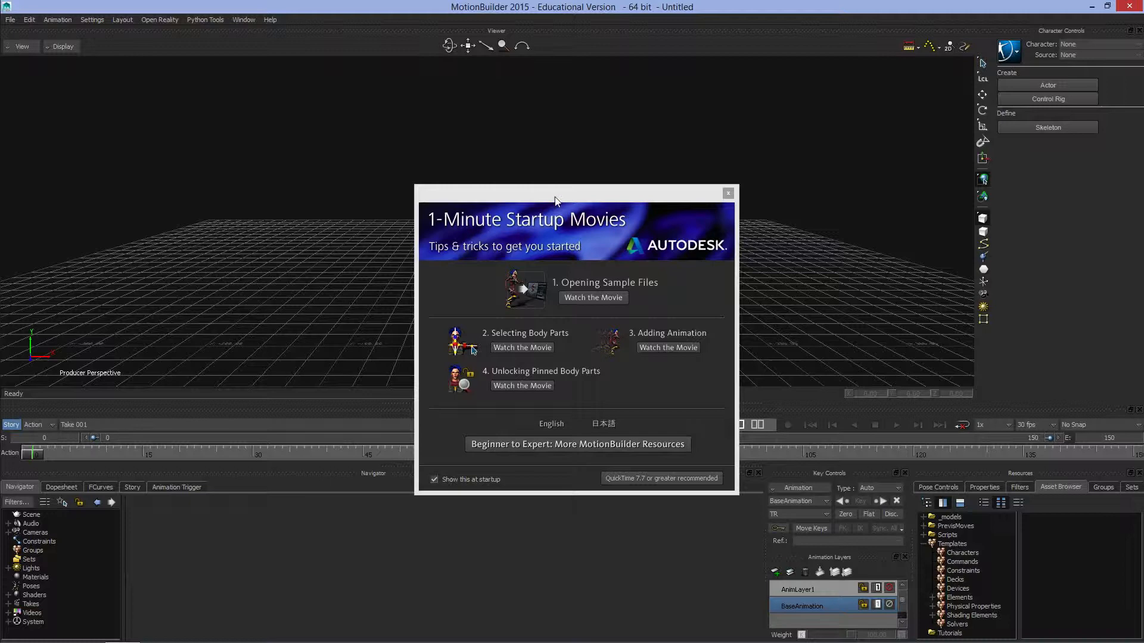
mouse_move(588, 324)
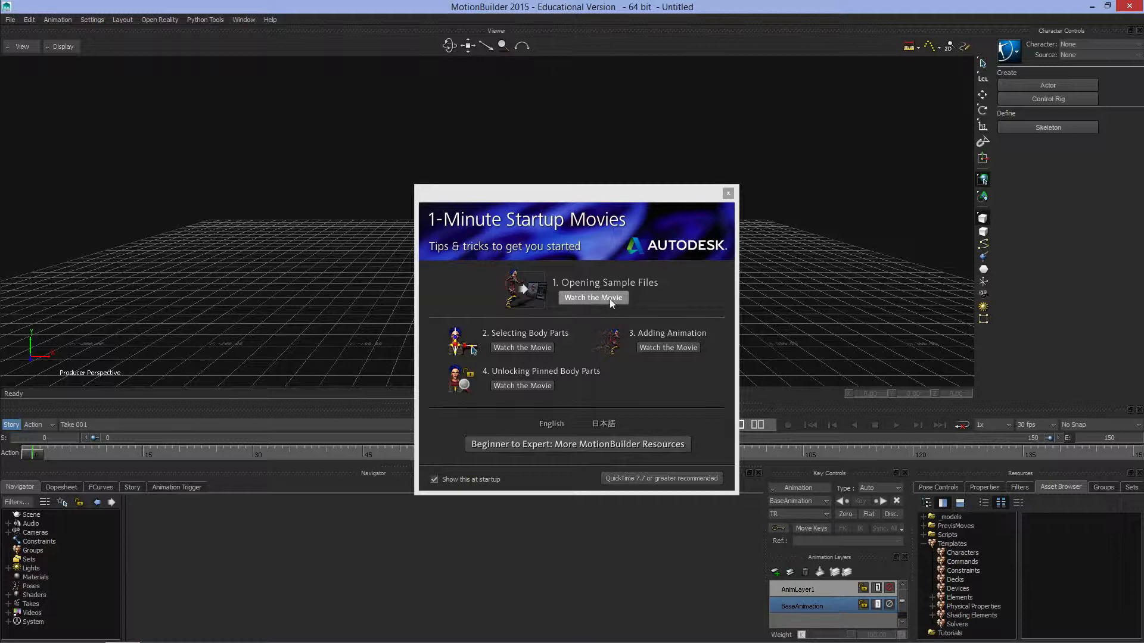
click(592, 298)
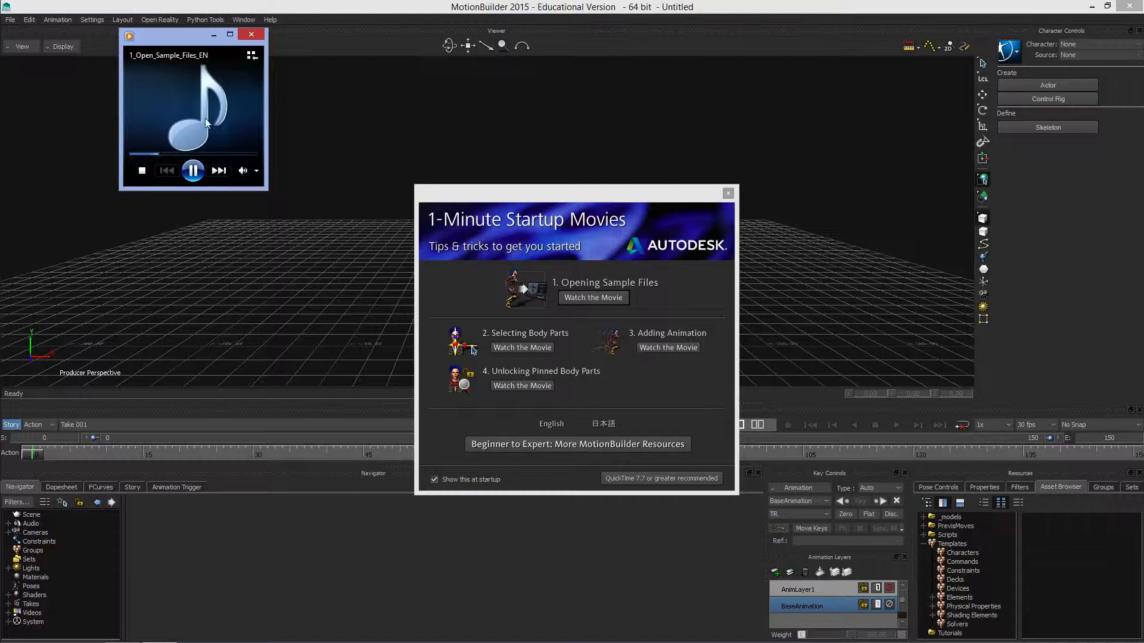
mouse_move(226, 130)
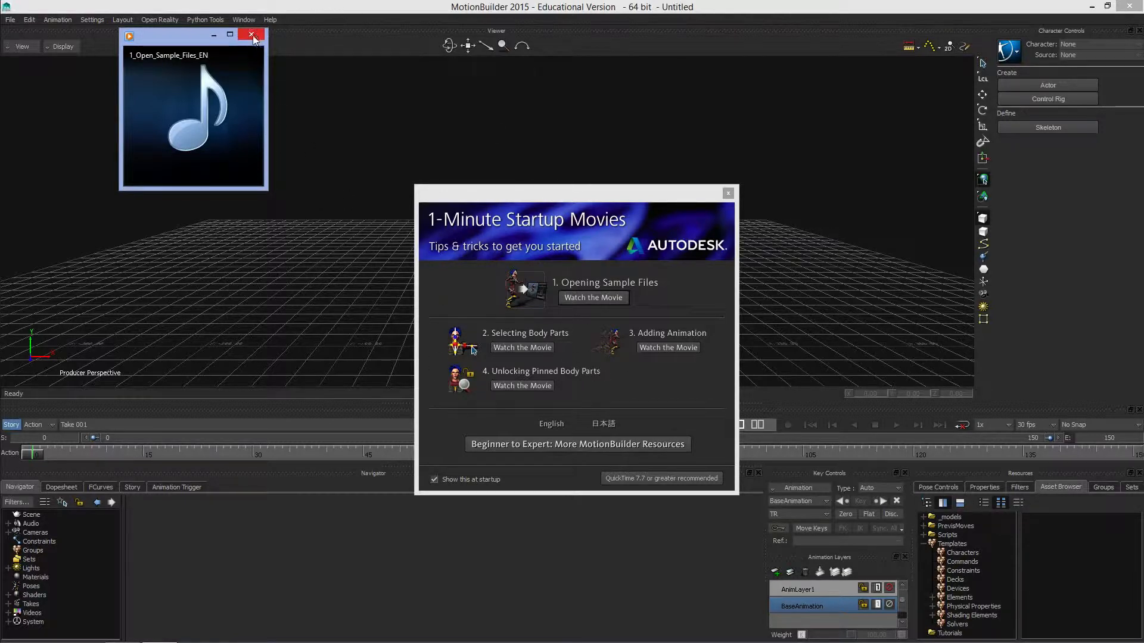
click(252, 35)
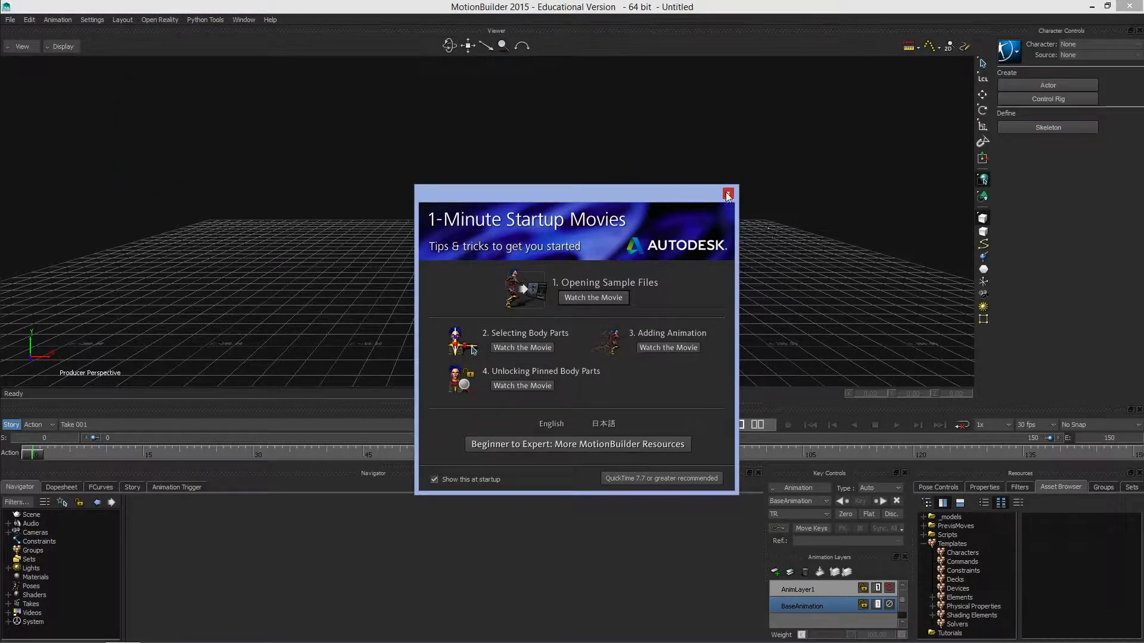
mouse_move(489, 304)
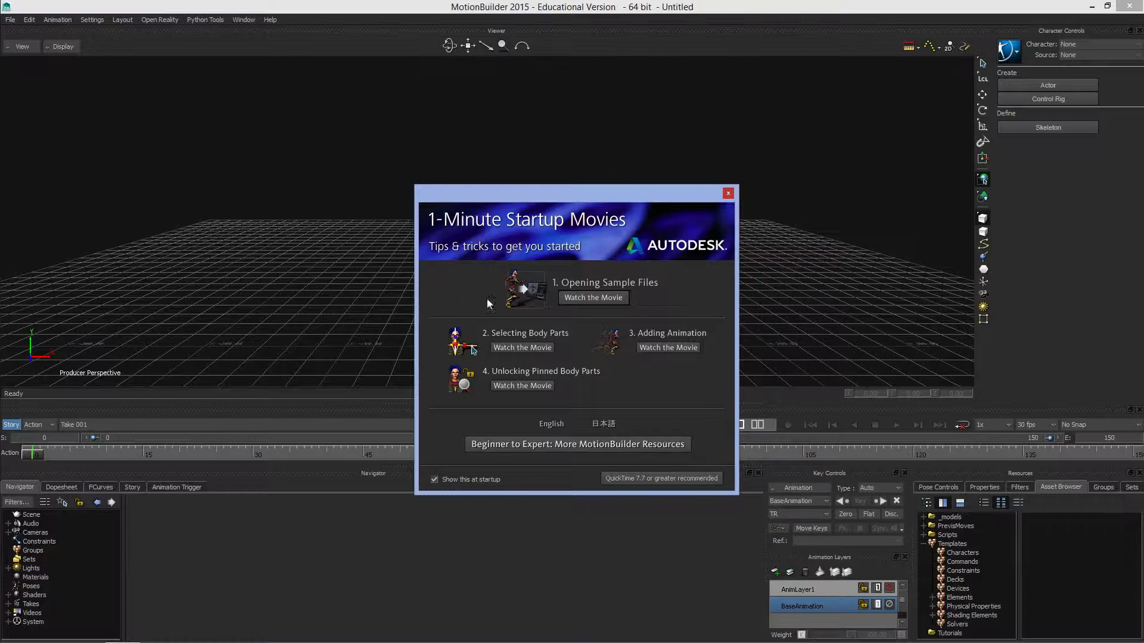
mouse_move(746, 431)
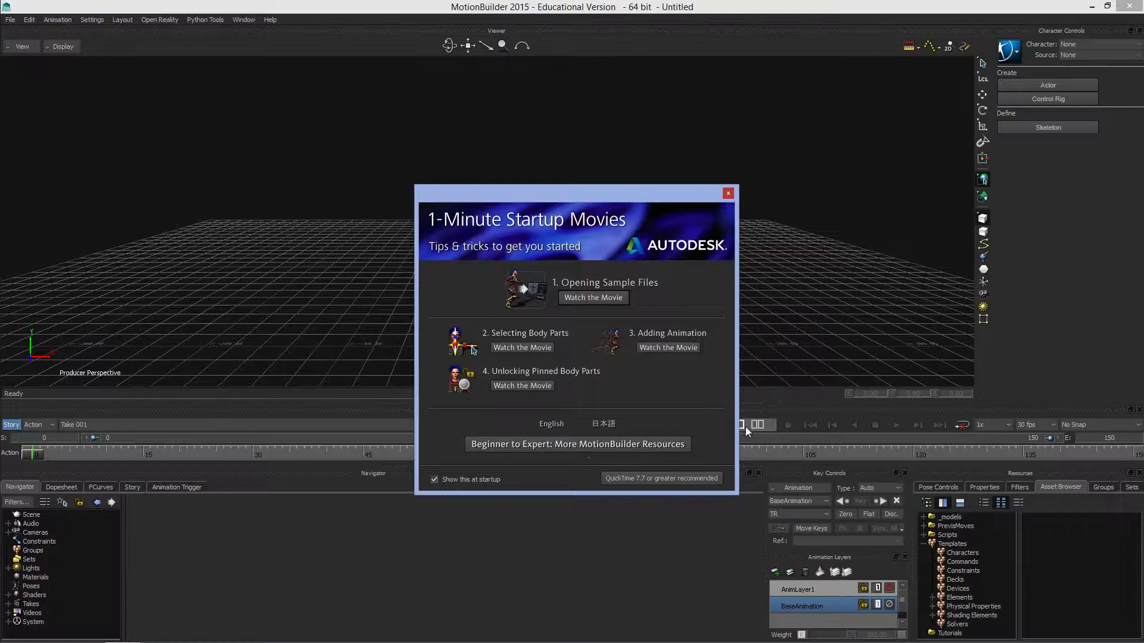
Dismiss the startup movies window and browse the Window and Layout menus.
click(727, 193)
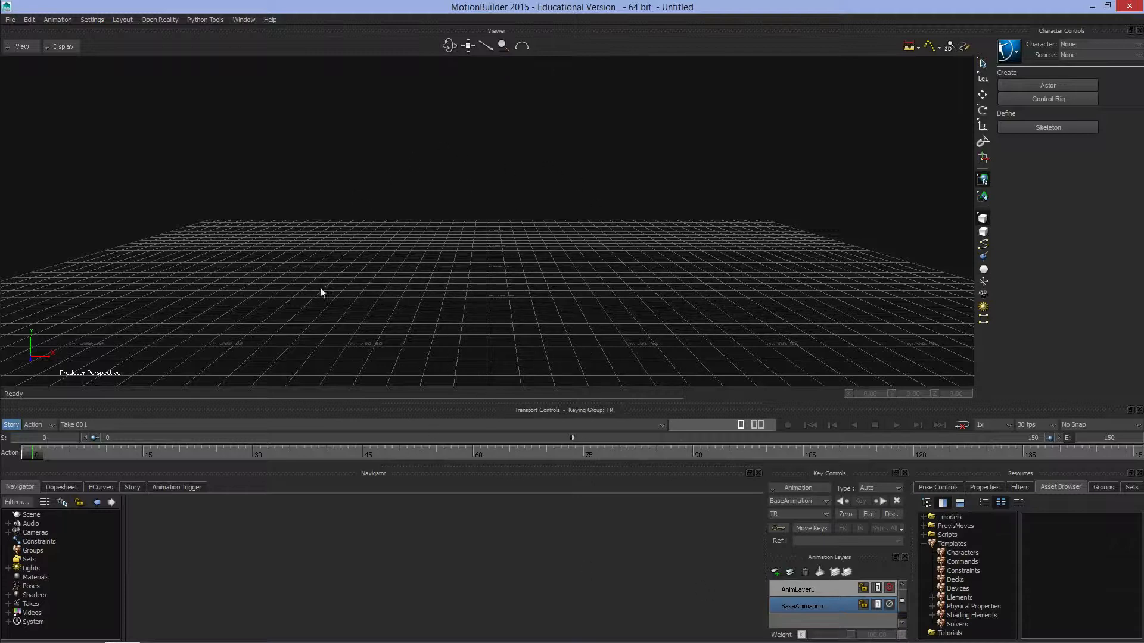
mouse_move(58, 20)
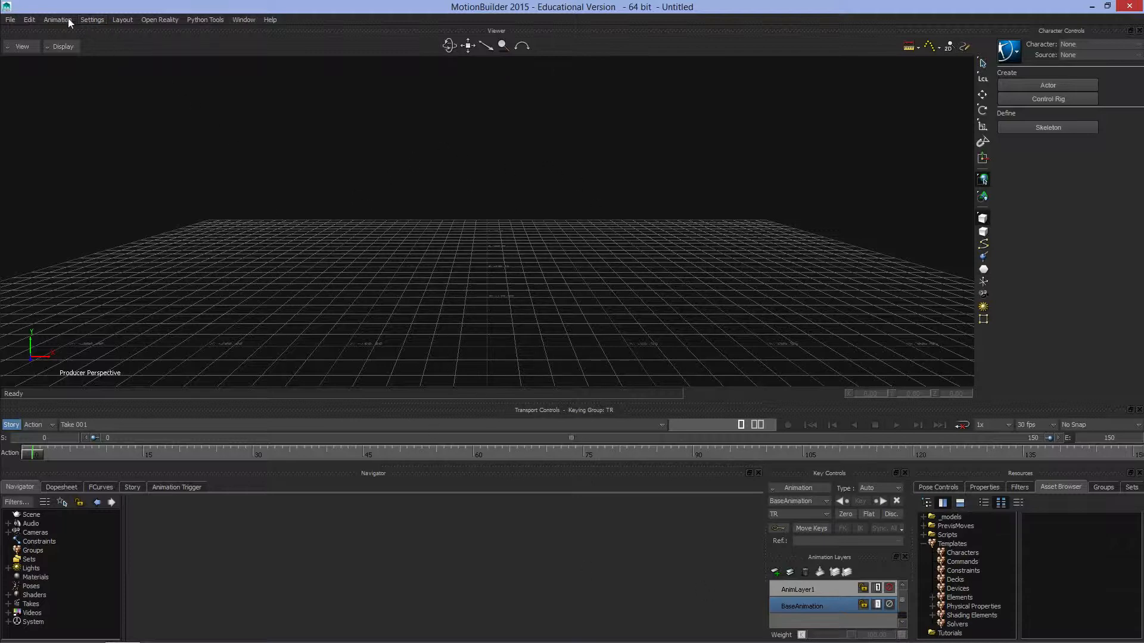
click(243, 20)
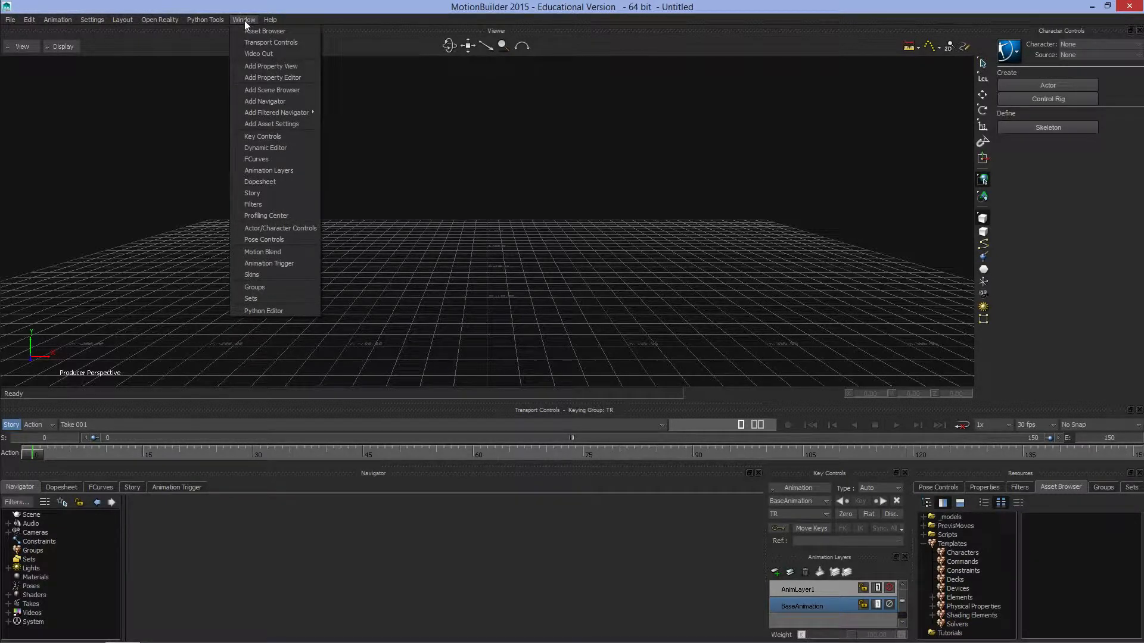
click(123, 20)
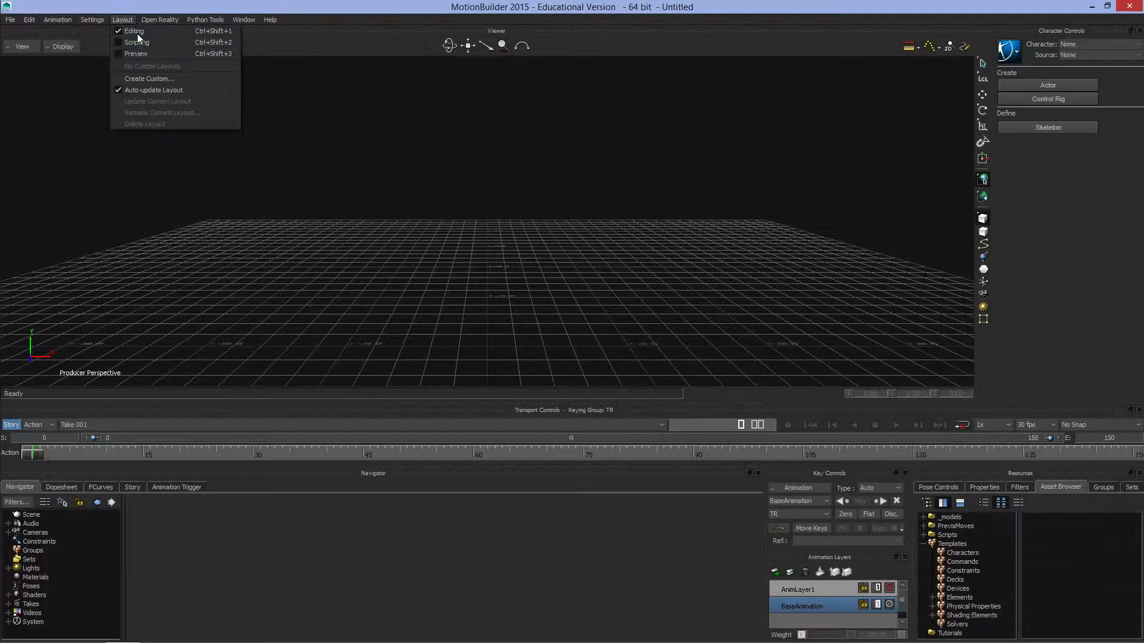
mouse_move(136, 54)
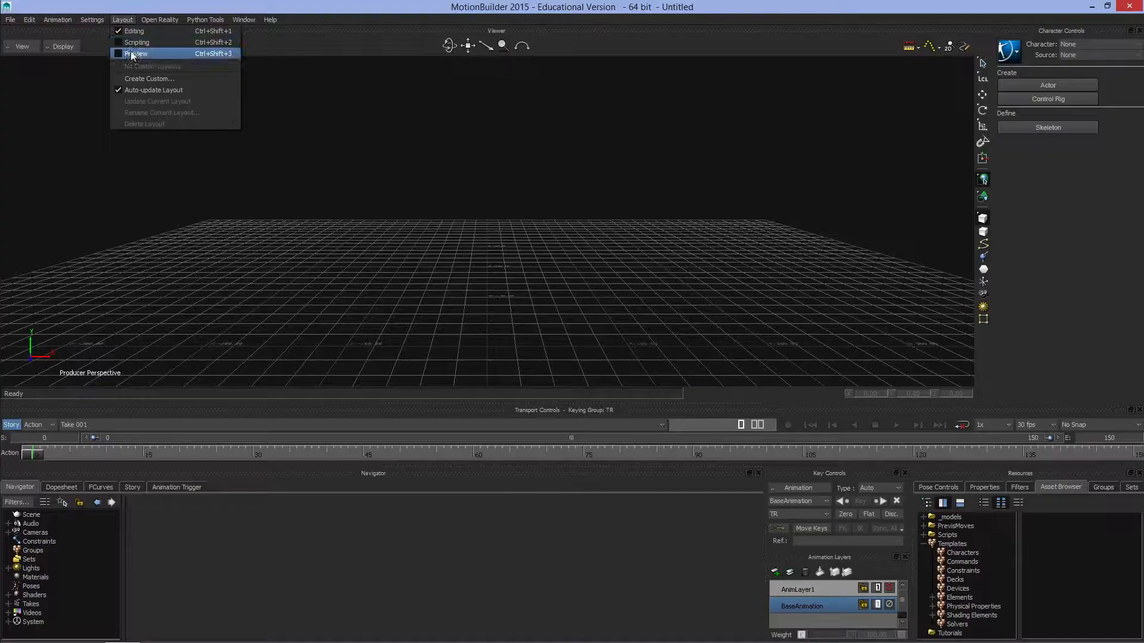
Try the Scripting layout, then switch back to the Editing layout.
click(136, 43)
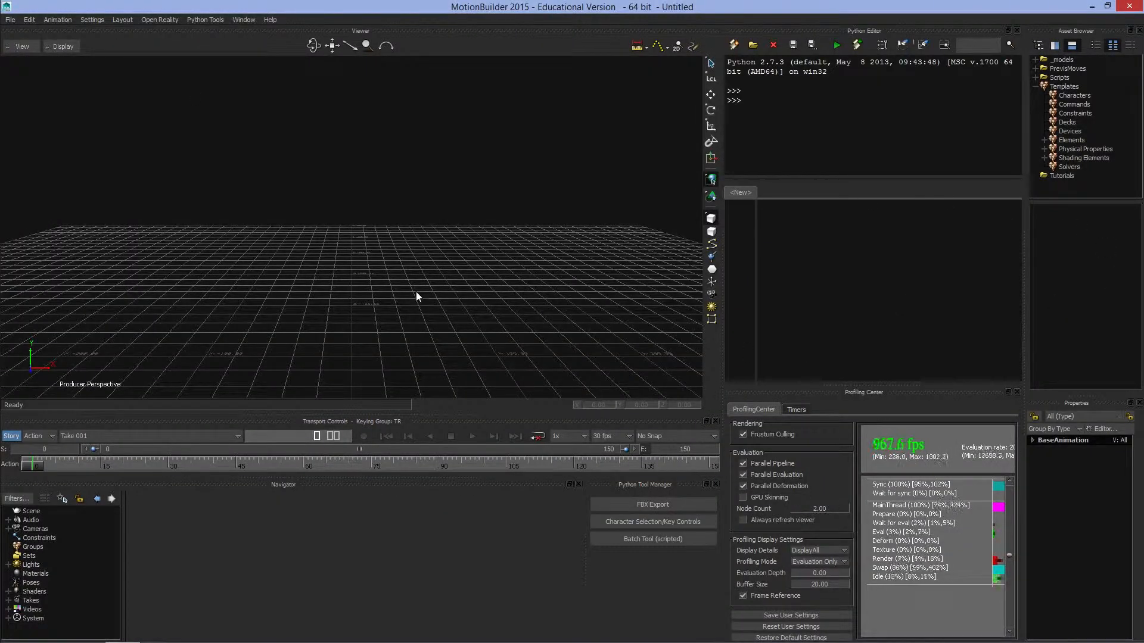
click(122, 20)
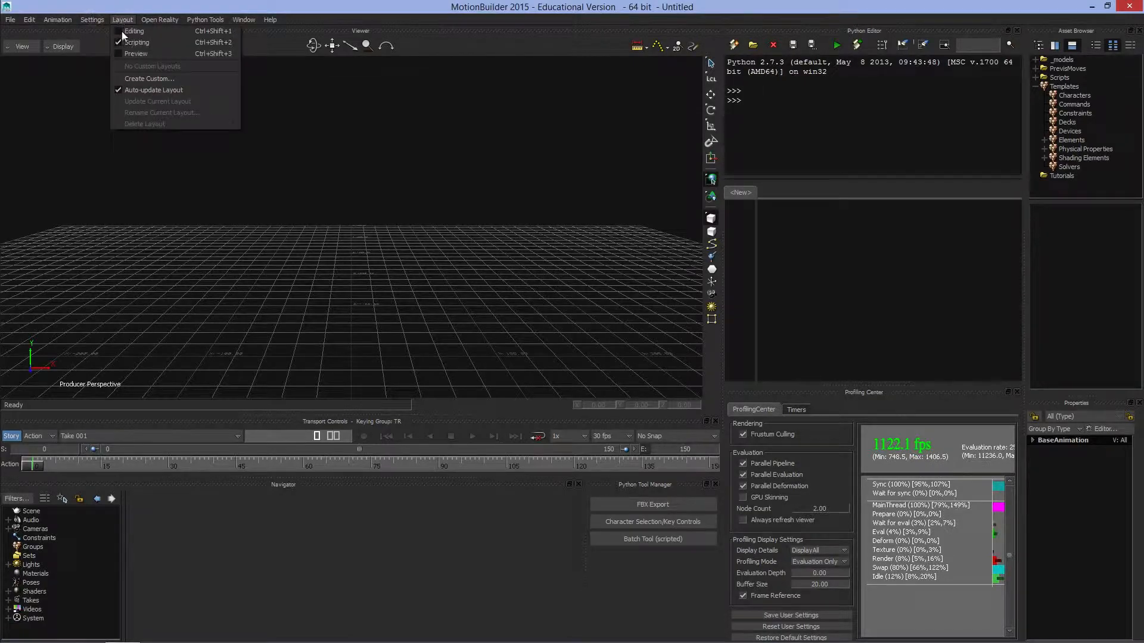
click(134, 31)
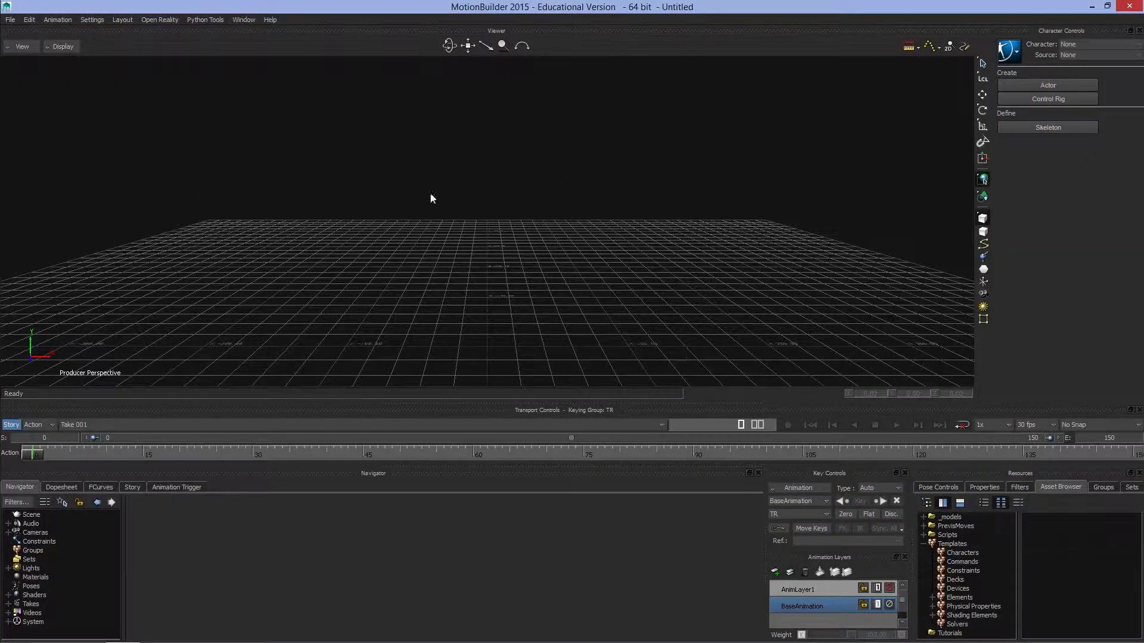
mouse_move(171, 307)
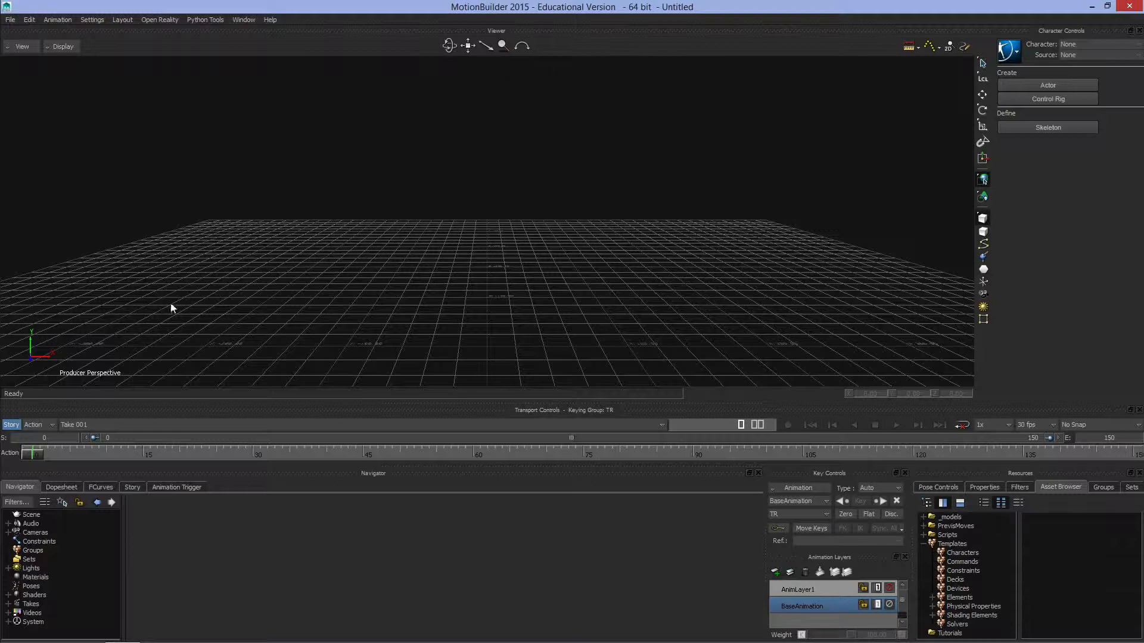
mouse_move(439, 275)
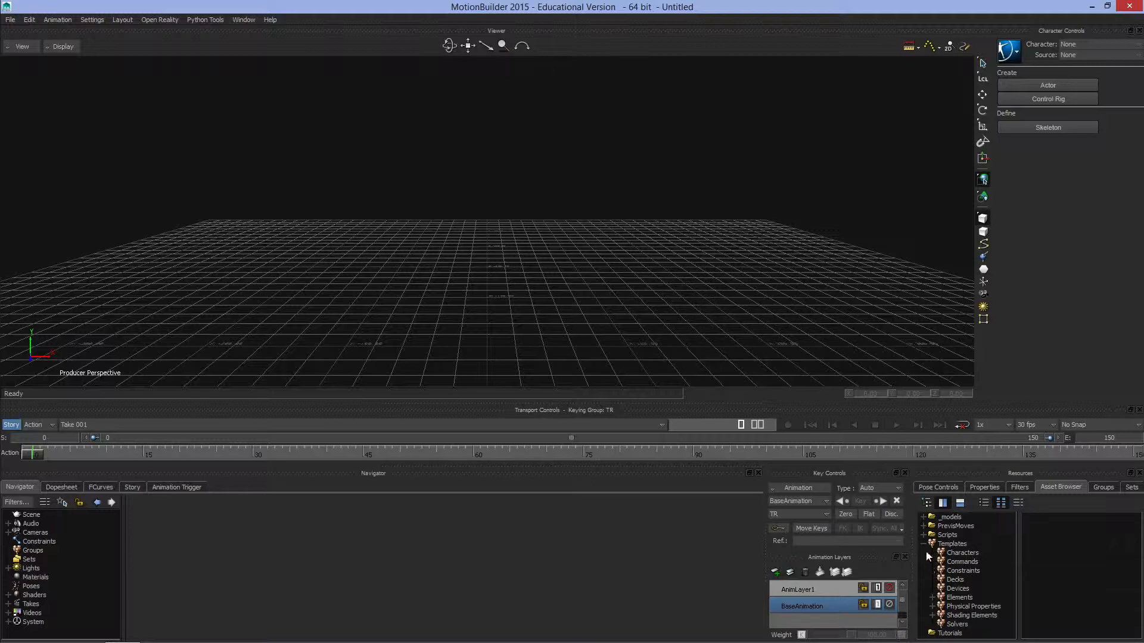
Bring Pepe_Mocap from the Tutorials folder into the Viewer with FBX Open > <All Takes>.
click(950, 551)
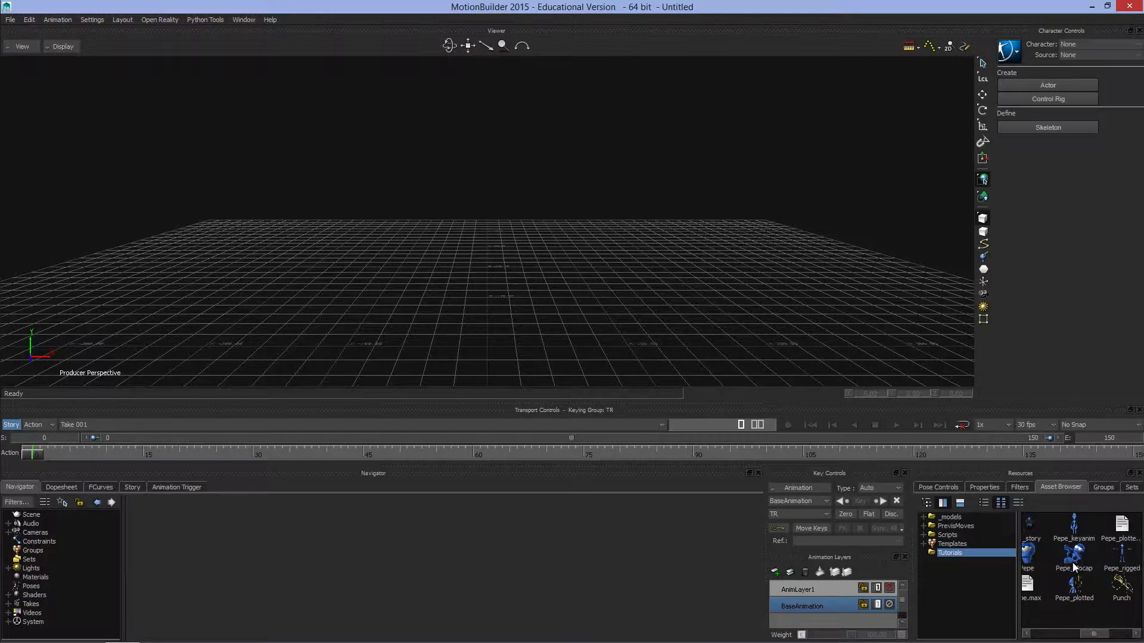
click(1073, 568)
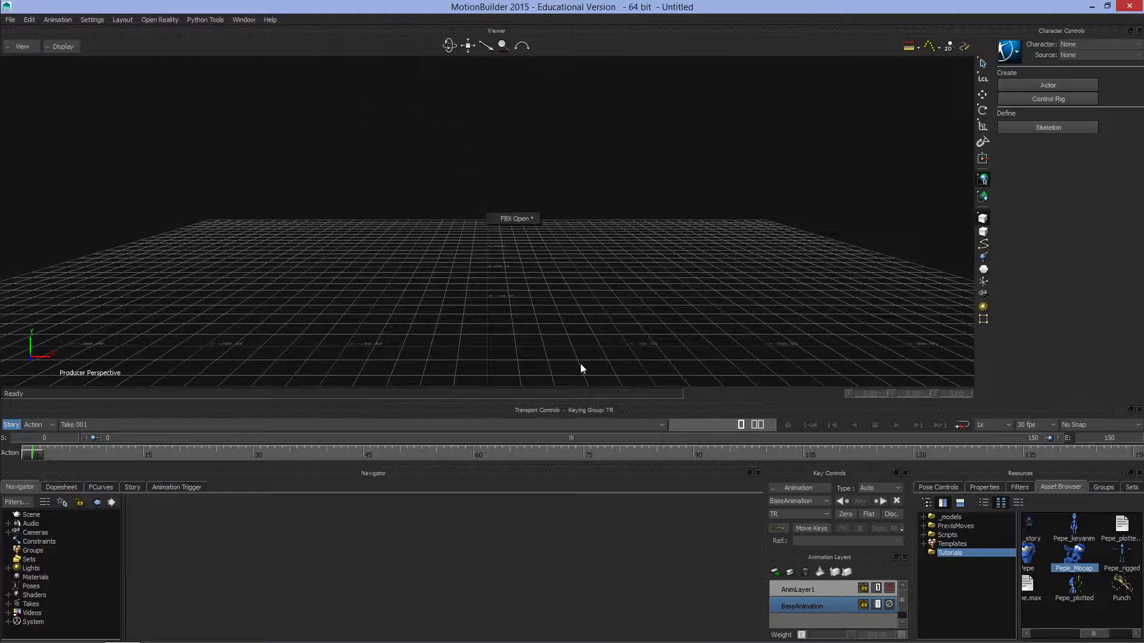
click(515, 218)
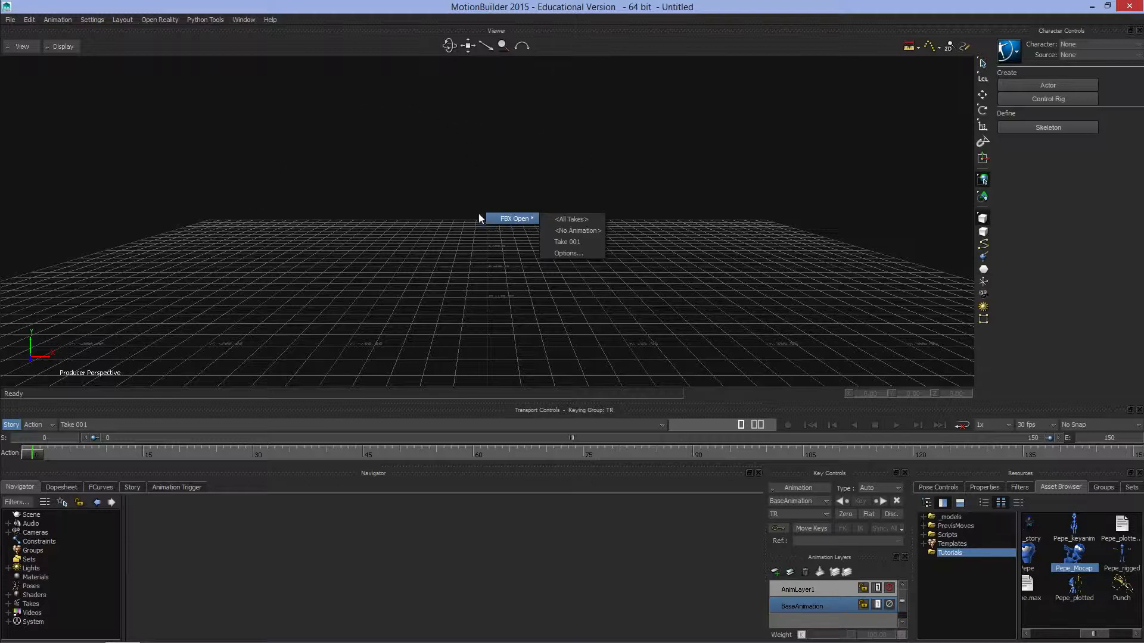
mouse_move(536, 200)
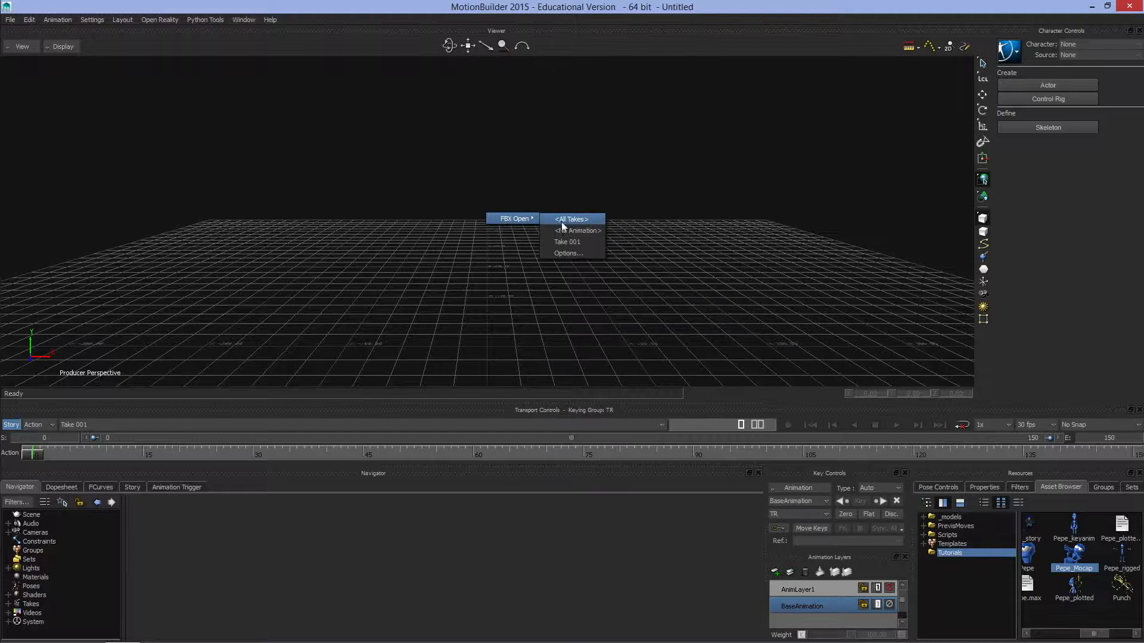
mouse_move(576, 230)
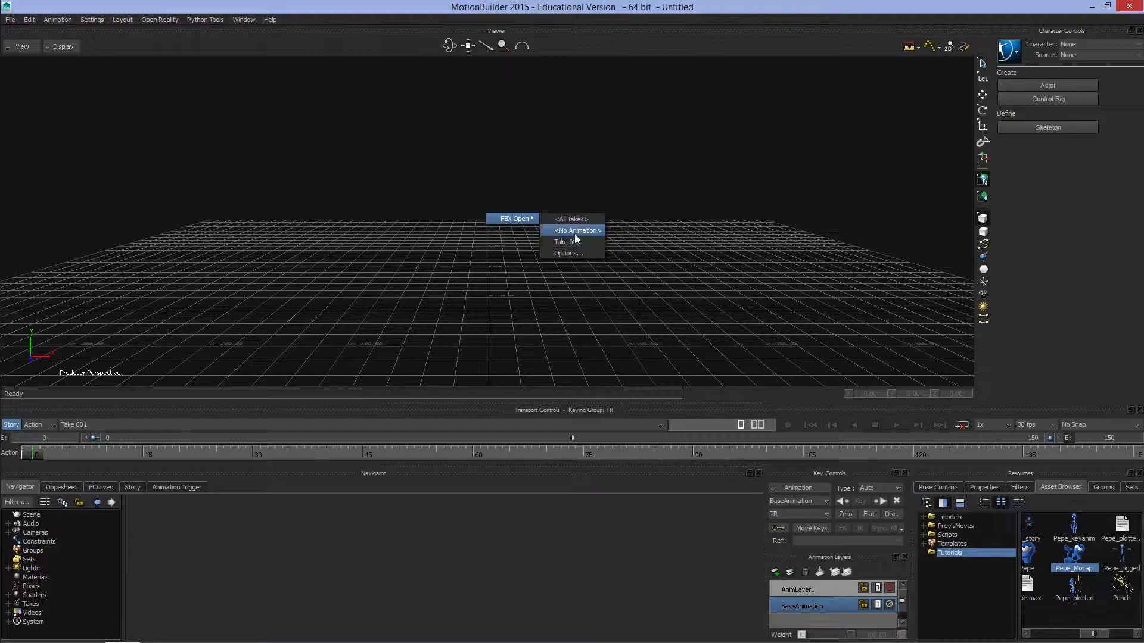
mouse_move(567, 241)
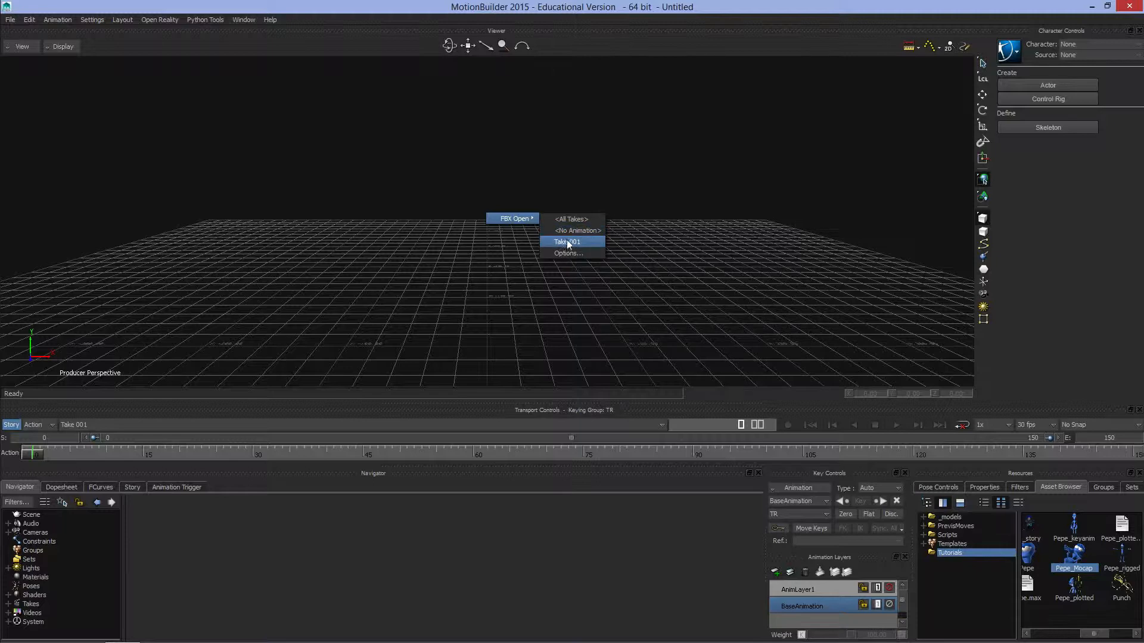
mouse_move(573, 219)
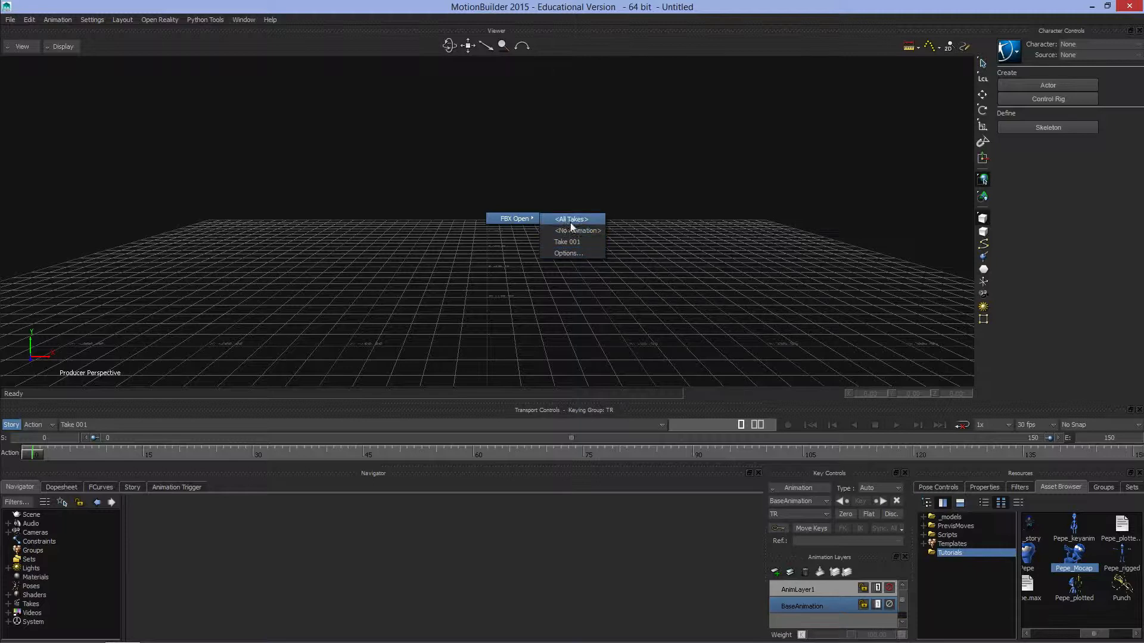
click(572, 219)
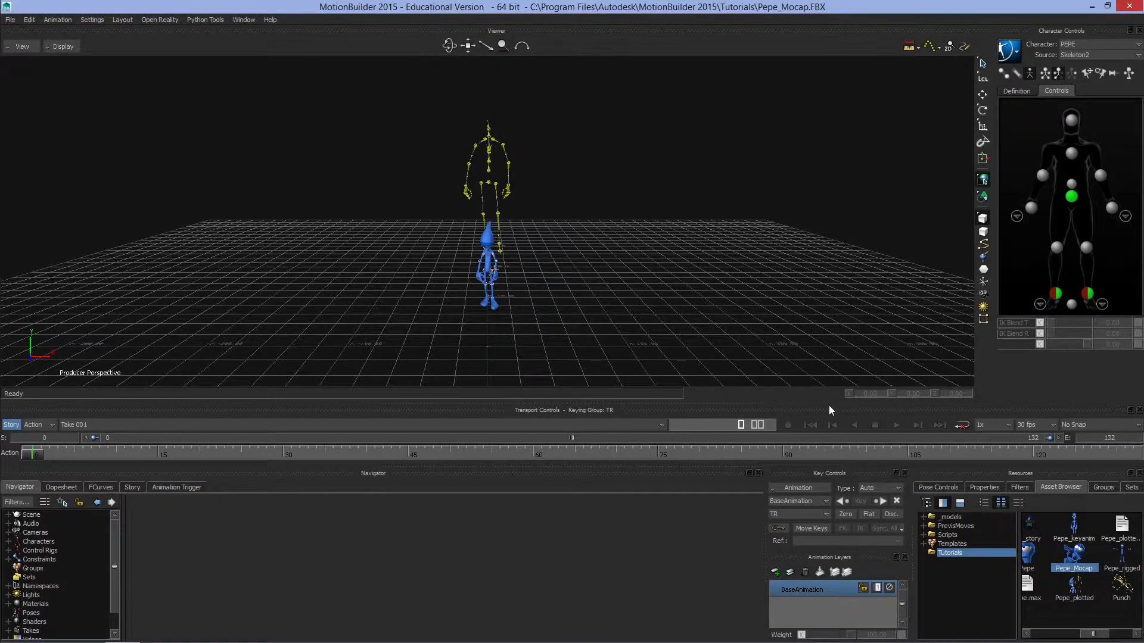
mouse_move(452, 142)
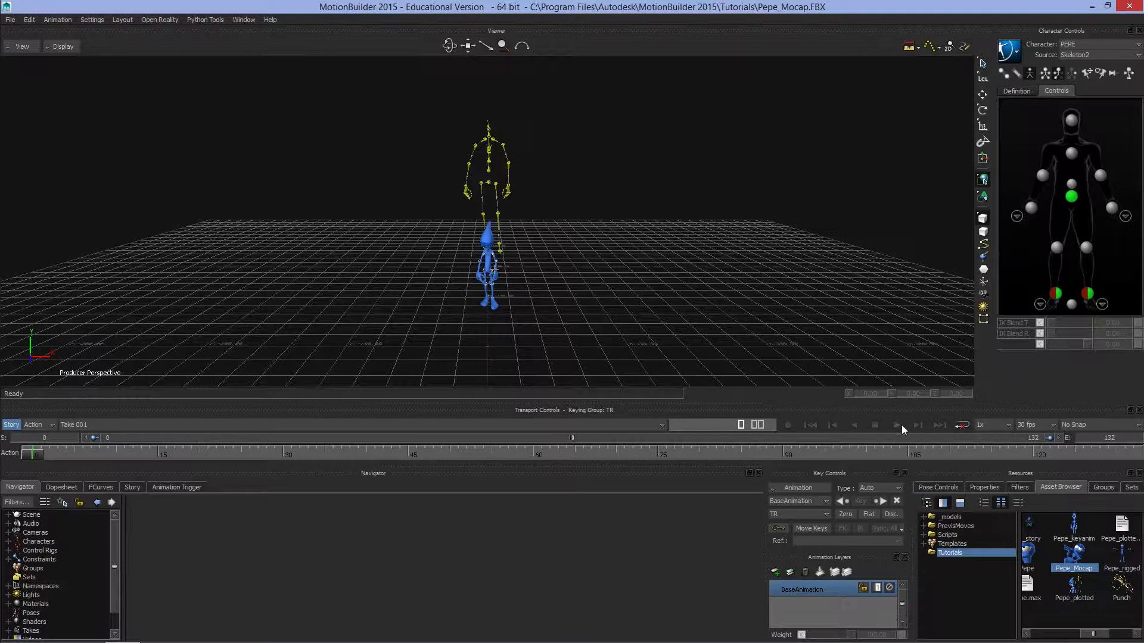
Play and pause the Pepe mocap take from the Transport Controls so the character walks forward.
click(896, 425)
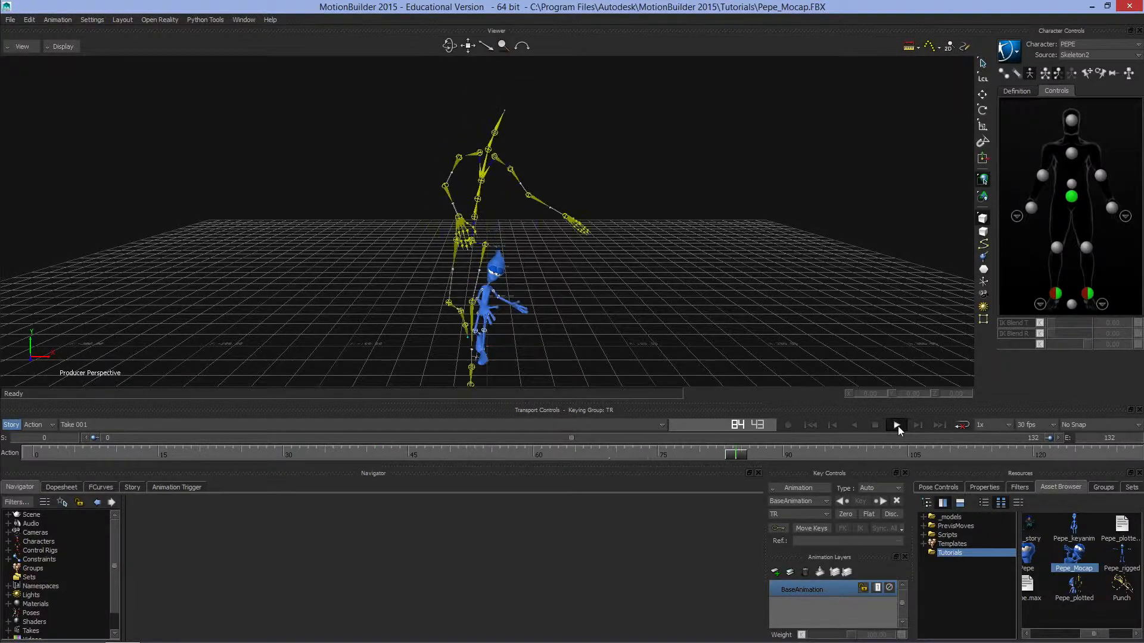
click(896, 424)
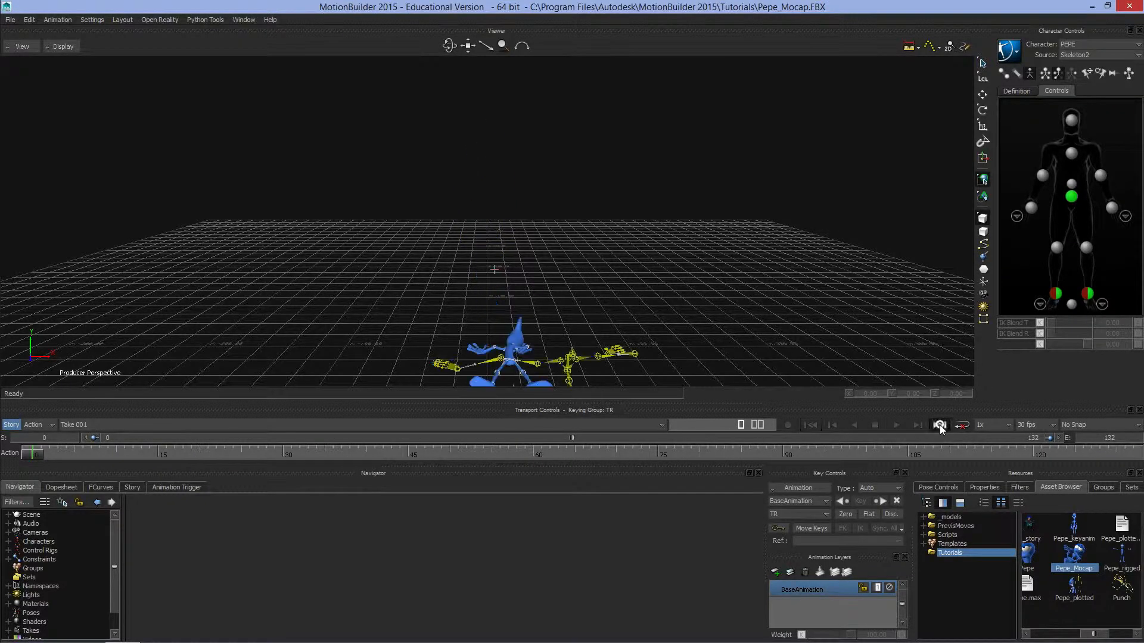
click(940, 424)
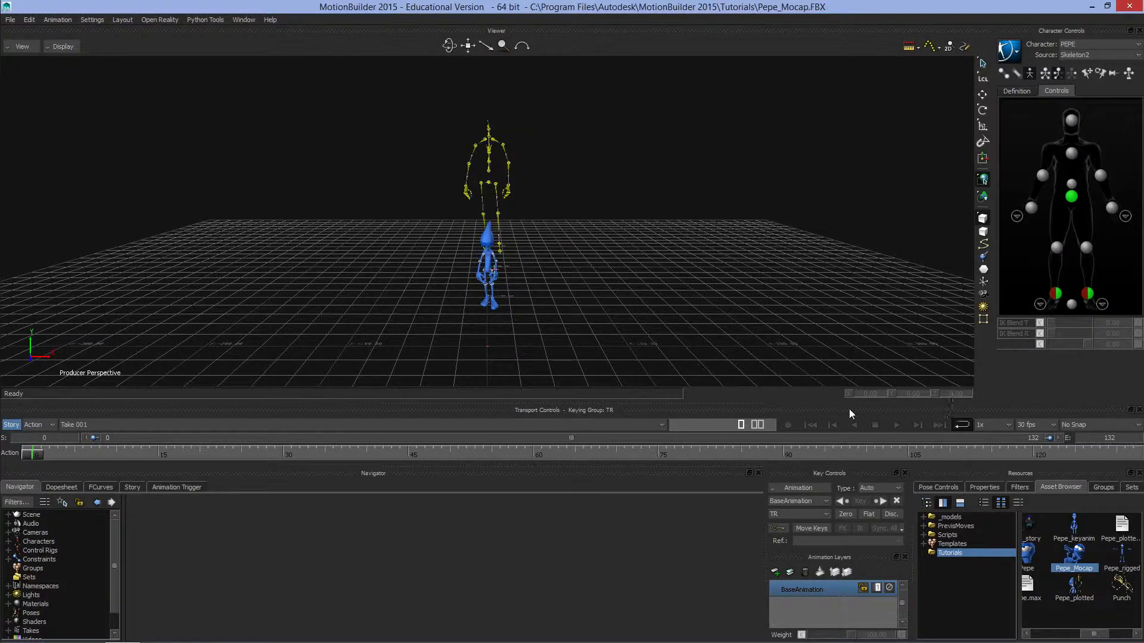
click(896, 424)
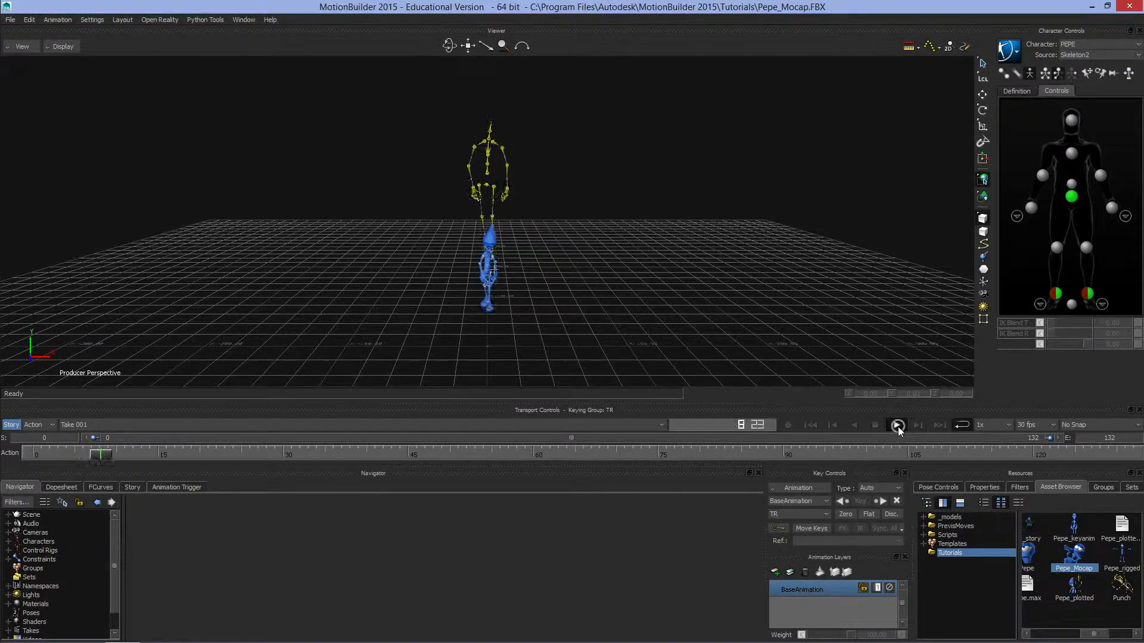
click(897, 425)
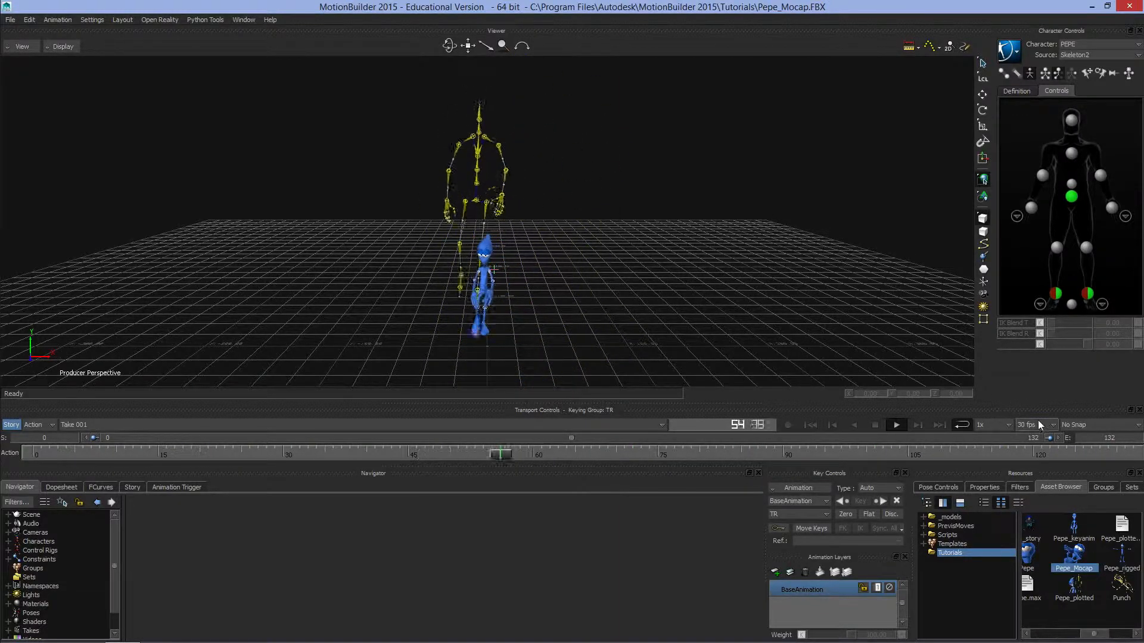
Change the playback frame rate from 30 fps to PAL and play the take again.
click(1035, 424)
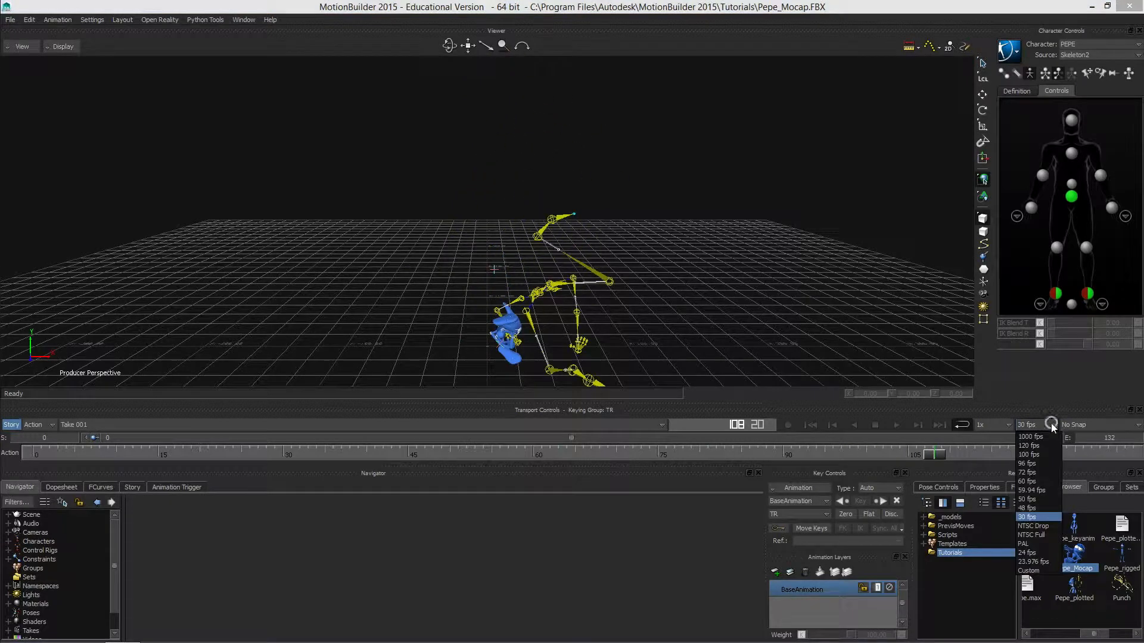
mouse_move(1035, 553)
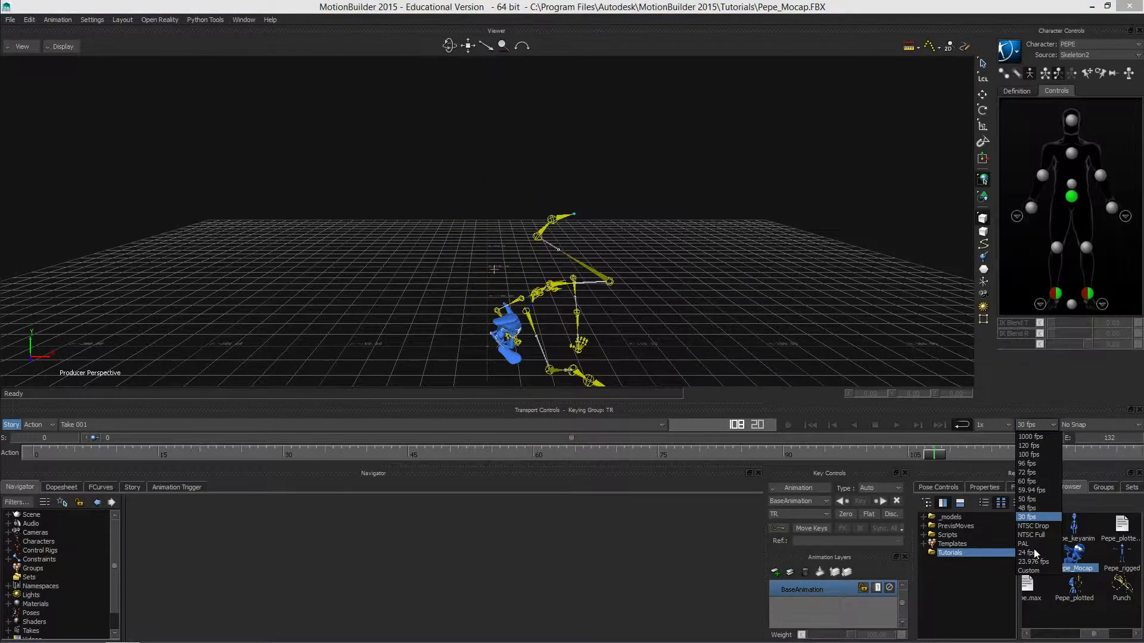
mouse_move(686, 244)
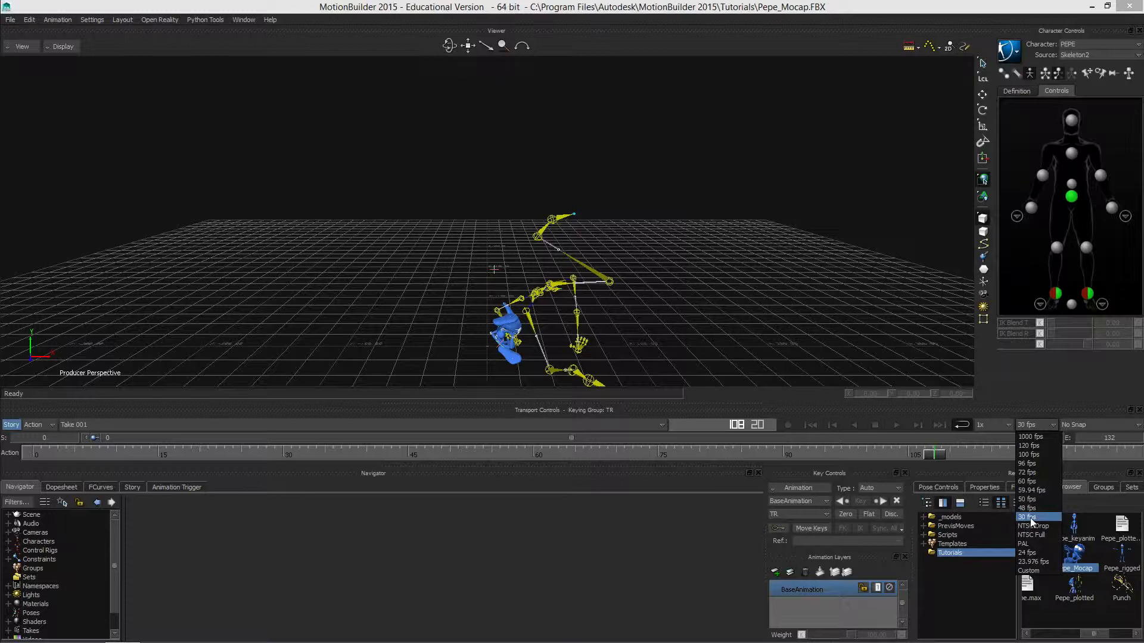
mouse_move(1025, 546)
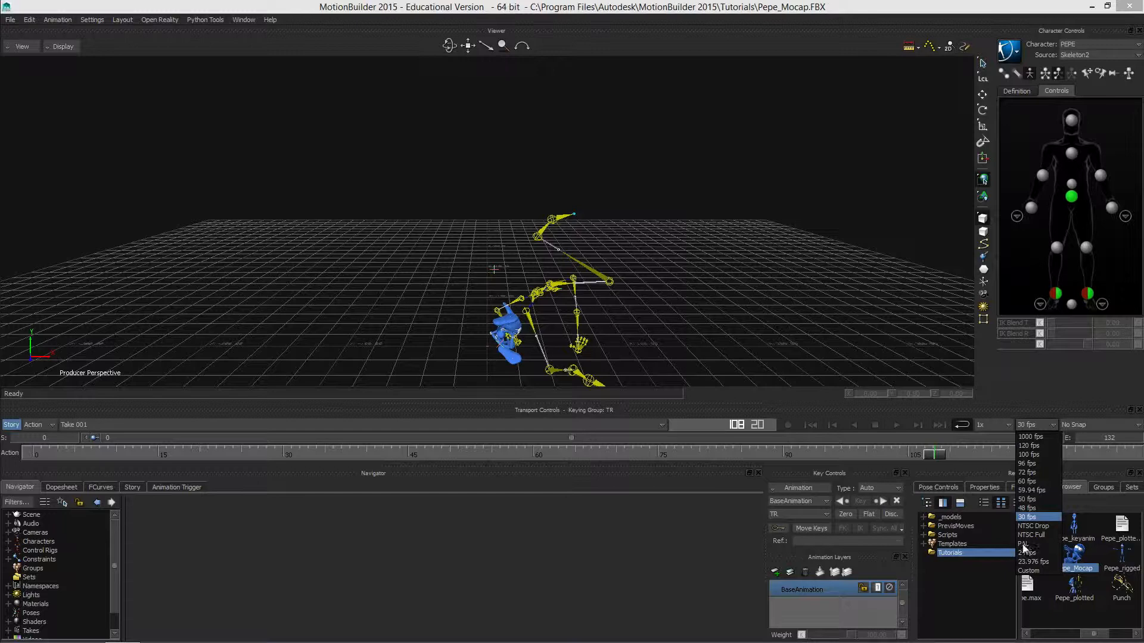
click(1030, 552)
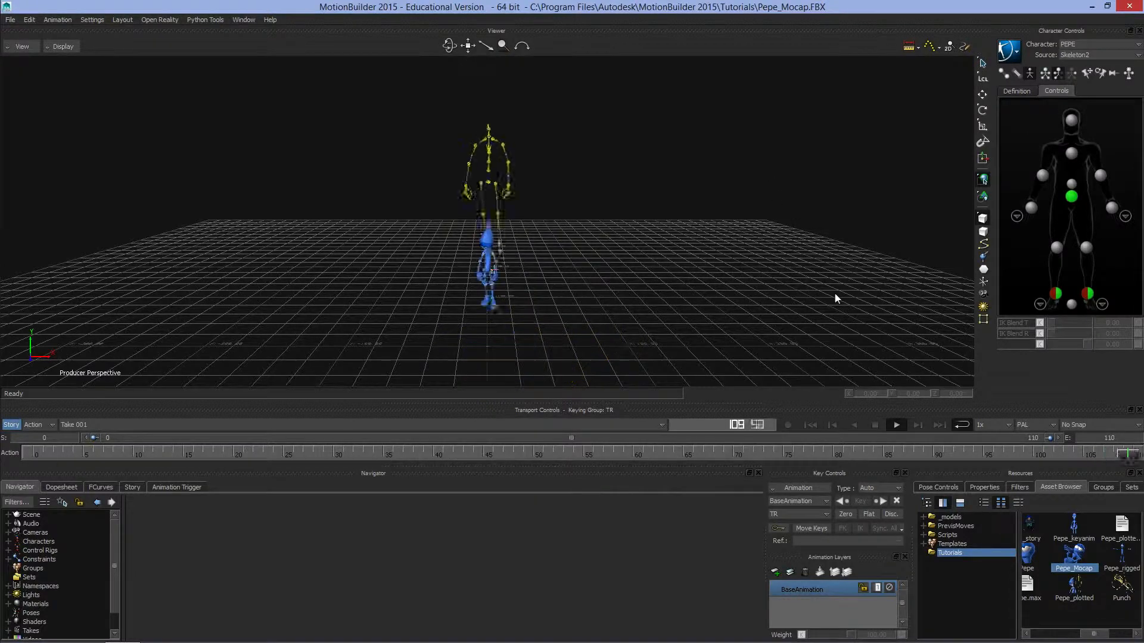
click(895, 424)
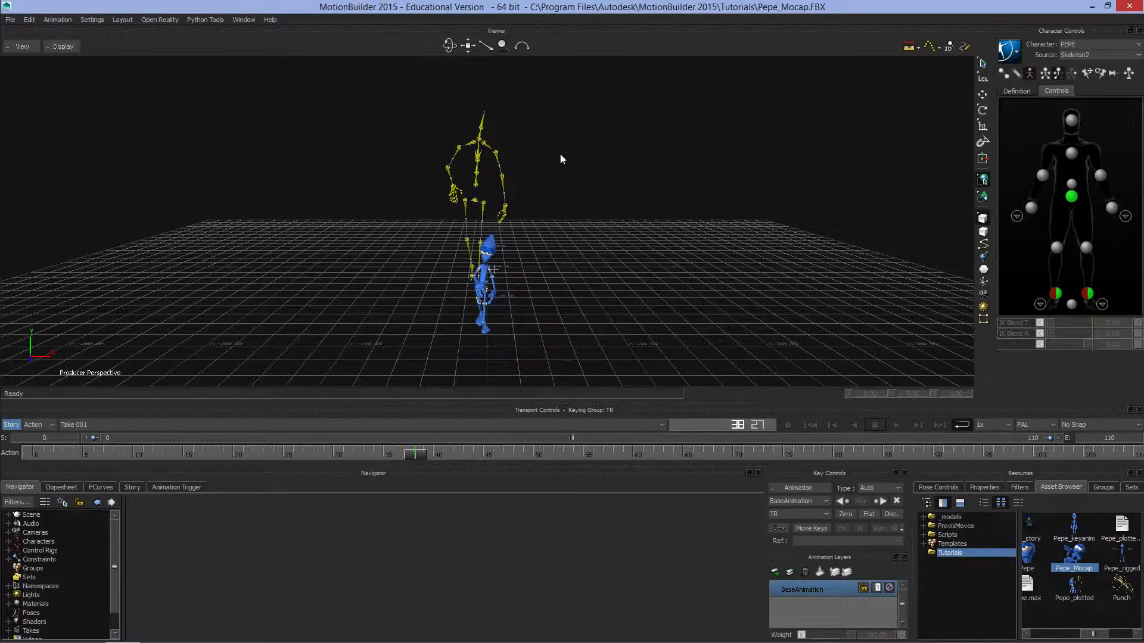
mouse_move(128, 328)
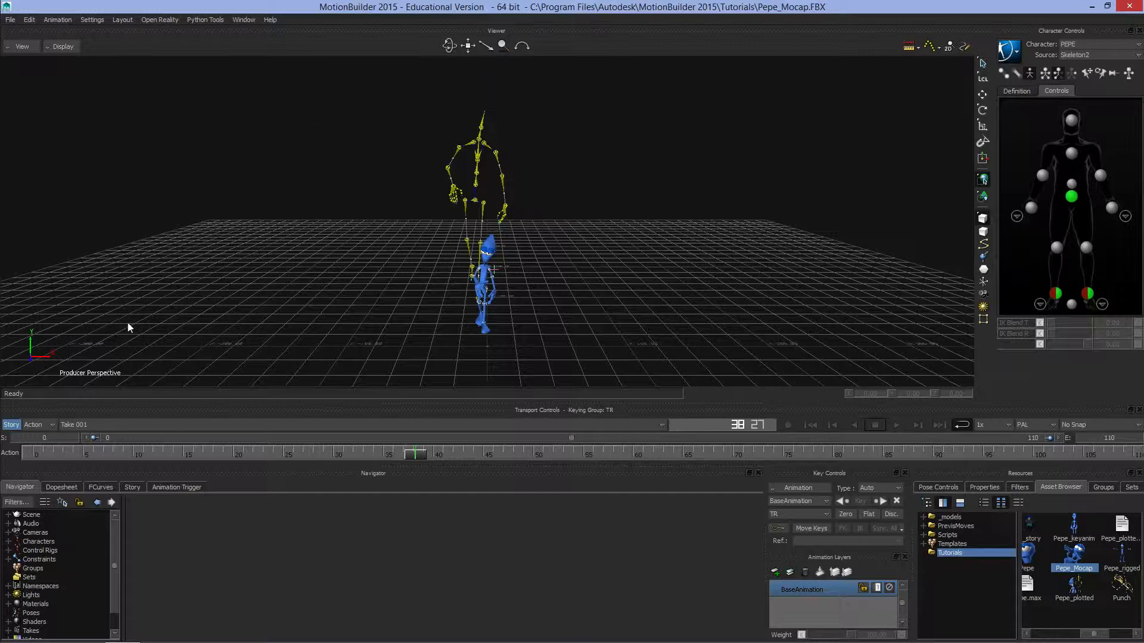
mouse_move(85, 373)
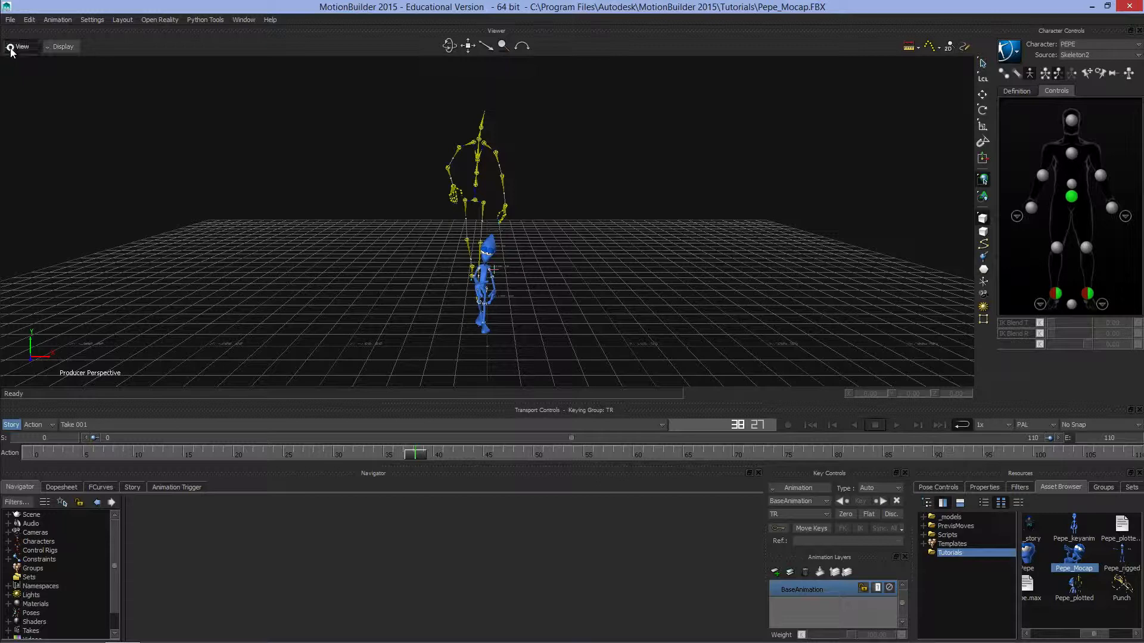
Switch the Viewer to the Producer Front orthographic camera.
click(21, 46)
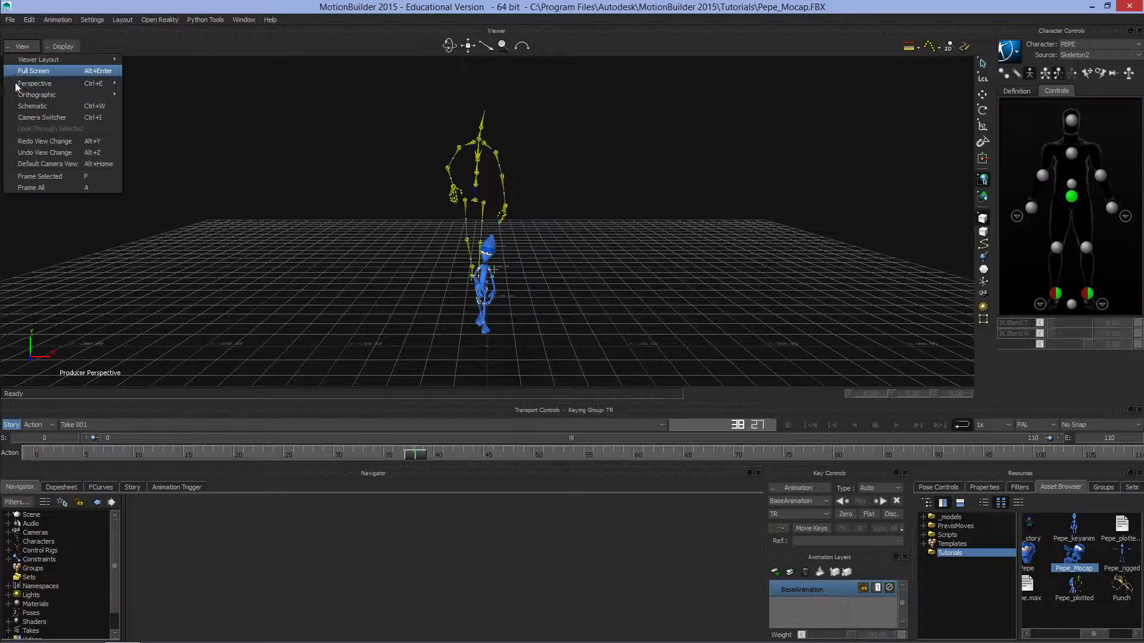
mouse_move(51, 129)
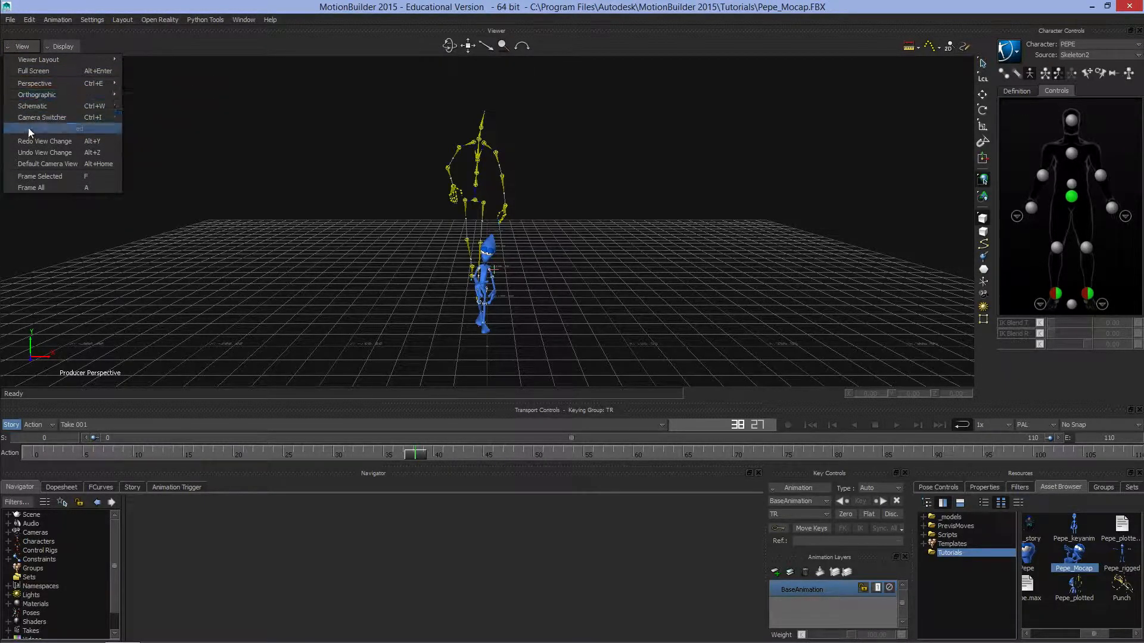
mouse_move(35, 83)
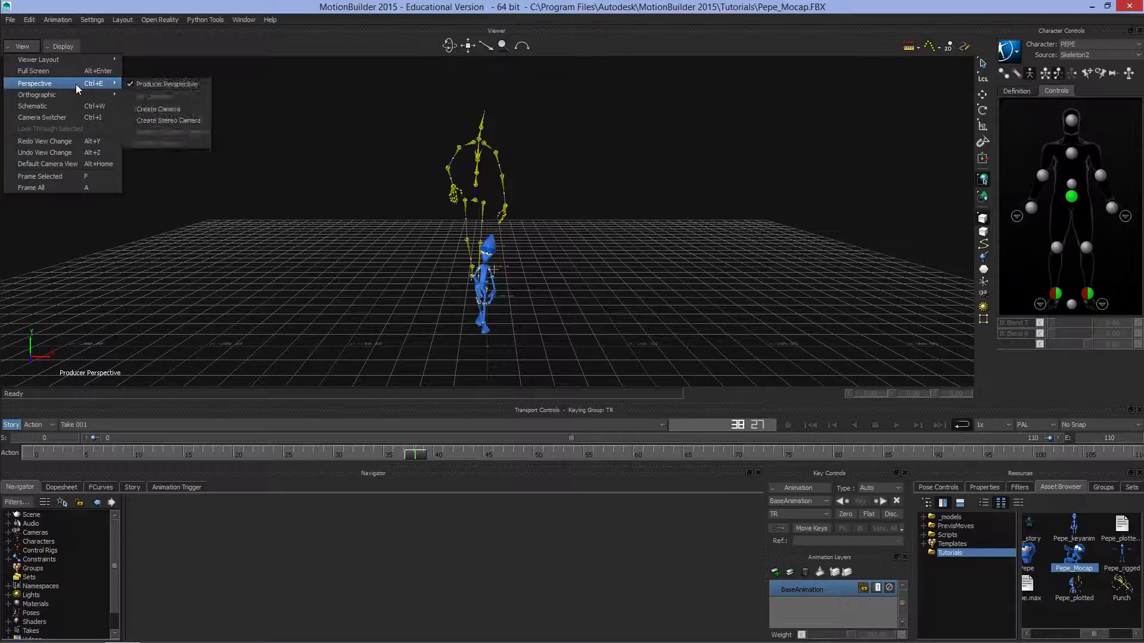
mouse_move(37, 96)
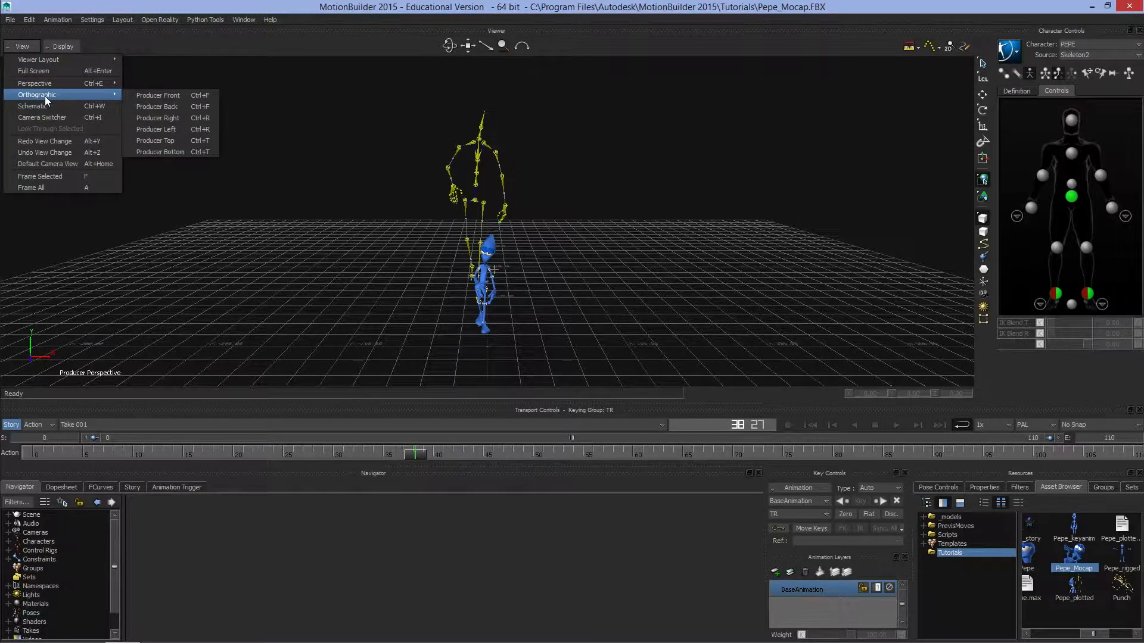
mouse_move(158, 95)
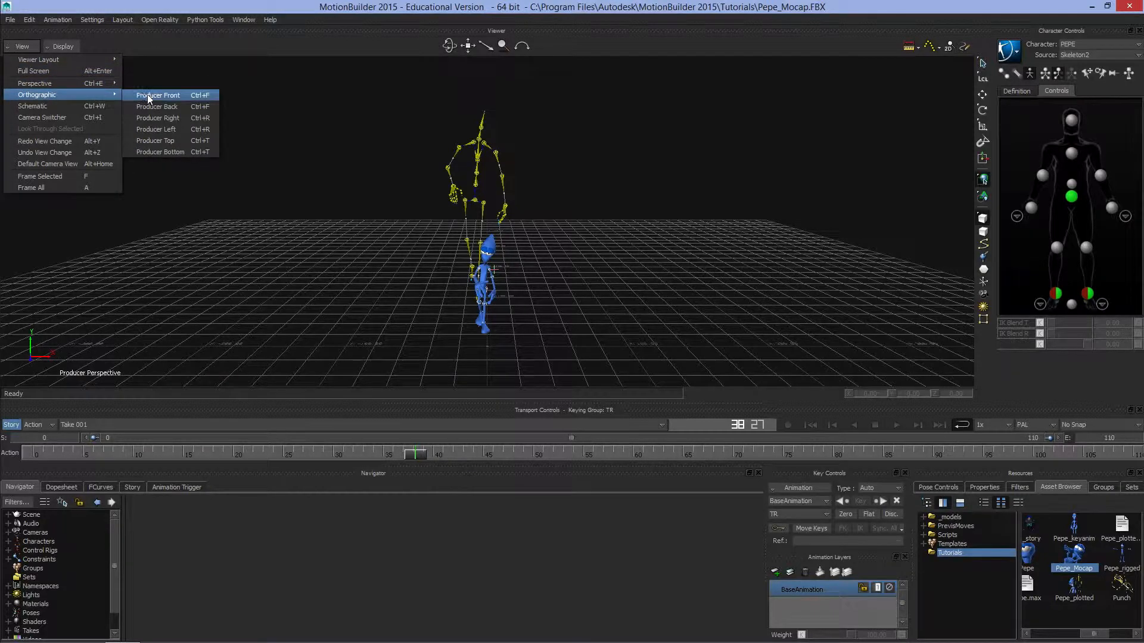
click(158, 95)
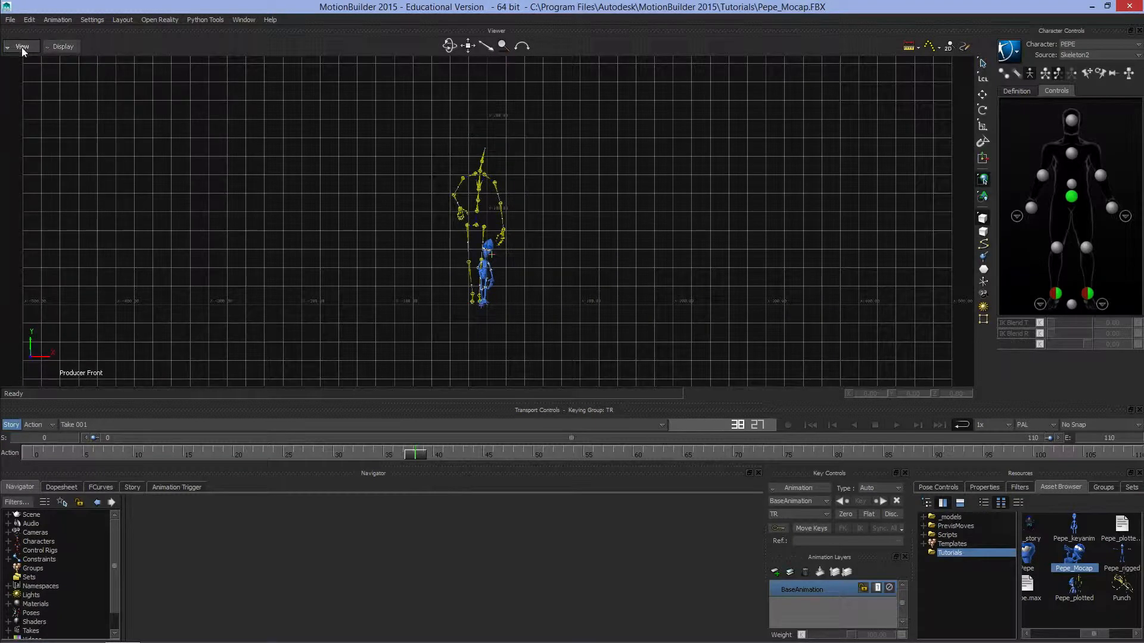
click(22, 46)
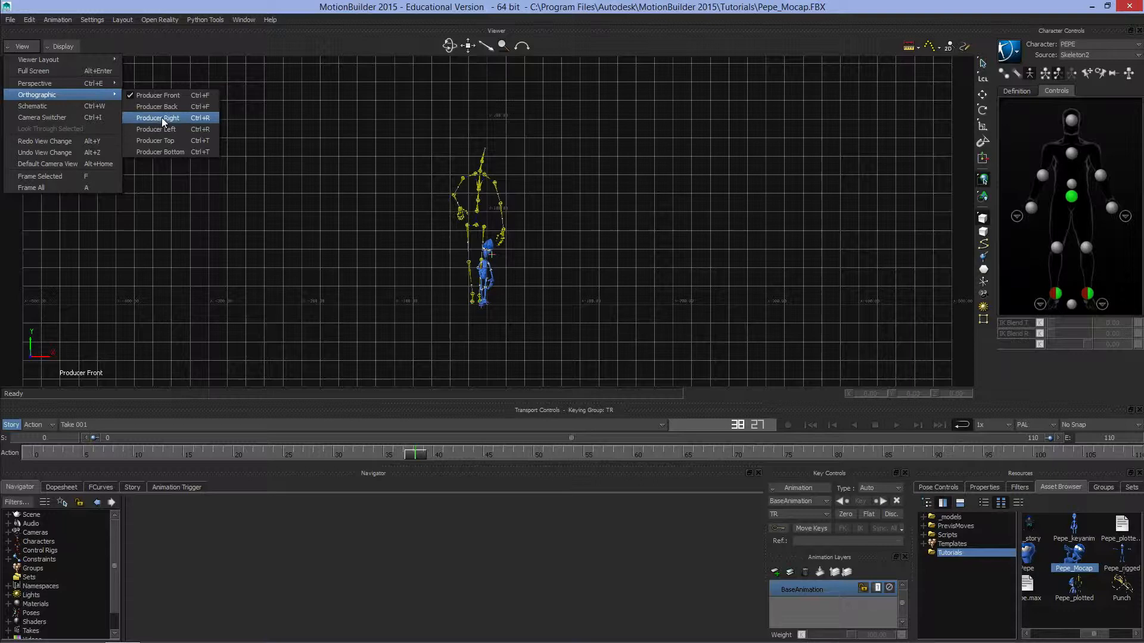
Check the Producer Right view, then return to the Producer Front camera.
click(157, 118)
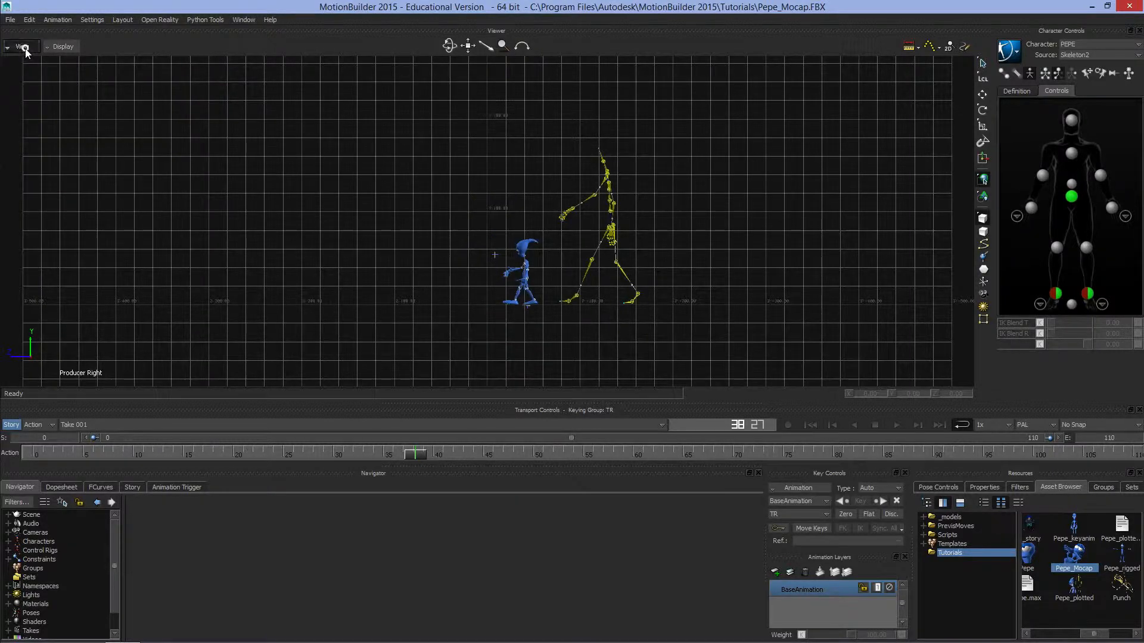
click(22, 47)
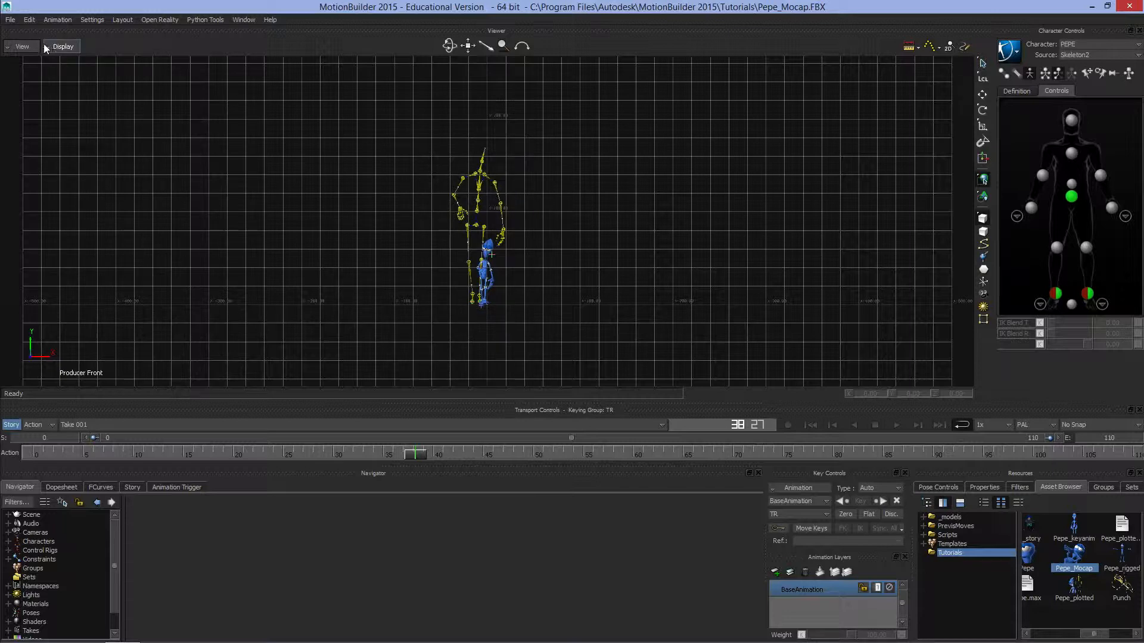
click(21, 47)
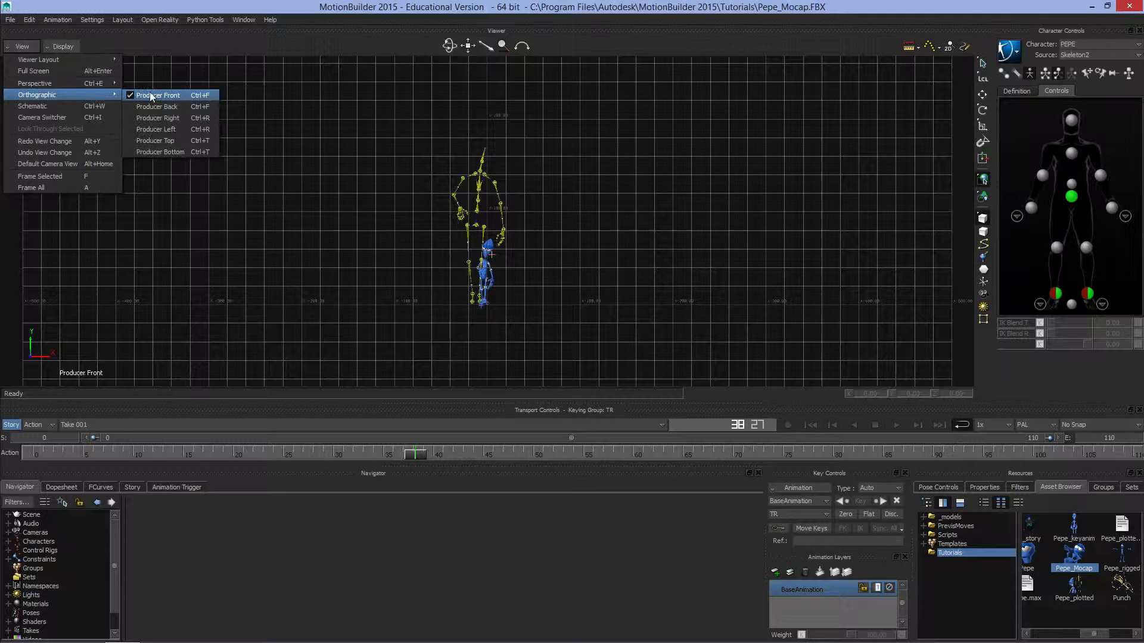
Return to Producer Perspective and move the camera until the character leaves the frame.
click(35, 83)
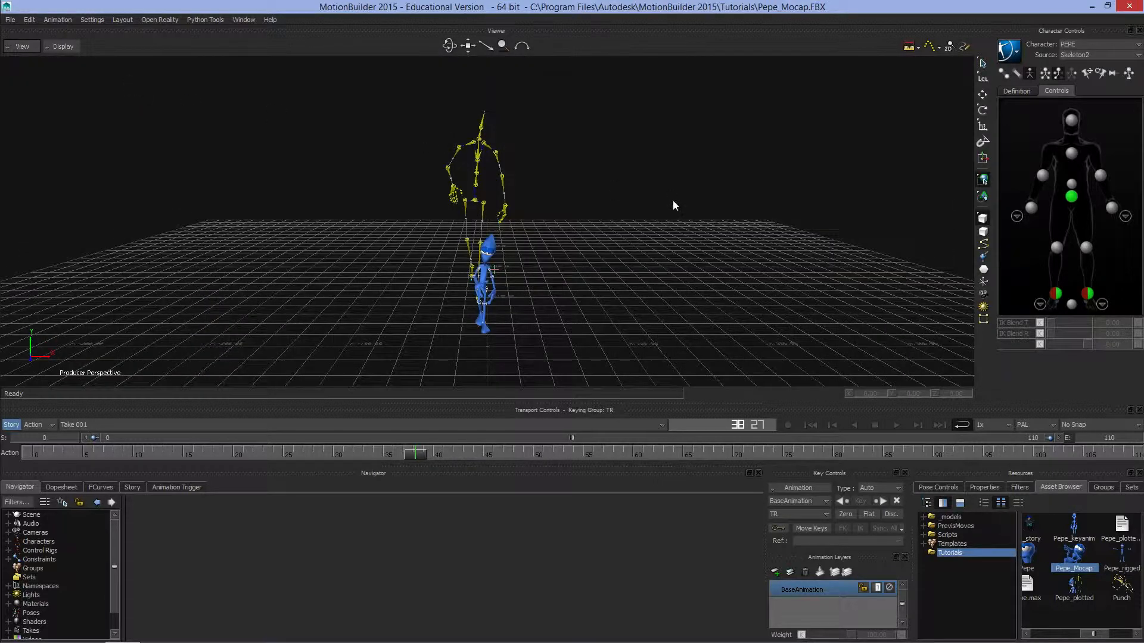
mouse_move(429, 132)
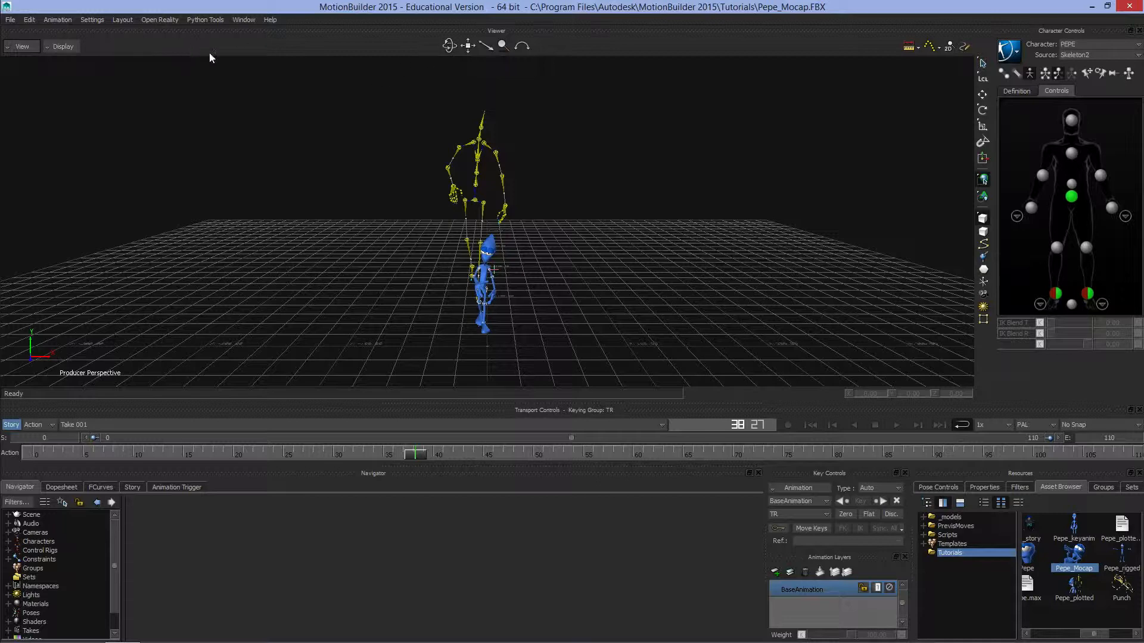
mouse_move(371, 238)
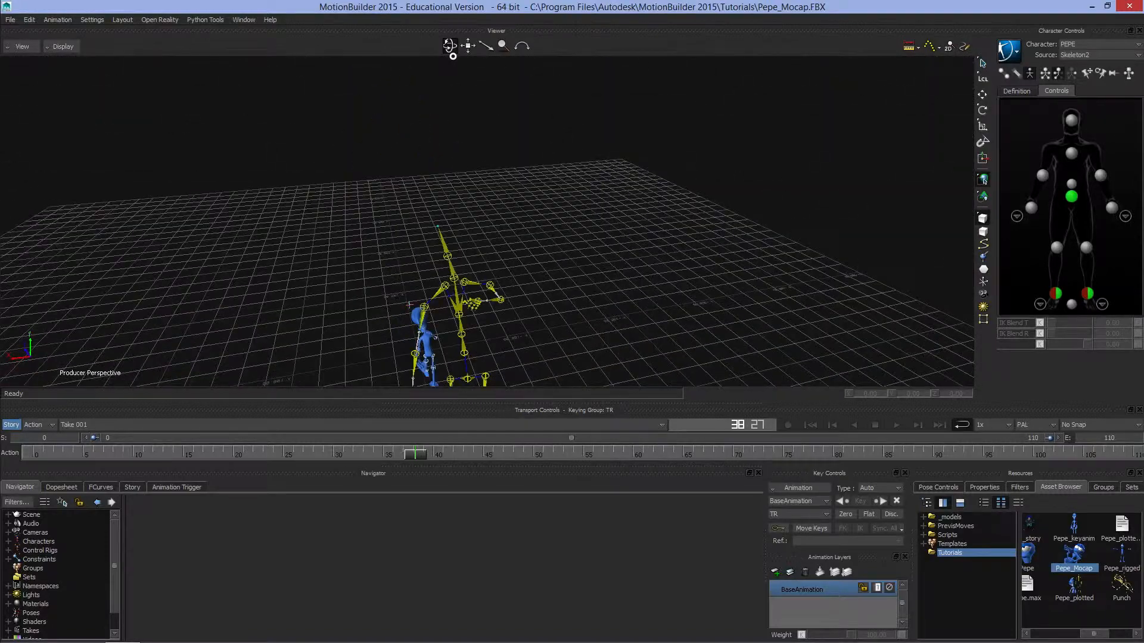
click(466, 46)
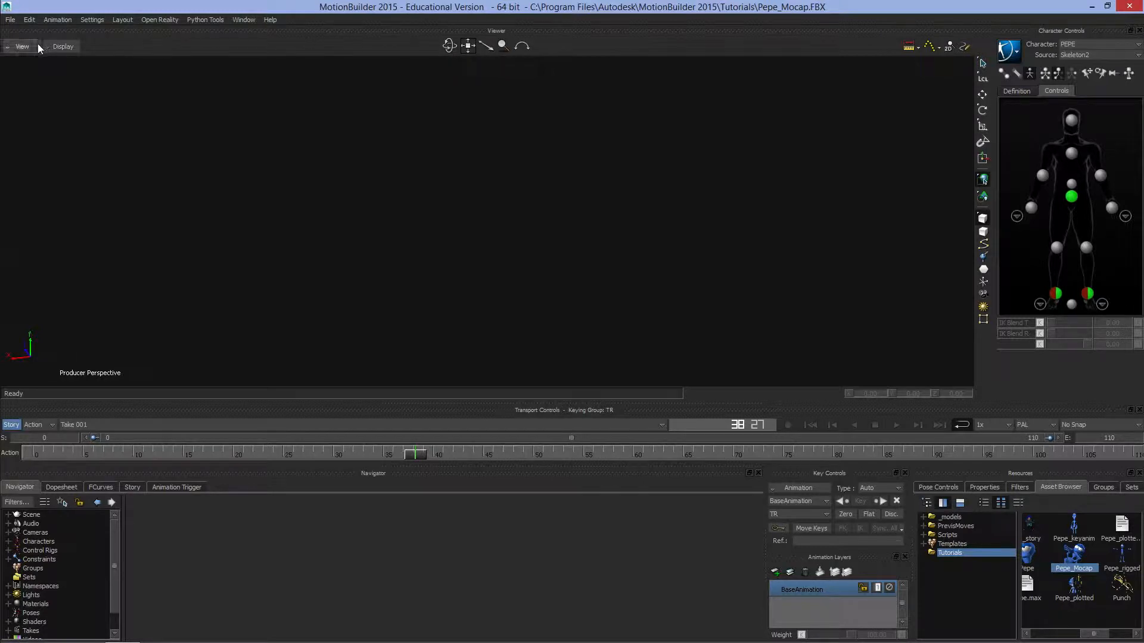
Reset to the Default Camera View, then zoom in close and roll the camera about 47 degrees.
click(22, 47)
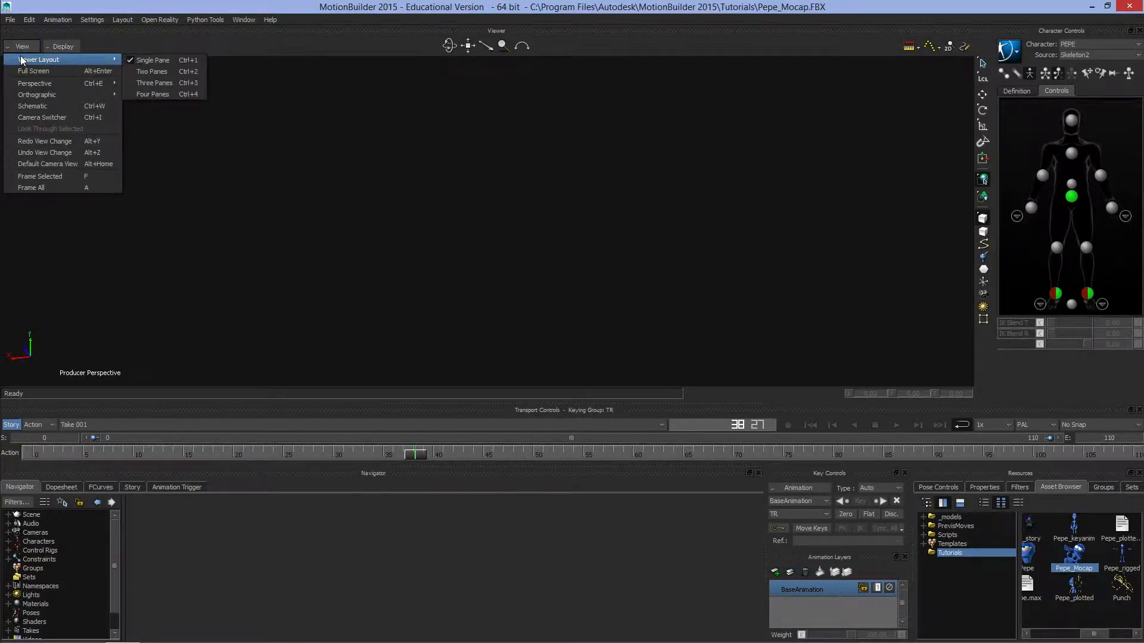
mouse_move(46, 164)
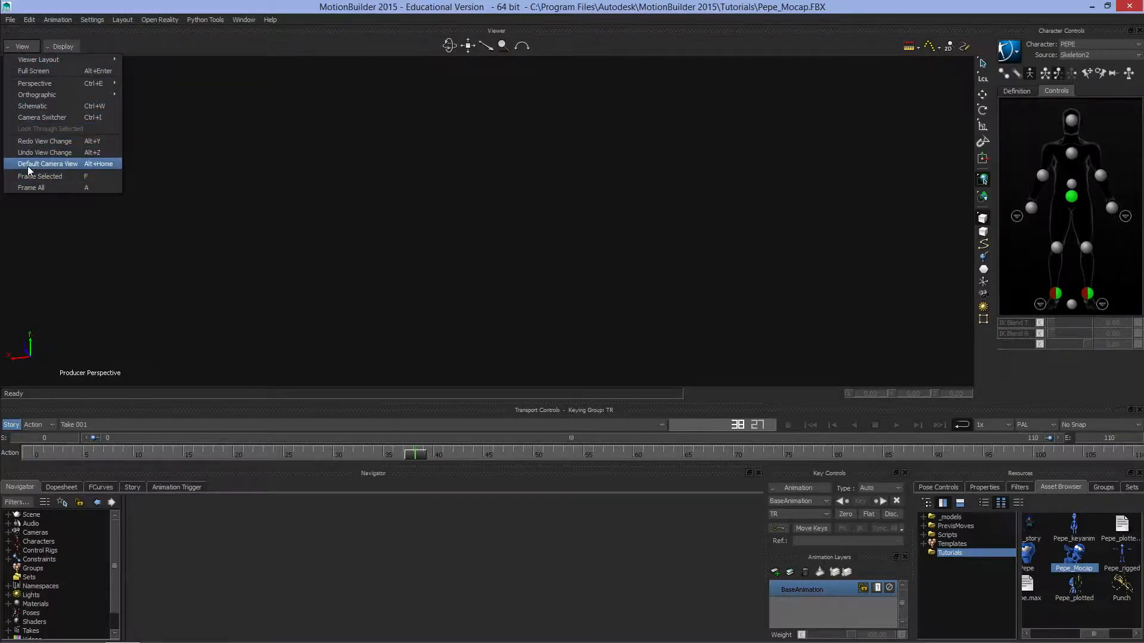
click(40, 176)
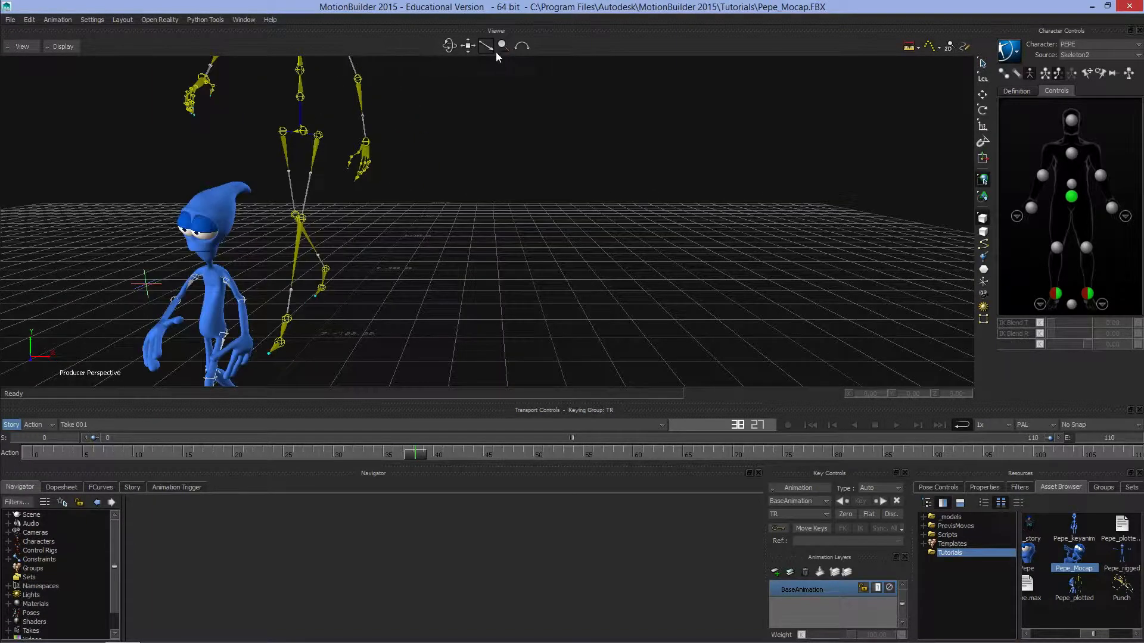
mouse_move(502, 44)
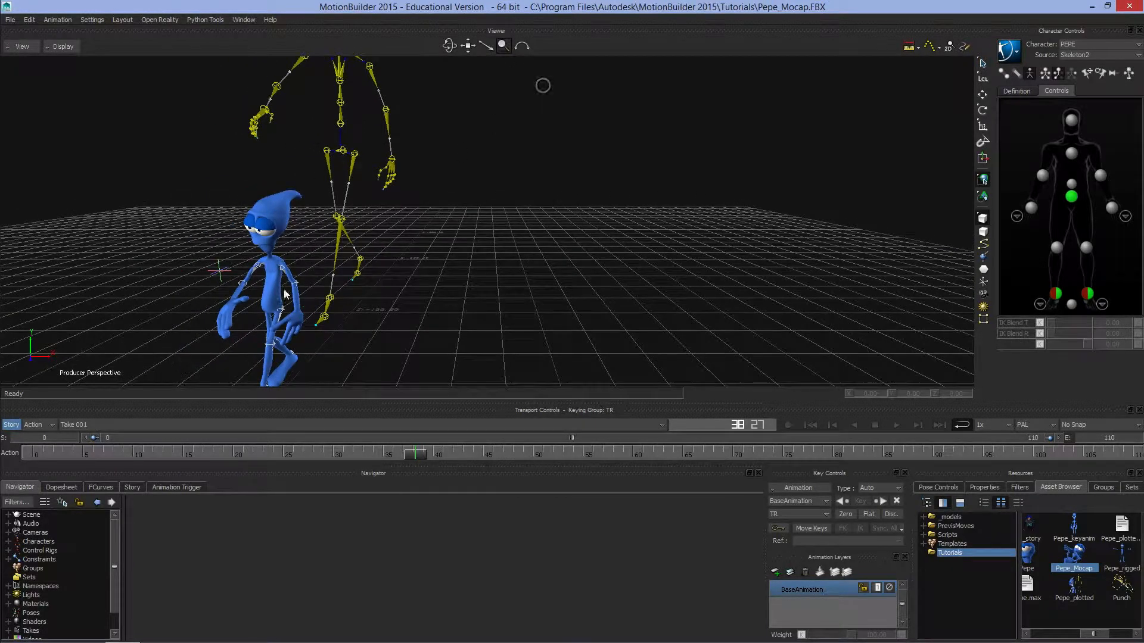
mouse_move(170, 385)
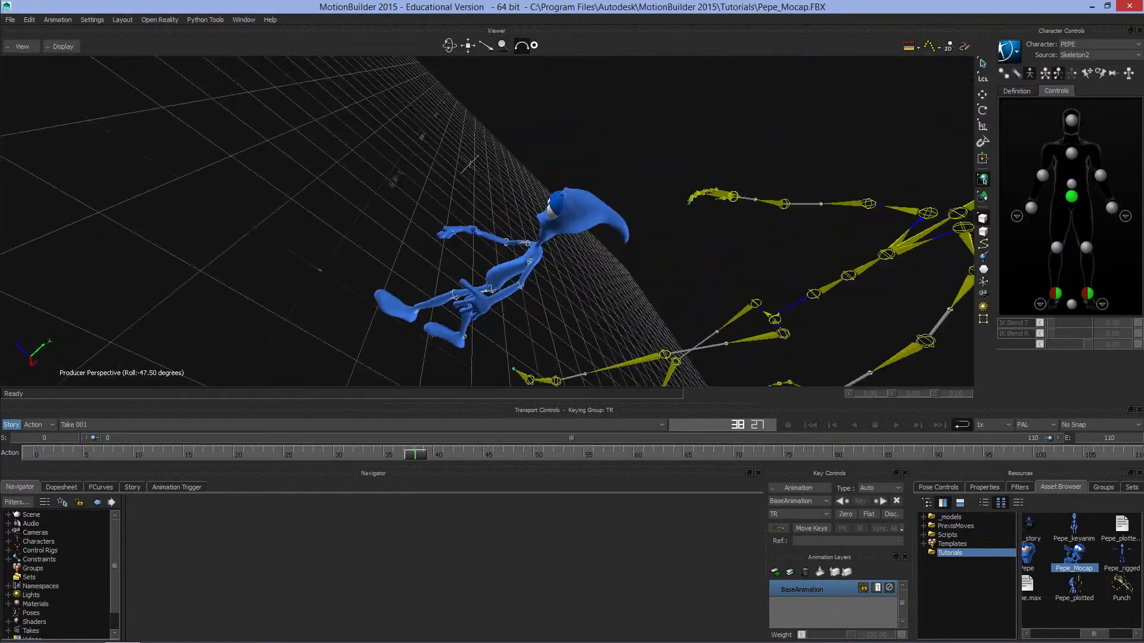
Reset the Producer Perspective camera to its default view, undoing the roll.
click(20, 46)
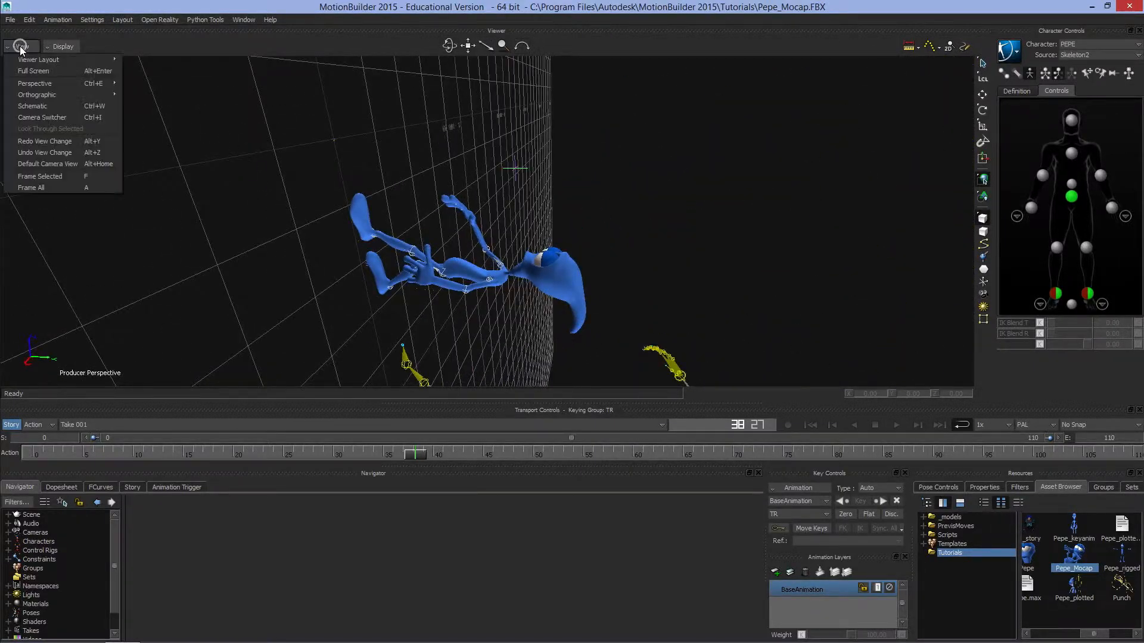
mouse_move(47, 163)
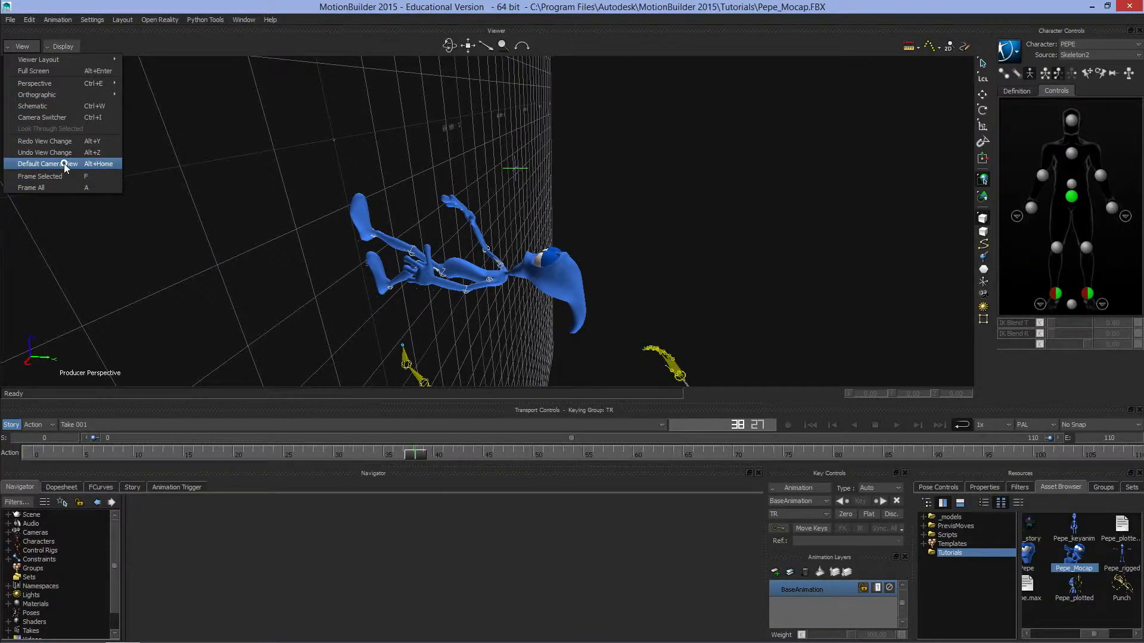
click(41, 163)
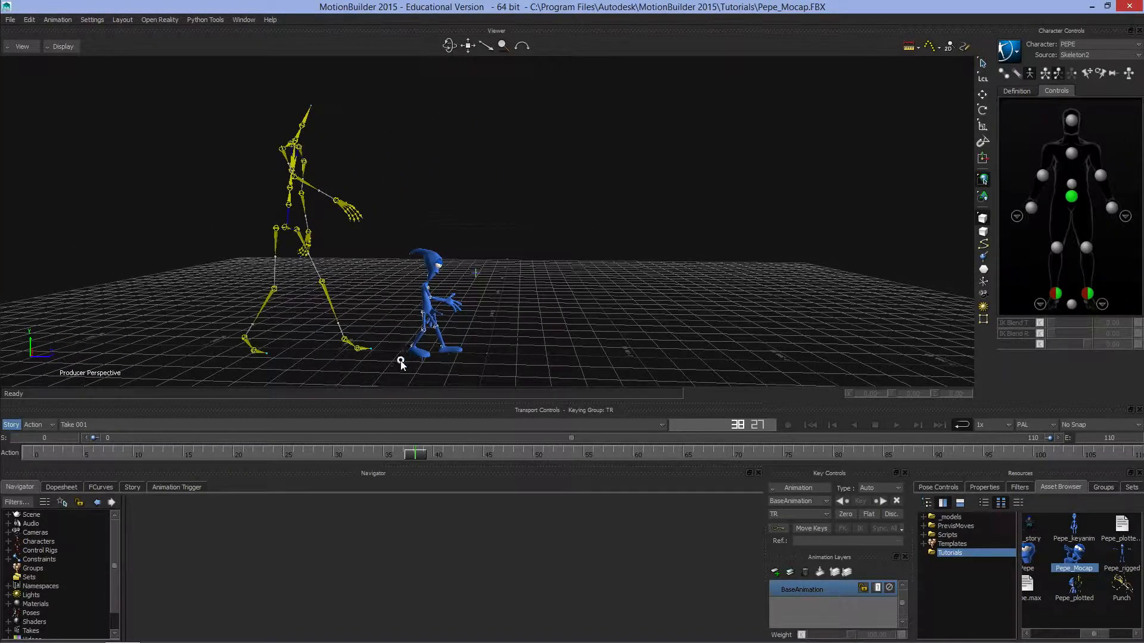
Select the blue character model and frame the camera on it with Frame Selected.
click(430, 306)
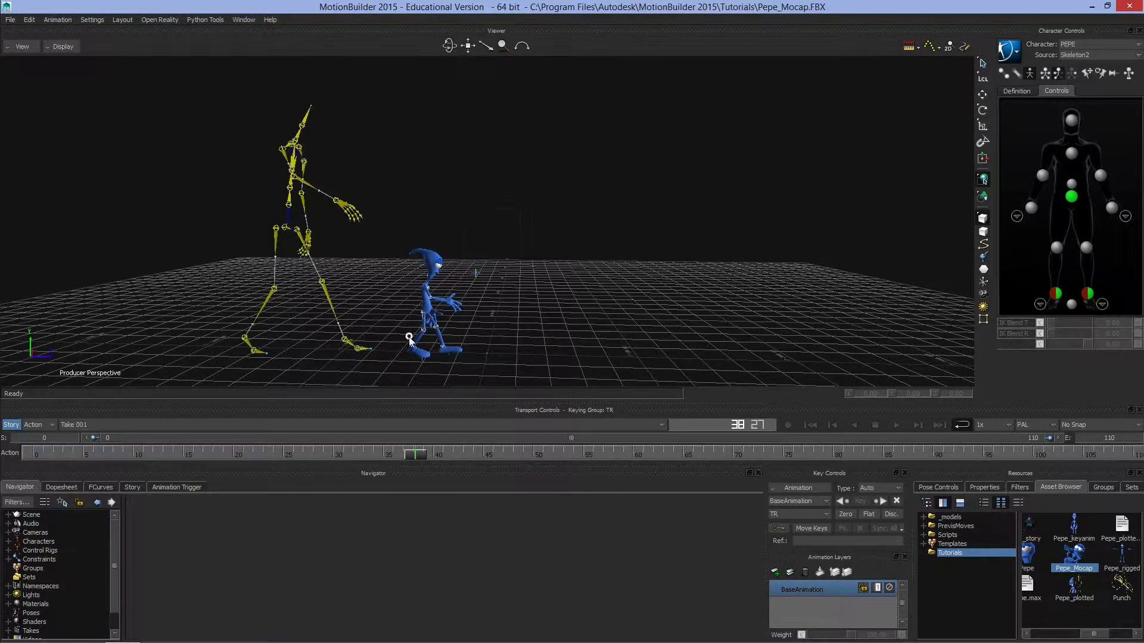
click(410, 338)
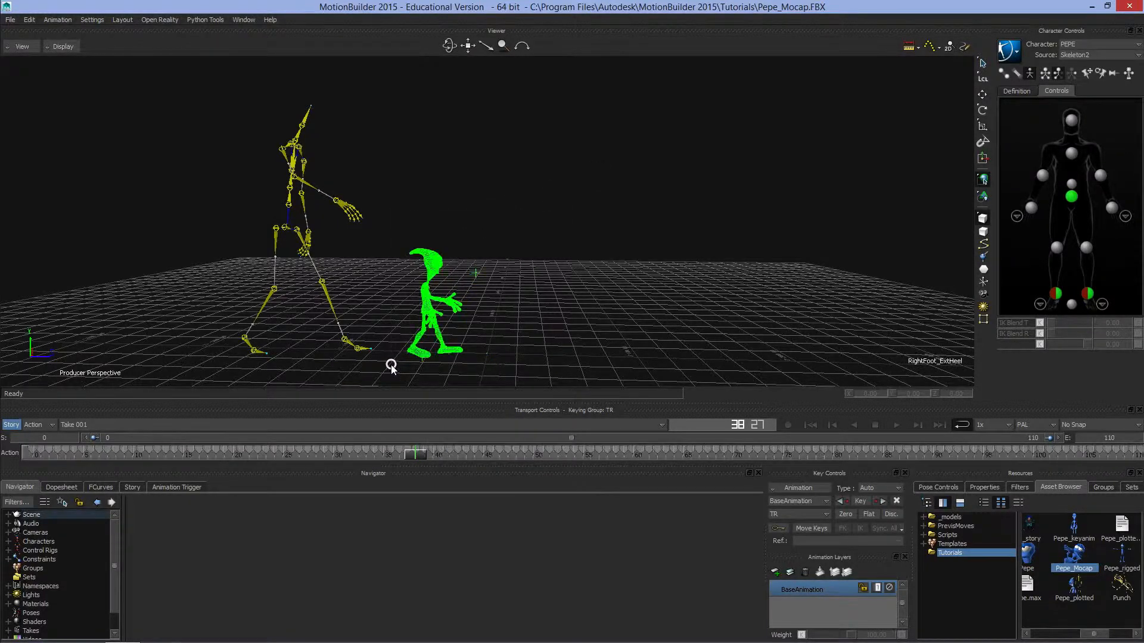
mouse_move(518, 219)
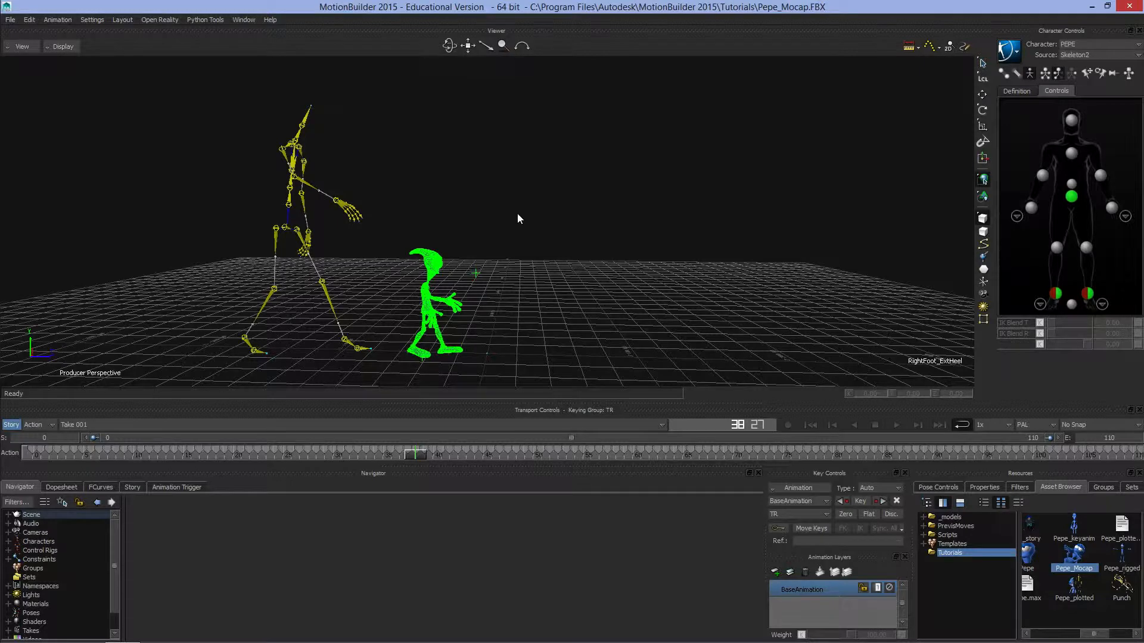
click(21, 46)
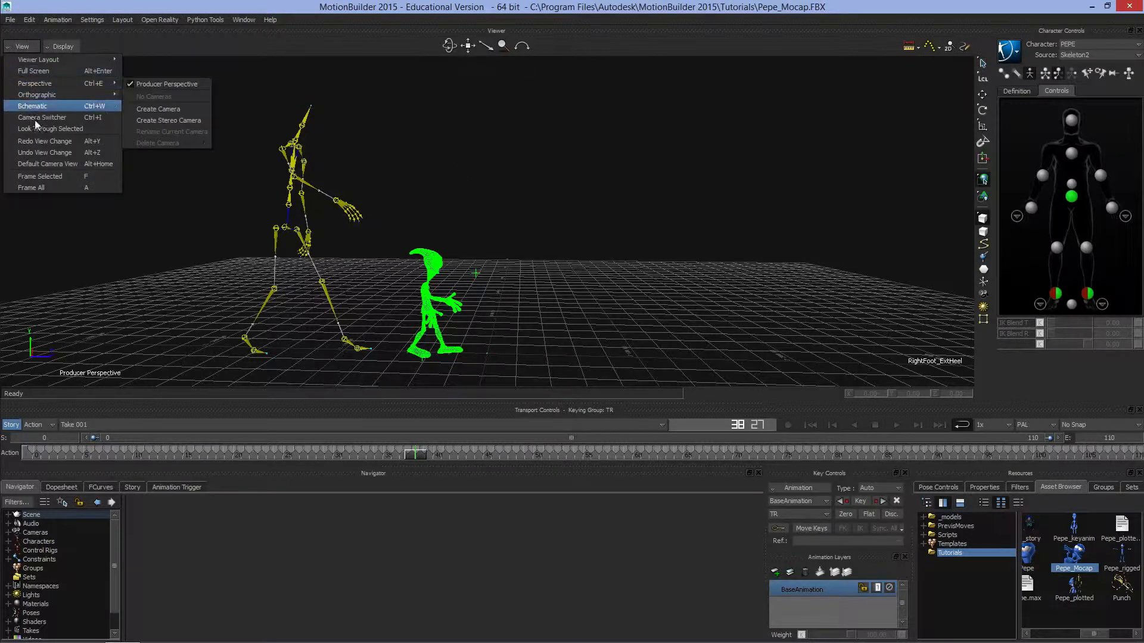
mouse_move(39, 176)
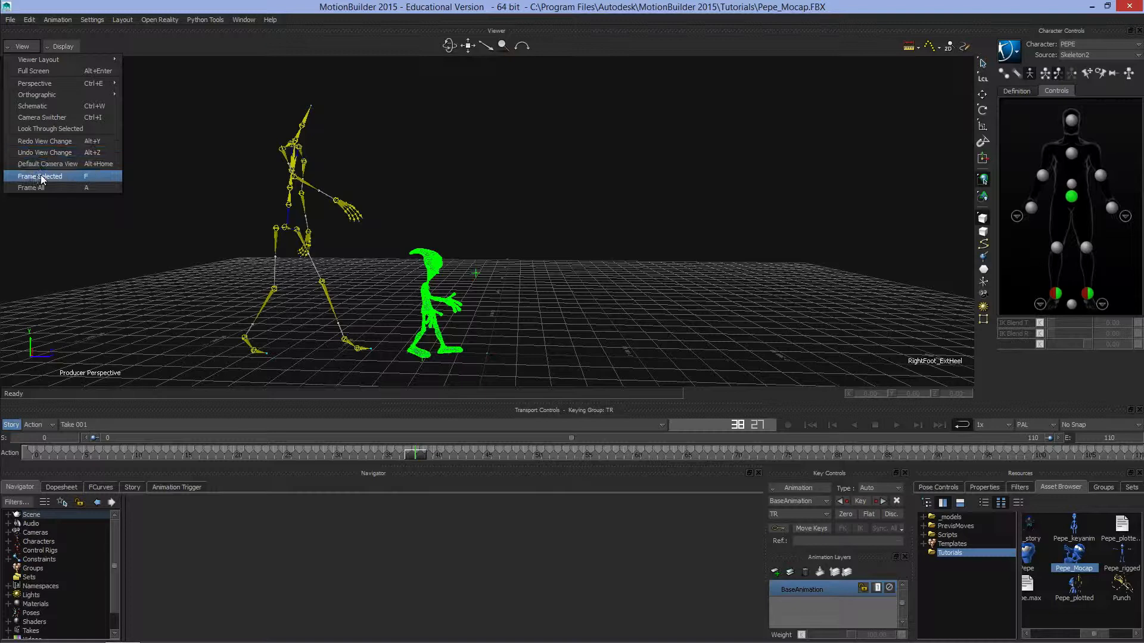
click(40, 177)
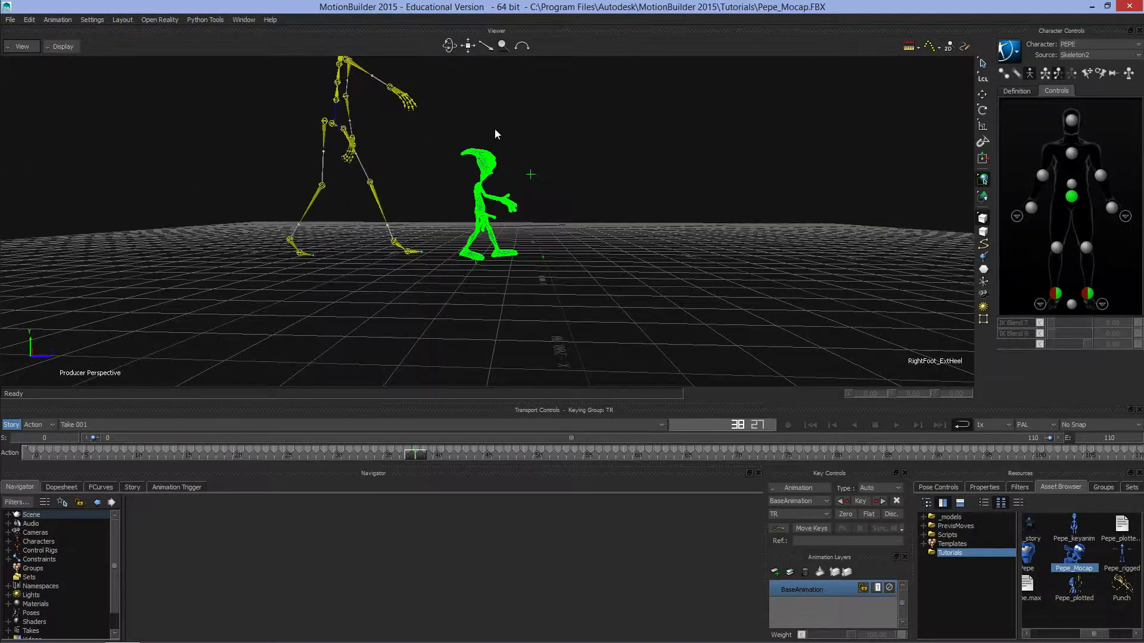
mouse_move(476, 174)
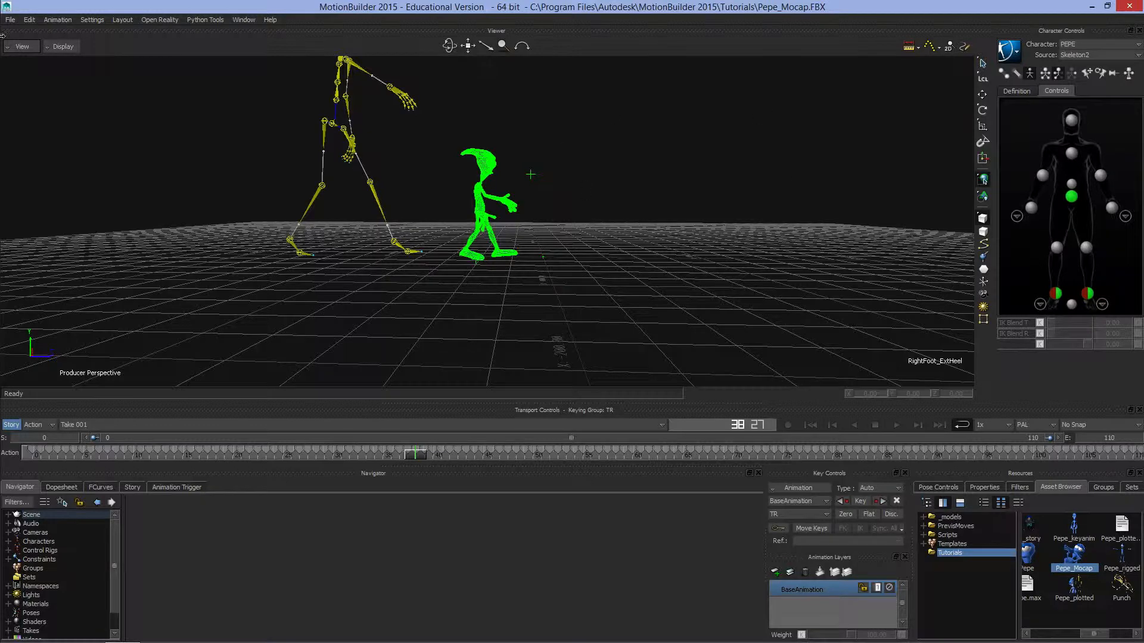
Undo the view change to step back to the previous camera framing.
click(21, 46)
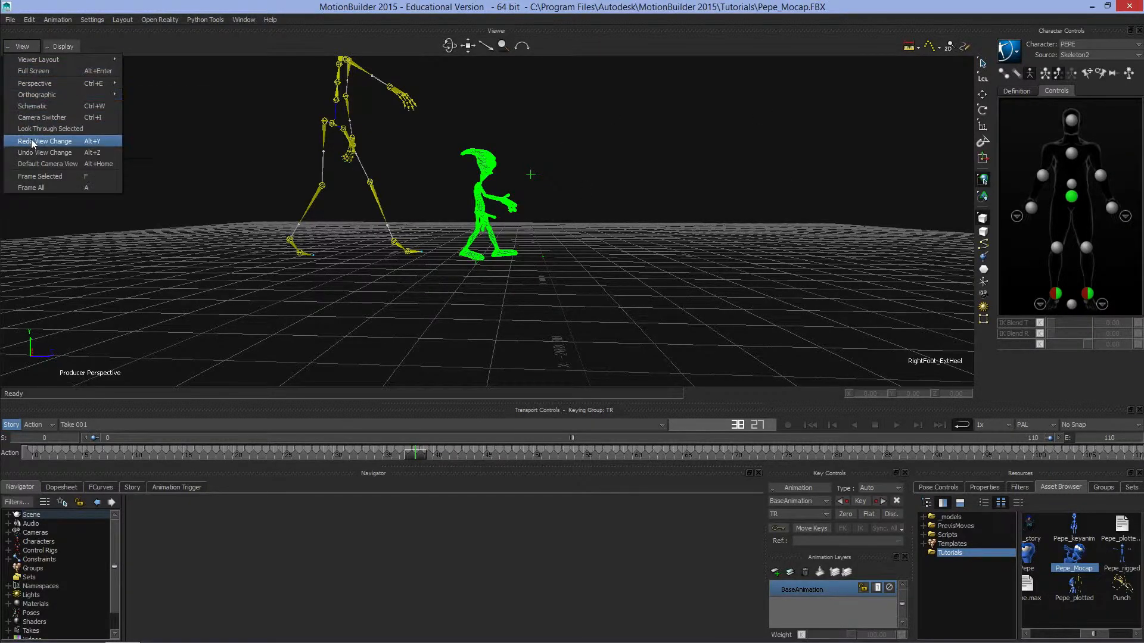
click(44, 141)
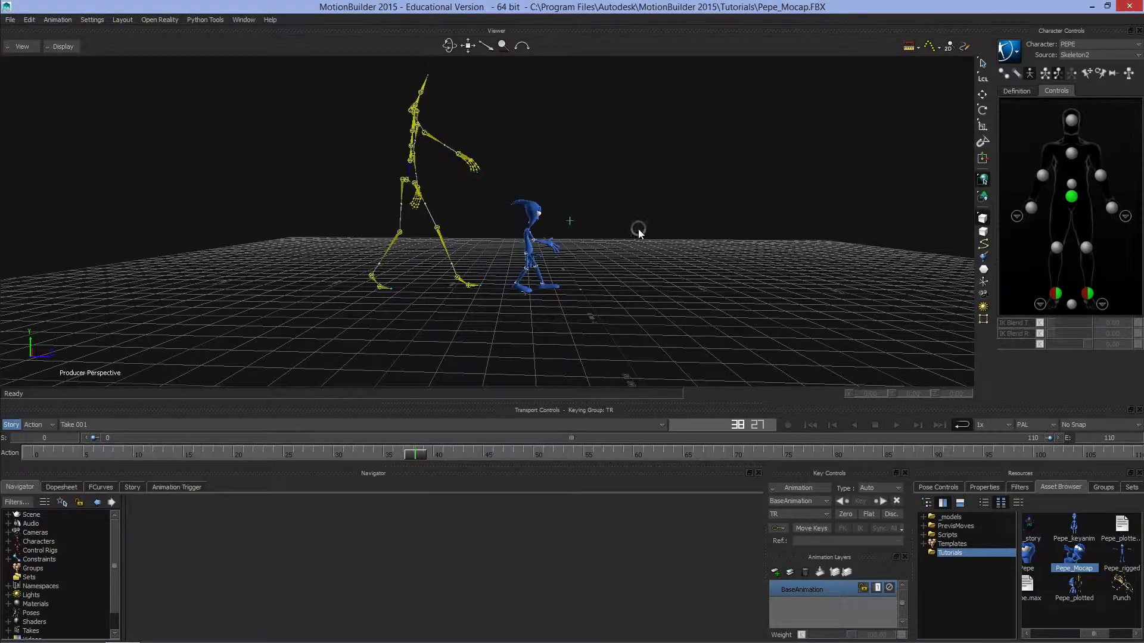
mouse_move(567, 335)
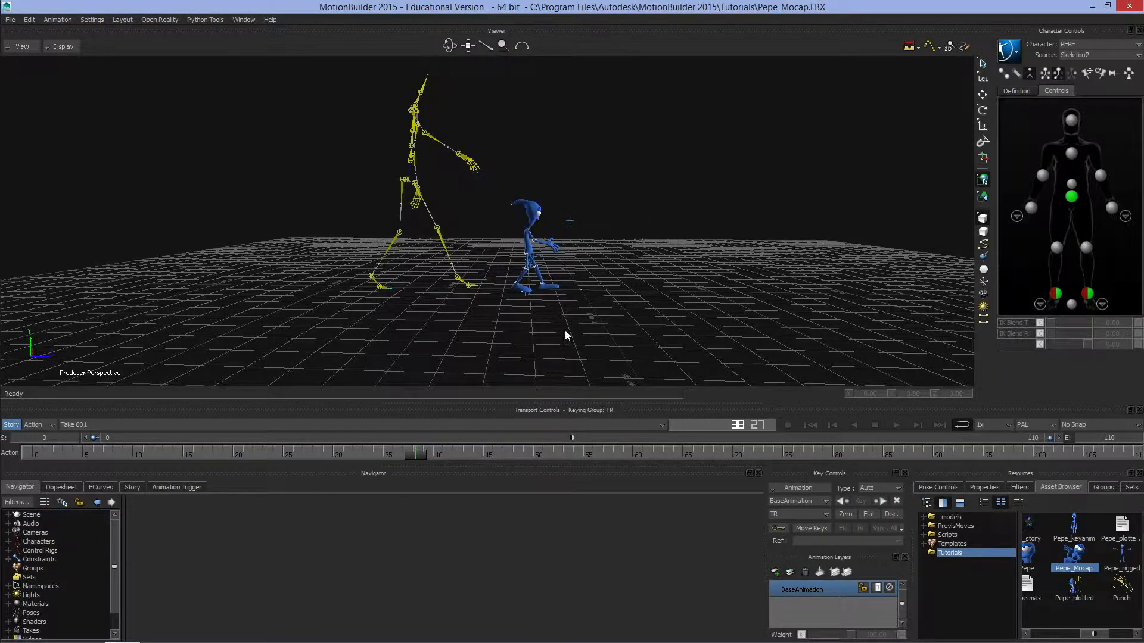
mouse_move(500, 293)
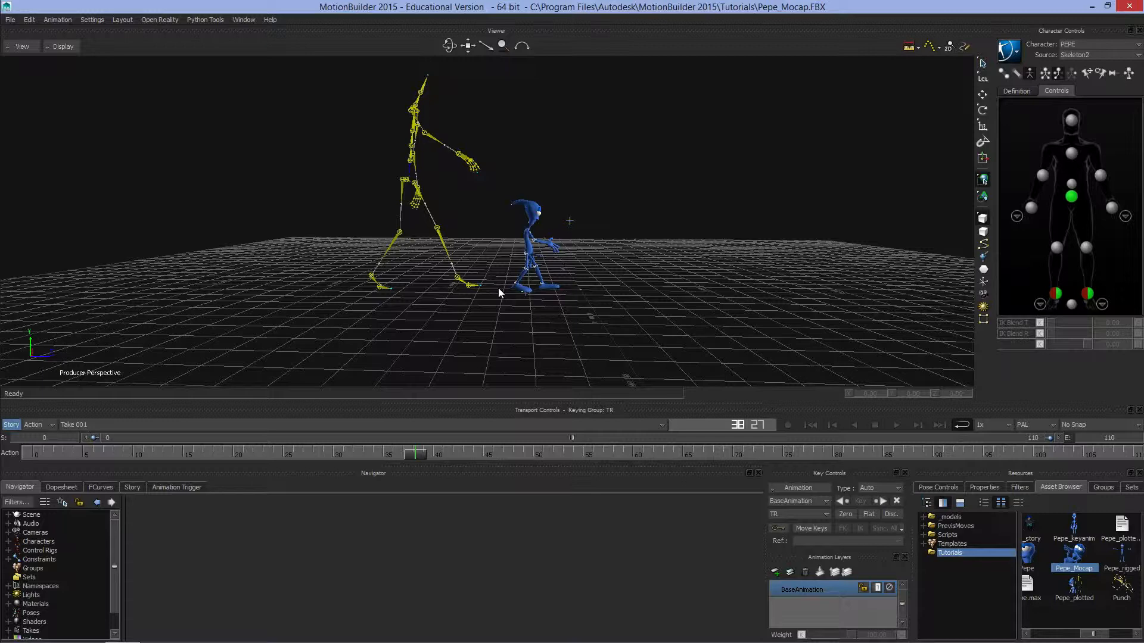
mouse_move(561, 165)
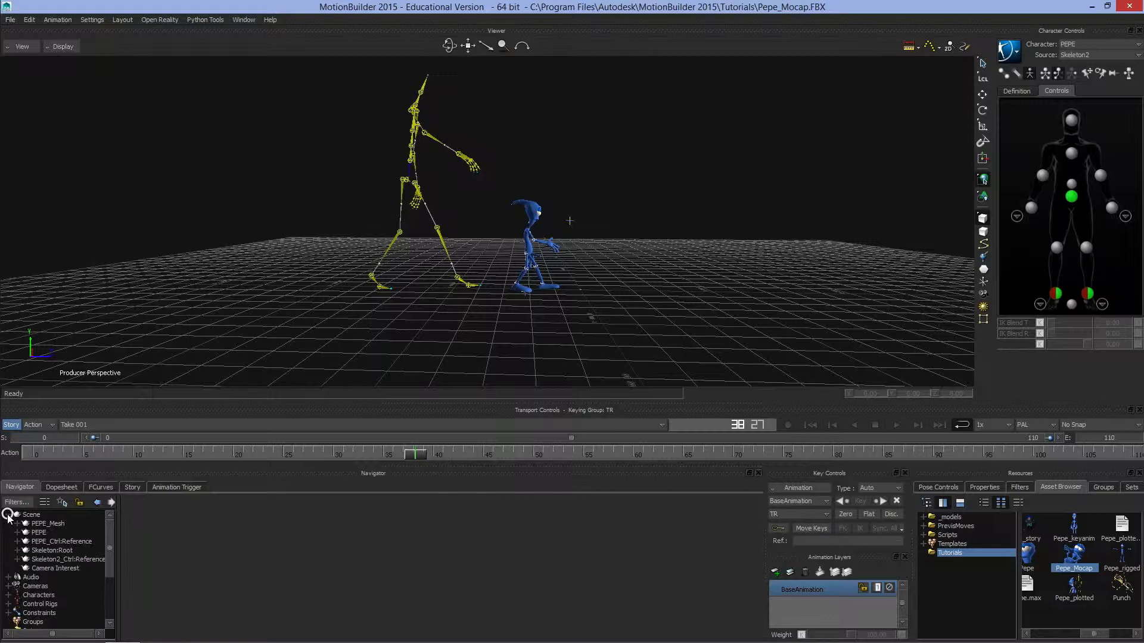
Select PEPE_Mesh, PEPE, PEPE_Ctrl:Reference and Skeleton:Root in turn from the scene tree.
click(48, 525)
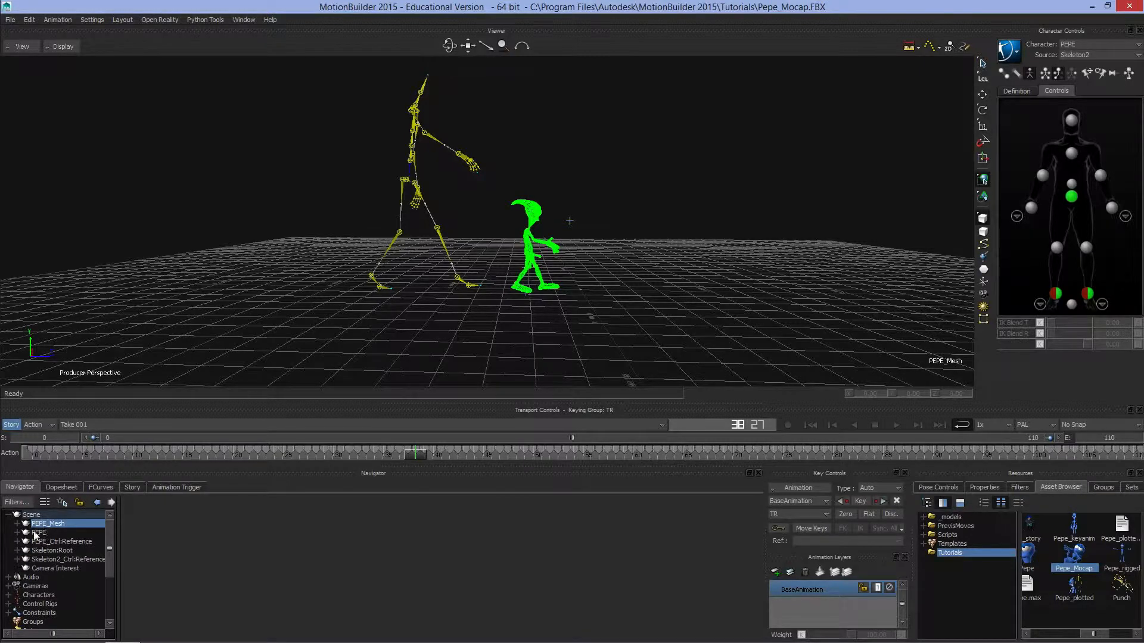
click(39, 532)
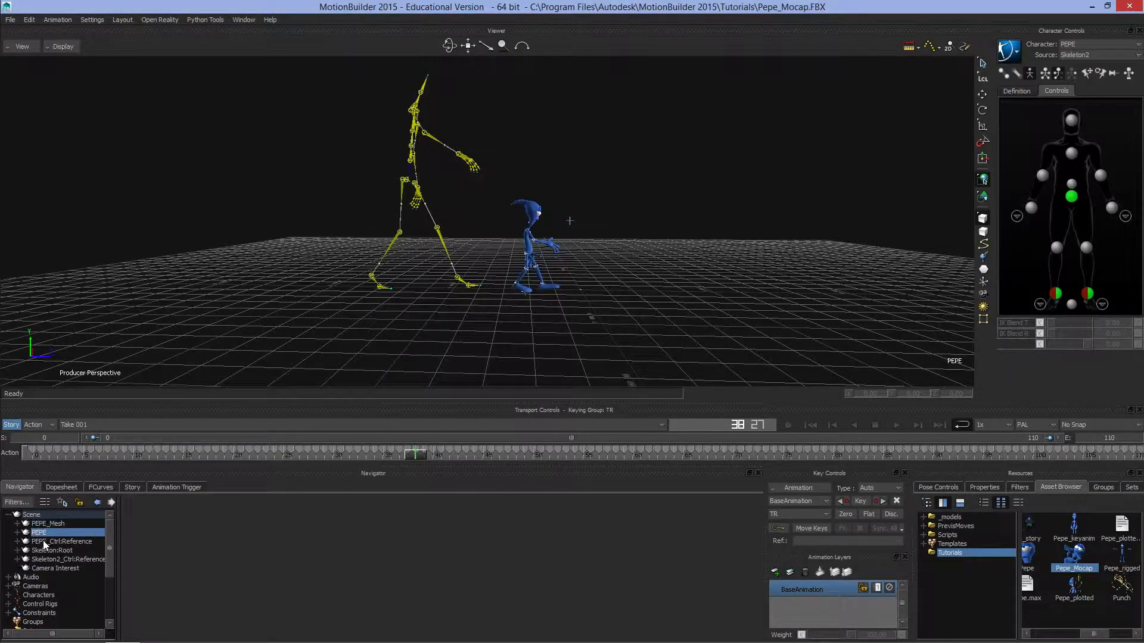
click(62, 541)
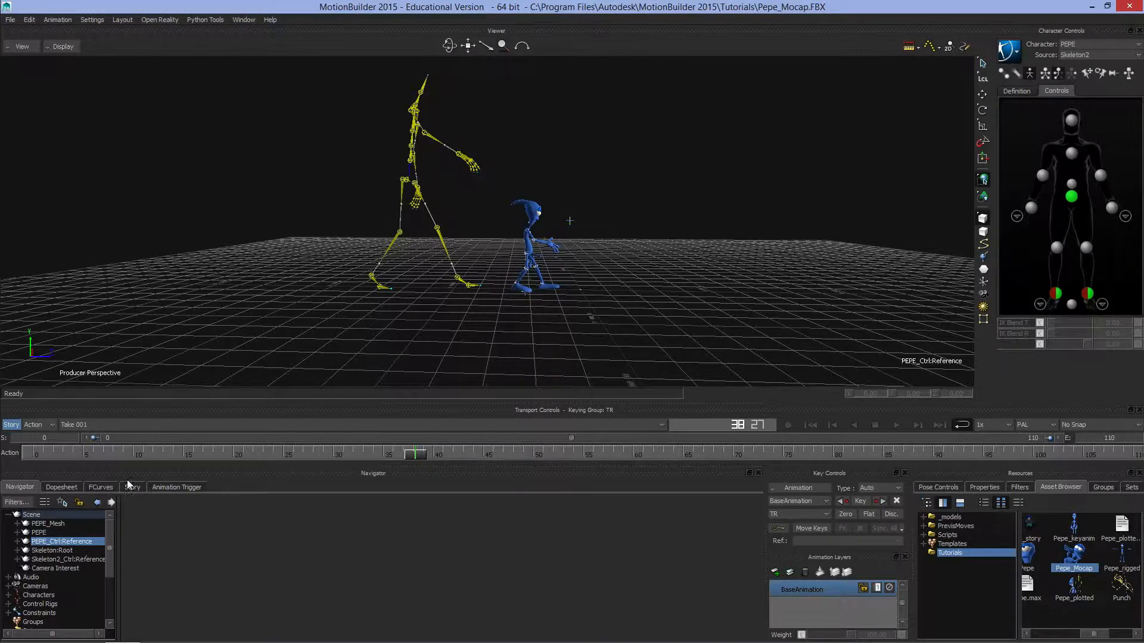
mouse_move(367, 363)
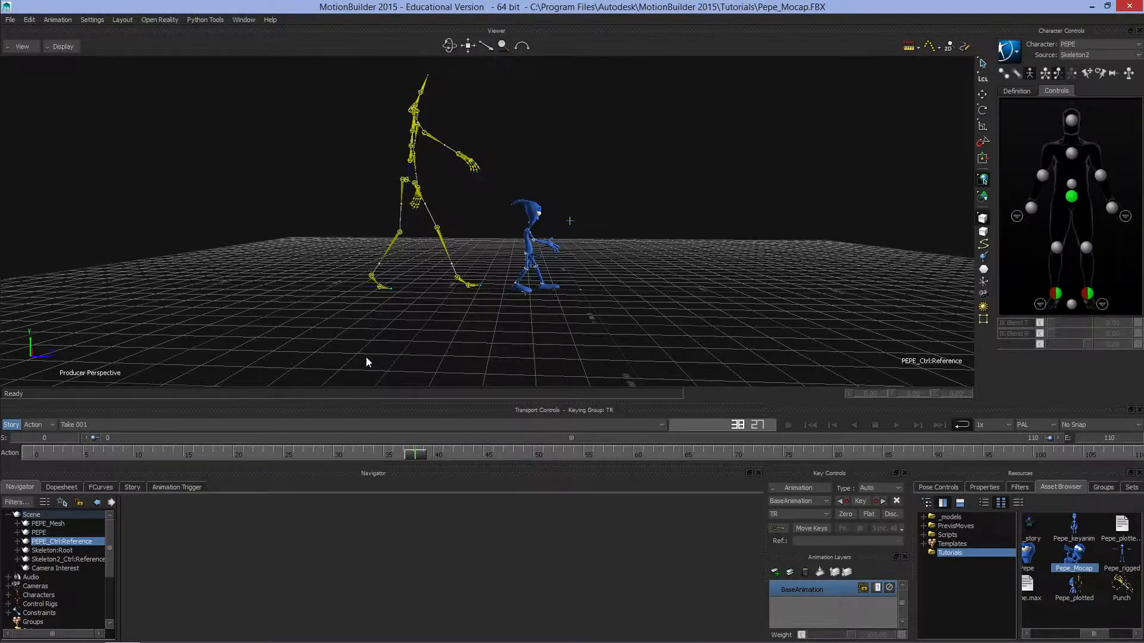
mouse_move(209, 386)
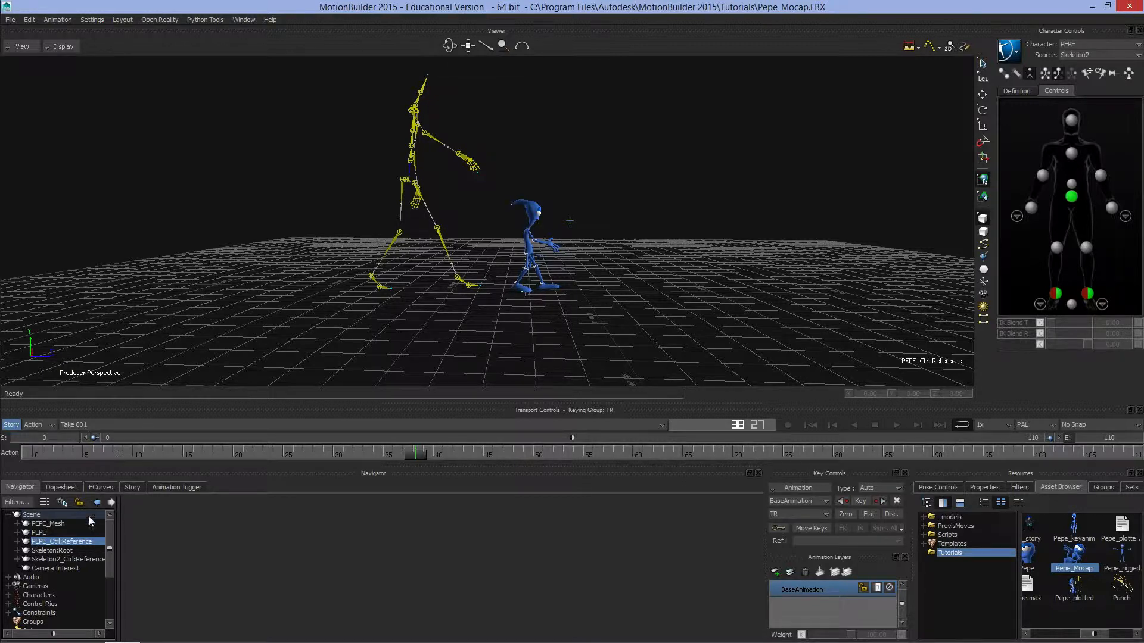
click(53, 551)
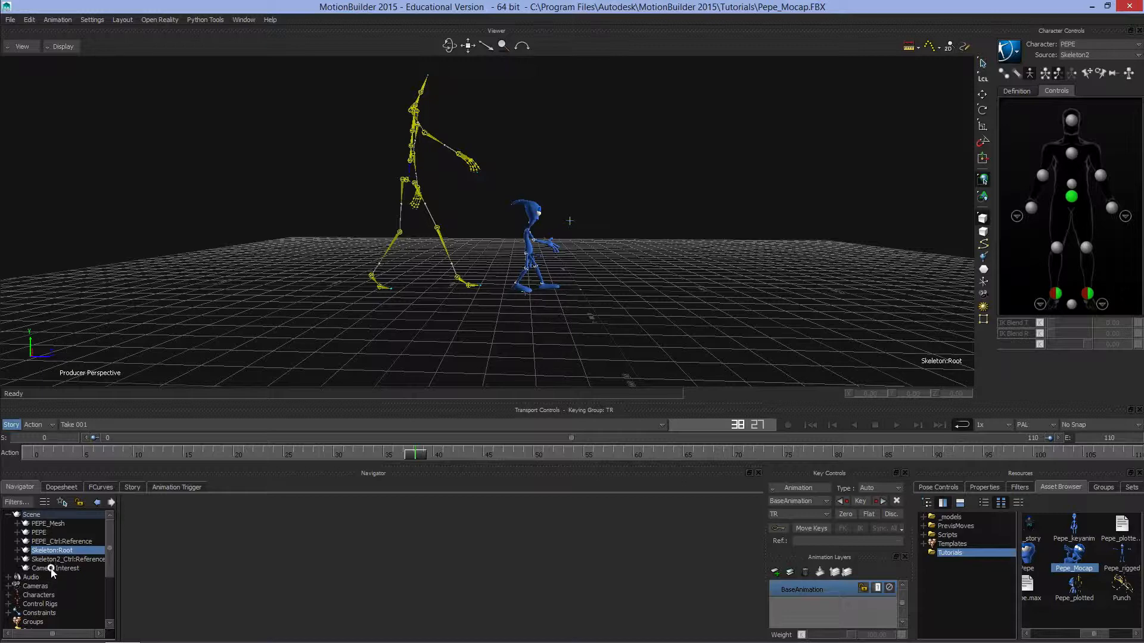
click(69, 558)
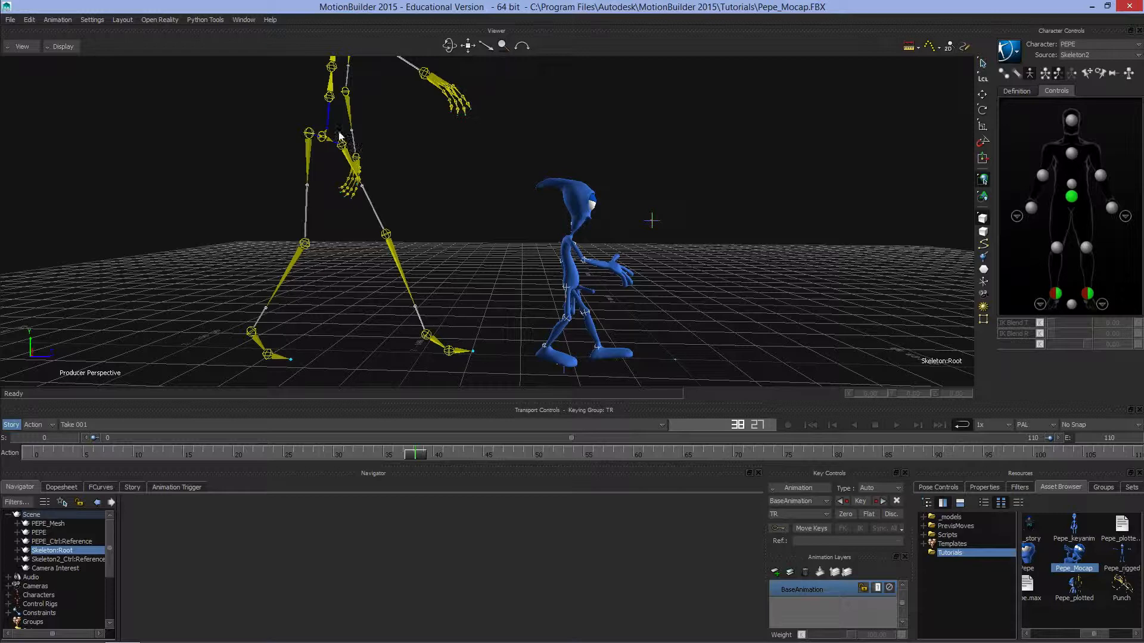
Switch the viewer to X-Ray display, then to Models Only showing just the Pepe mesh.
click(66, 47)
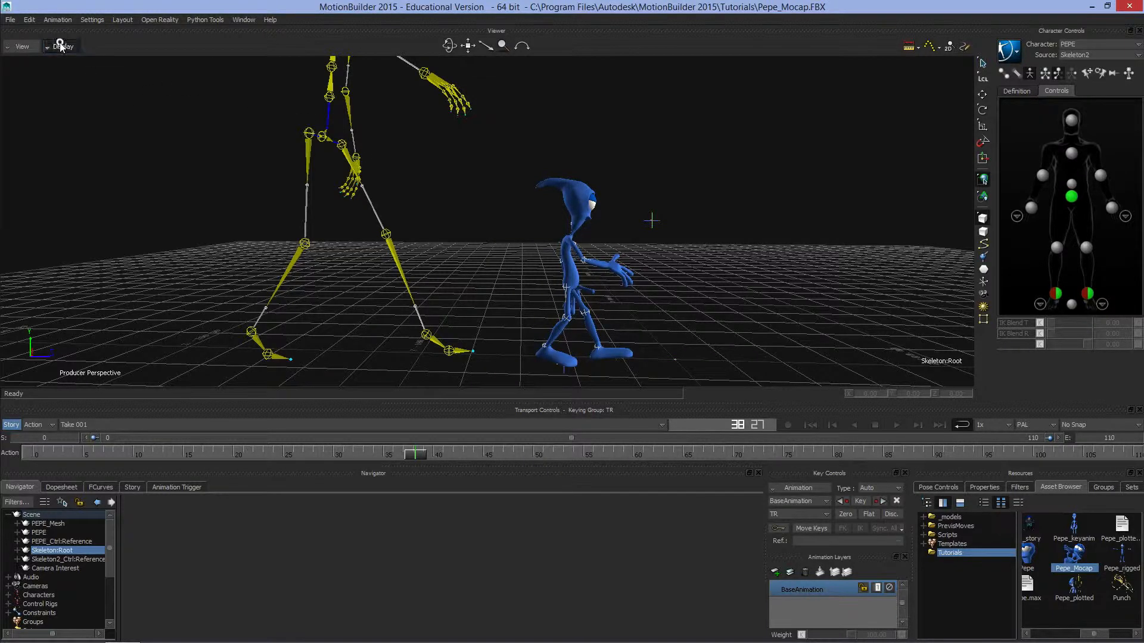
click(64, 47)
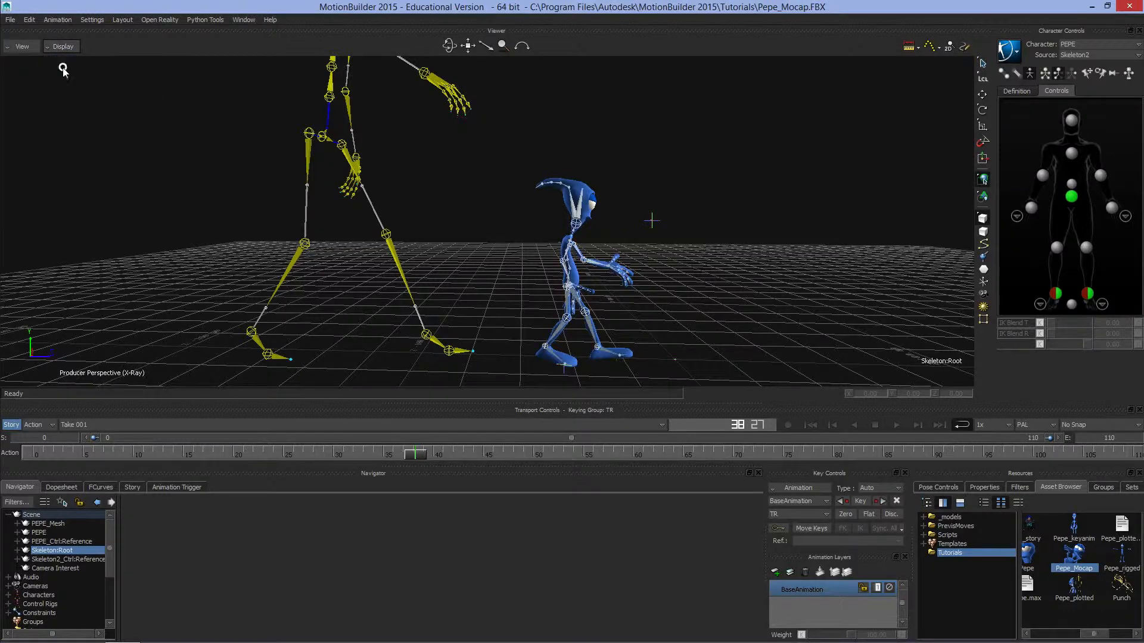
mouse_move(560, 247)
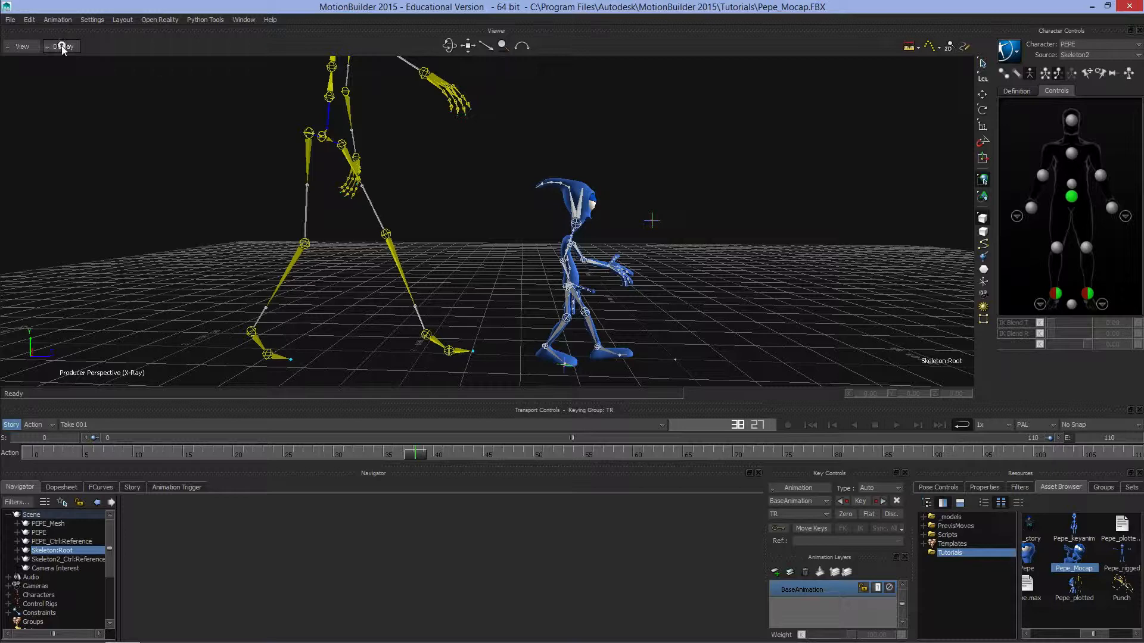
click(63, 47)
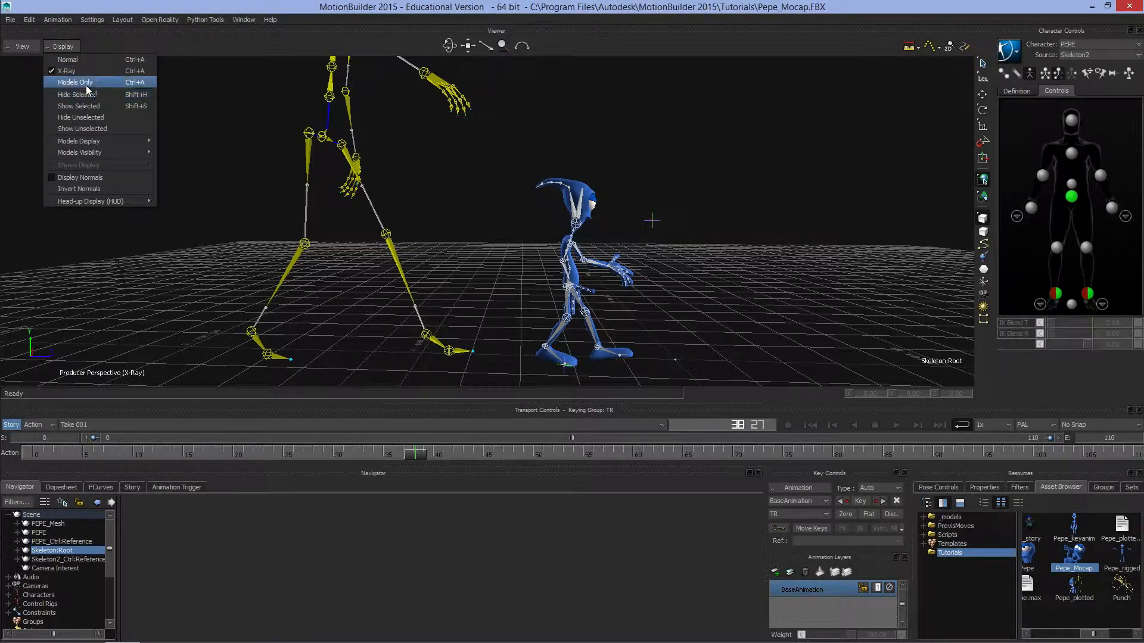
click(75, 83)
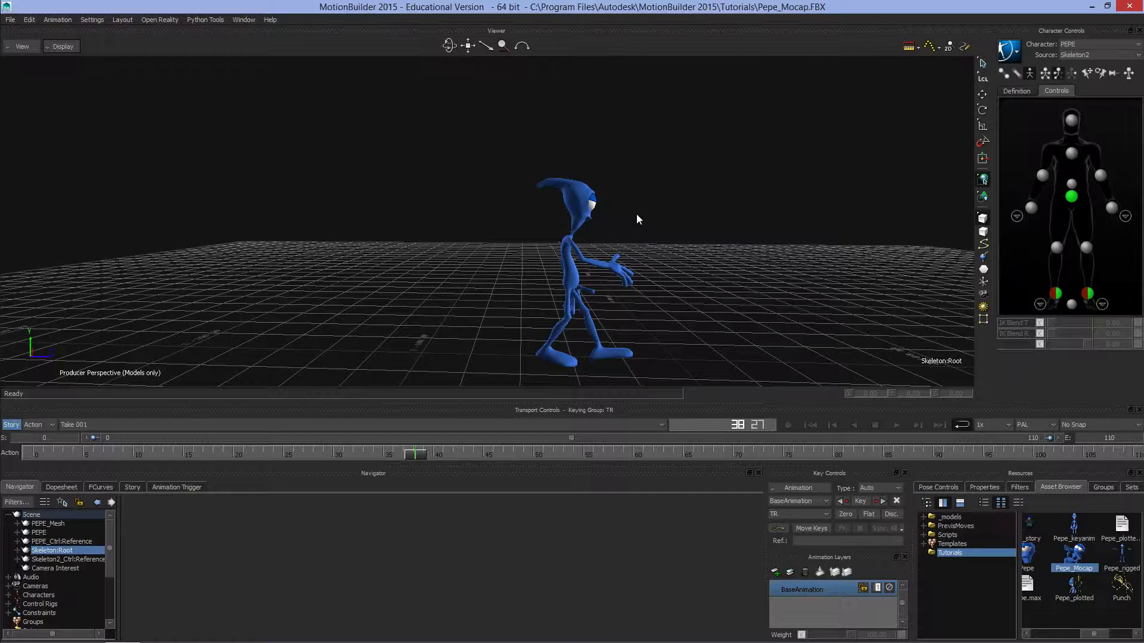
mouse_move(182, 52)
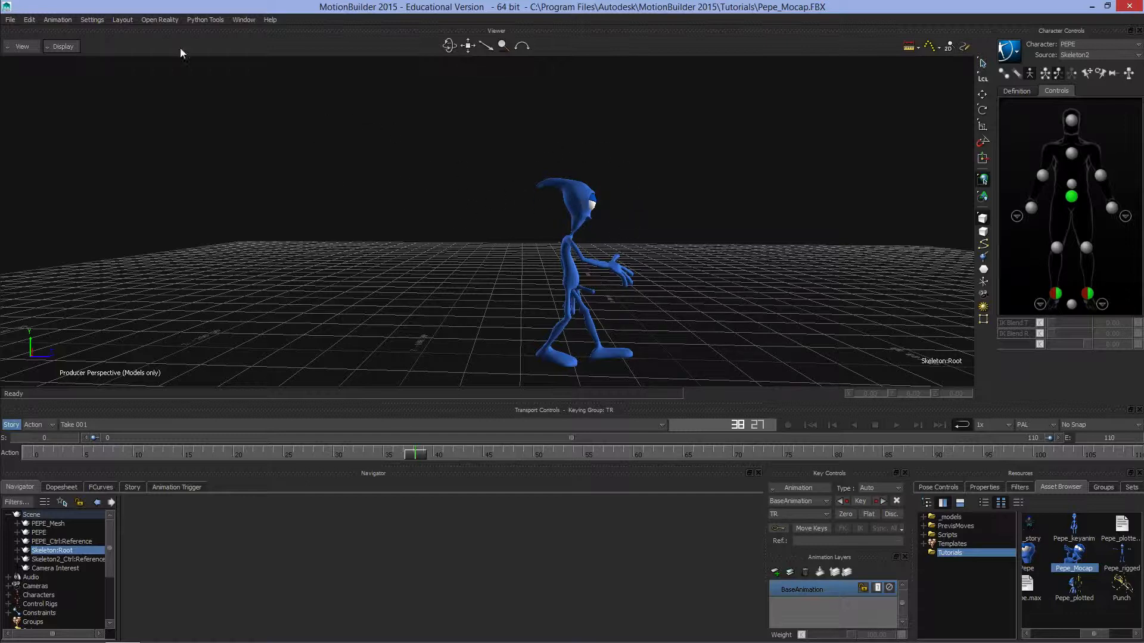
Return the viewer to X-Ray display and review the Models Display options.
click(60, 47)
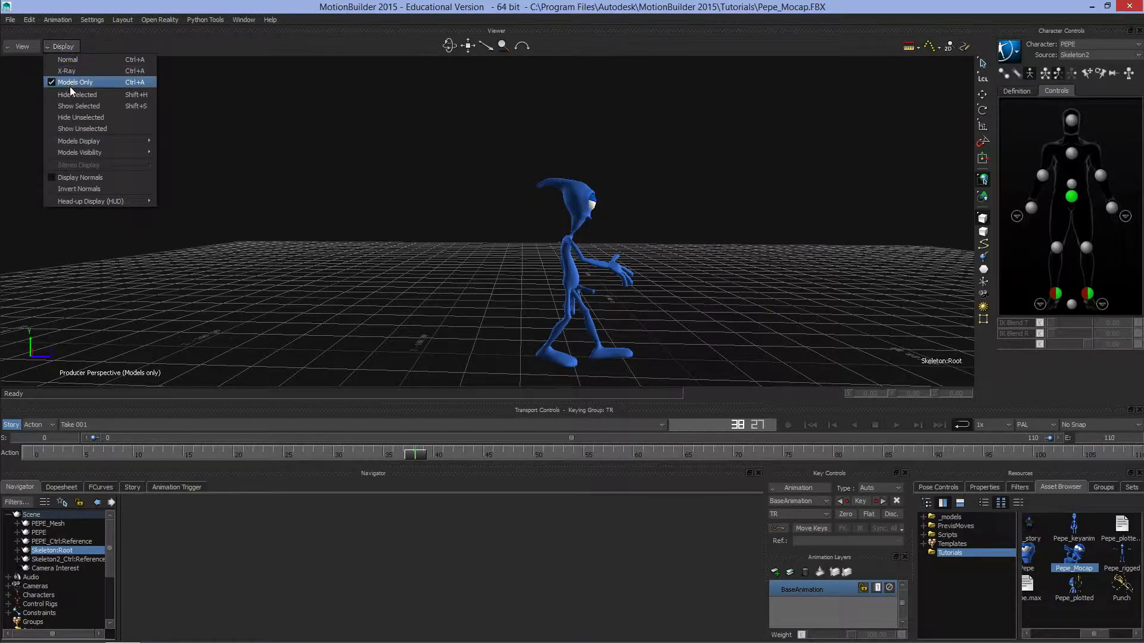
click(67, 71)
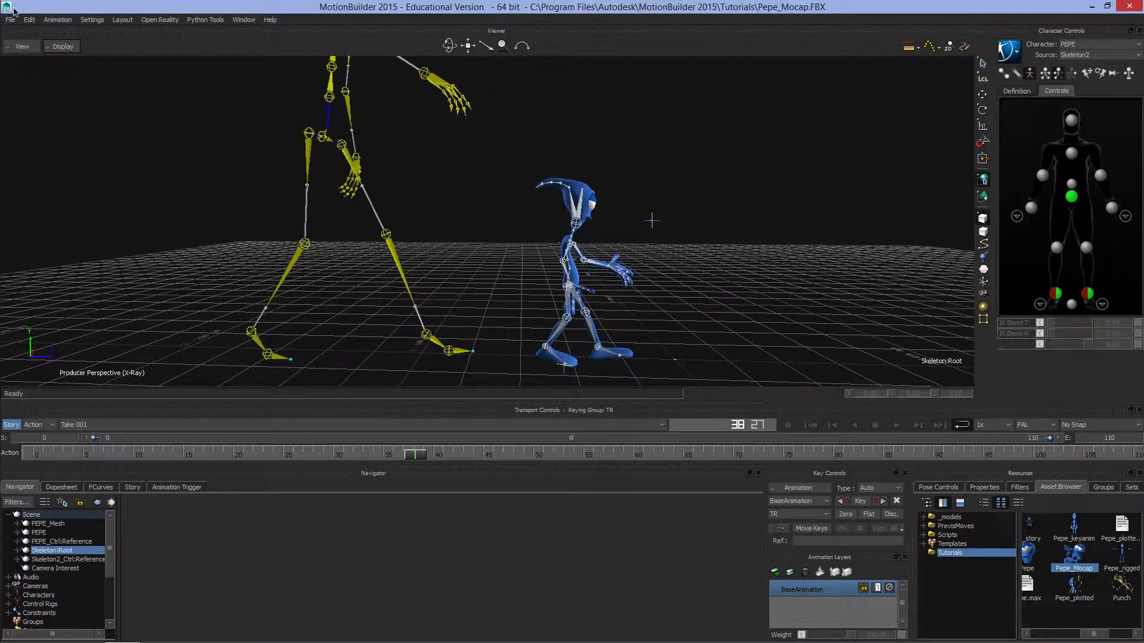
click(65, 46)
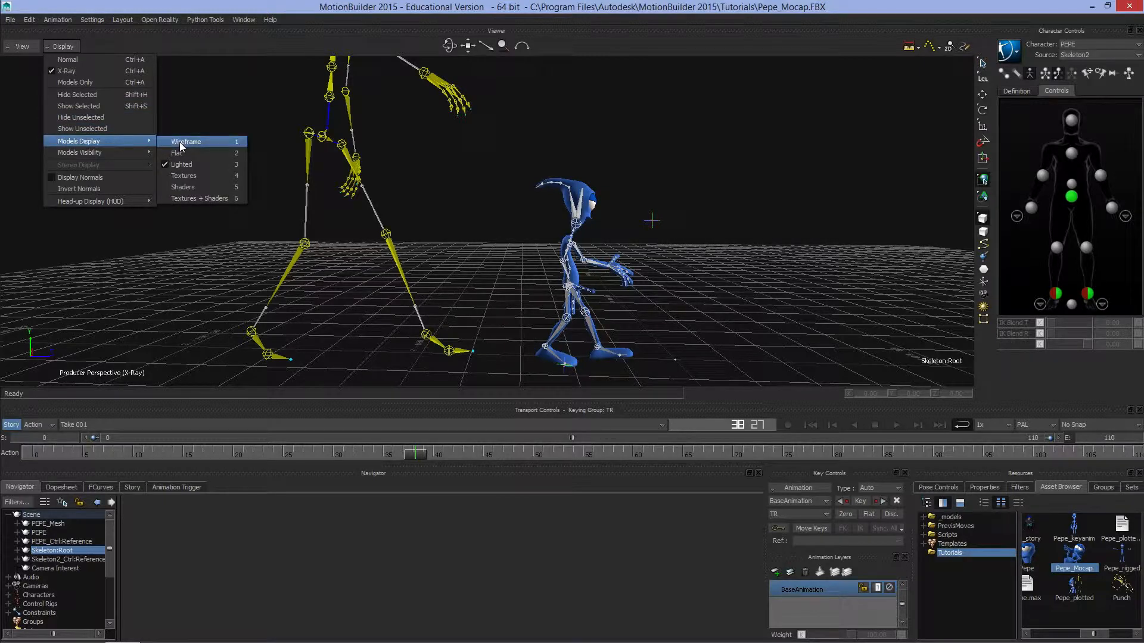
mouse_move(80, 153)
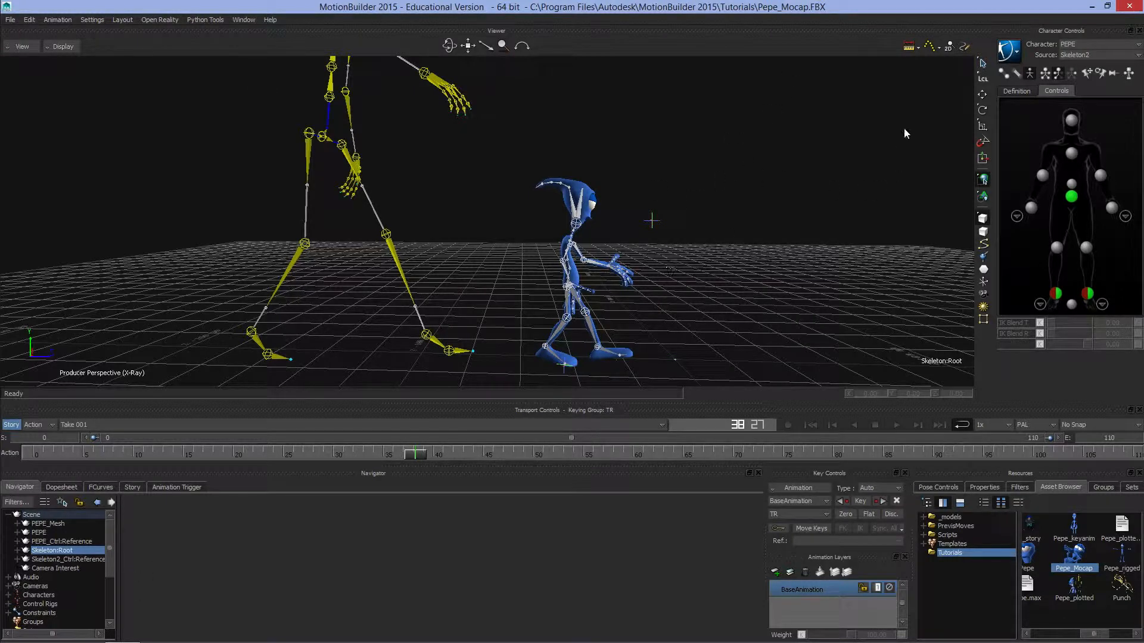
mouse_move(976, 100)
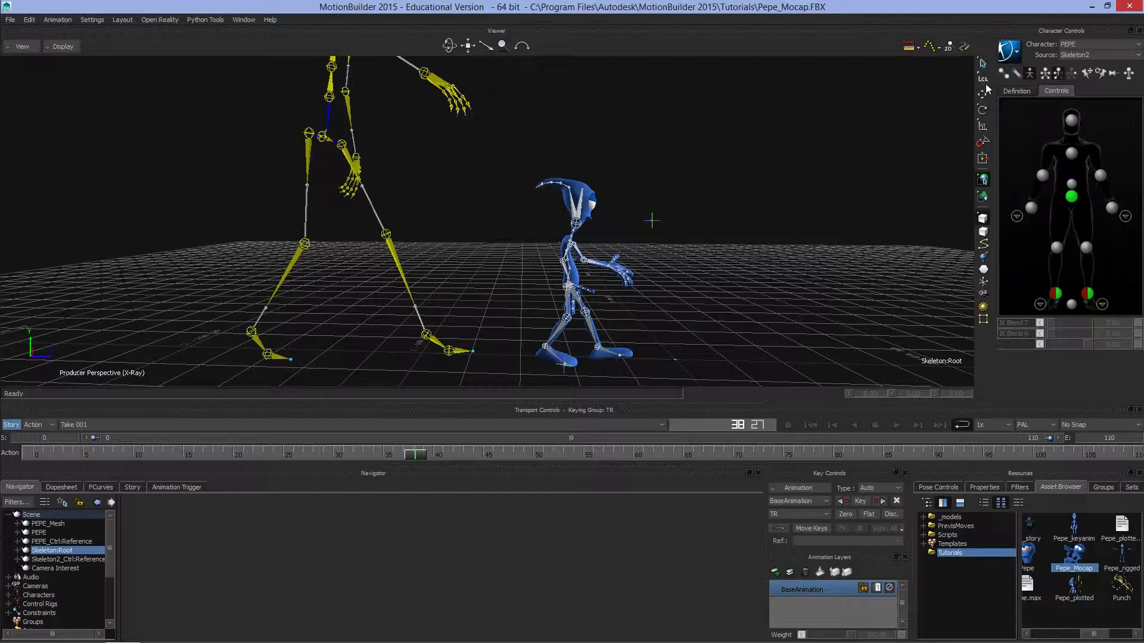
mouse_move(986, 99)
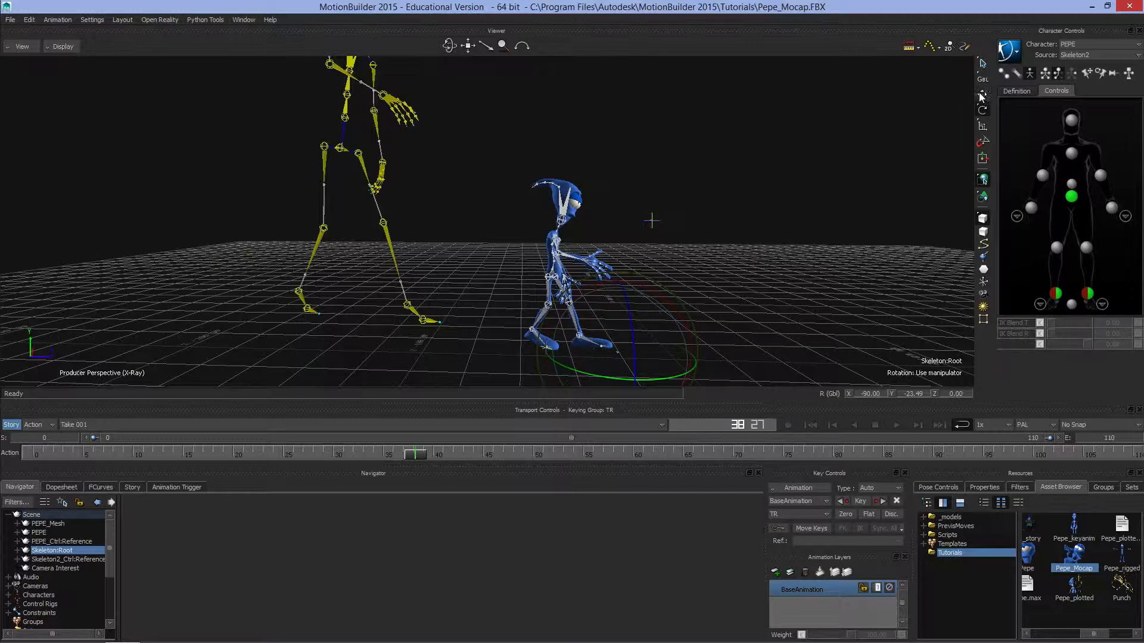
mouse_move(983, 96)
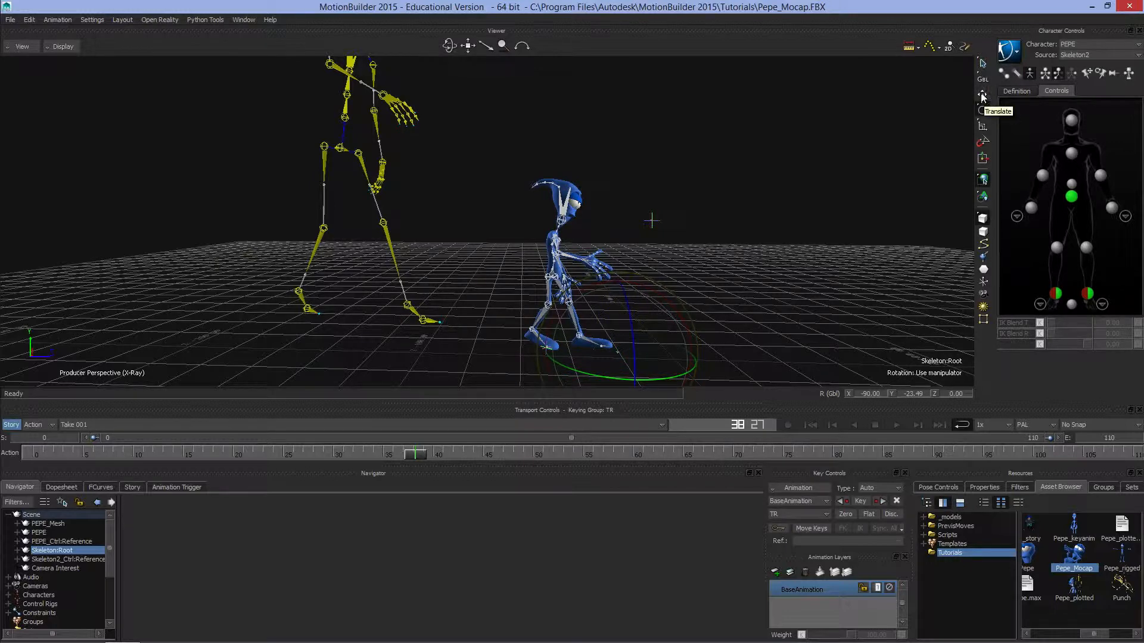
mouse_move(983, 127)
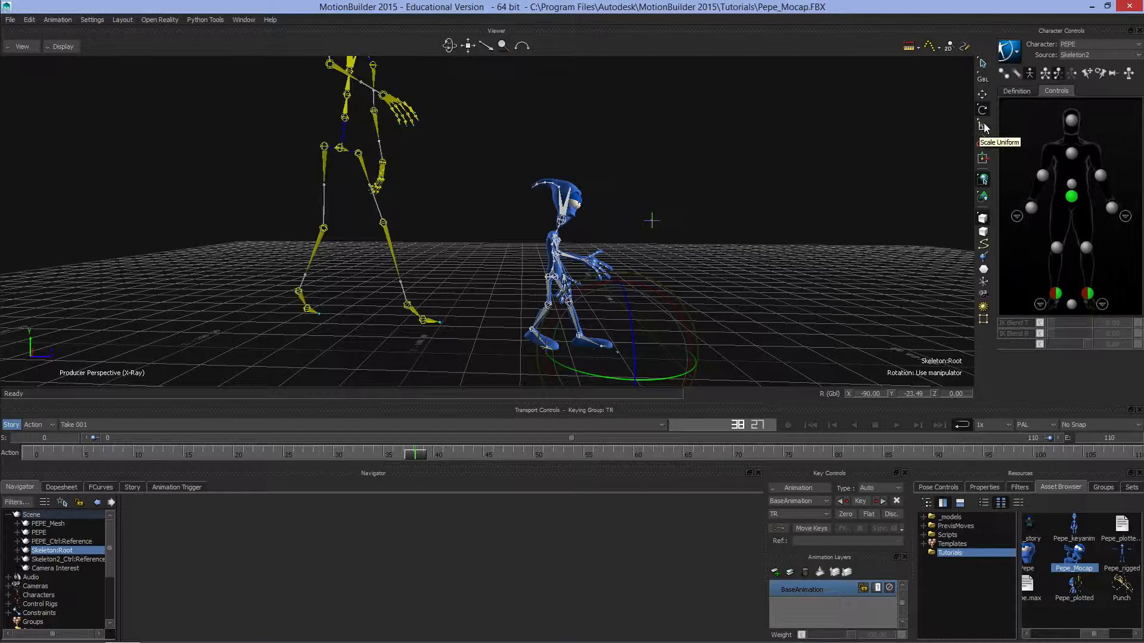
Switch to the Scale Uniform manipulator and resize the blue character from Skeleton:Root.
click(983, 127)
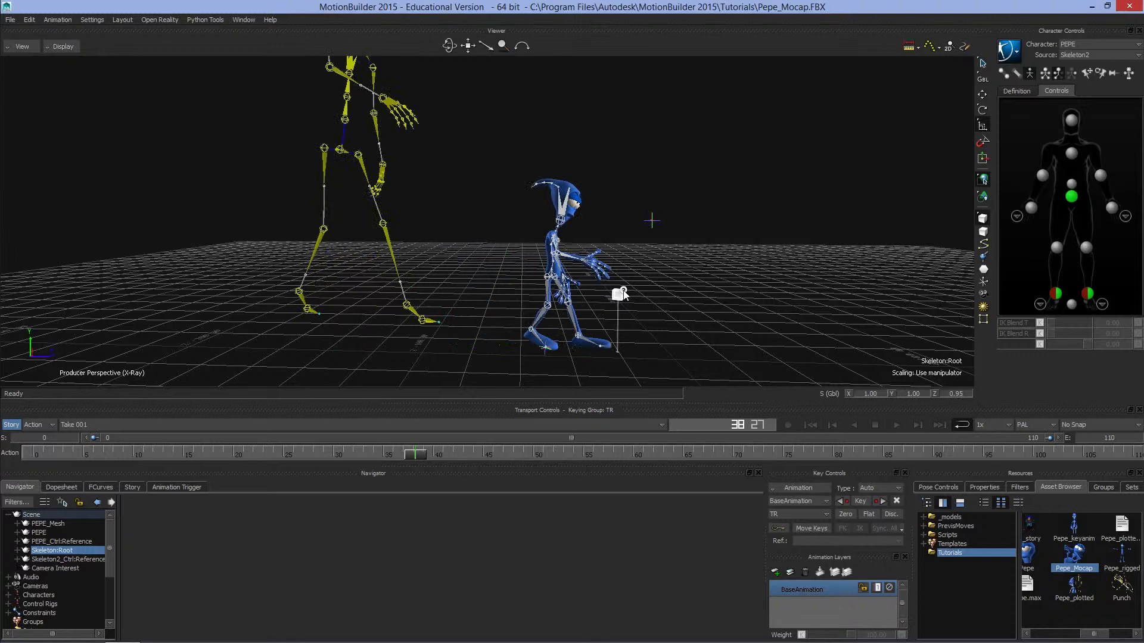
drag(616, 293, 623, 299)
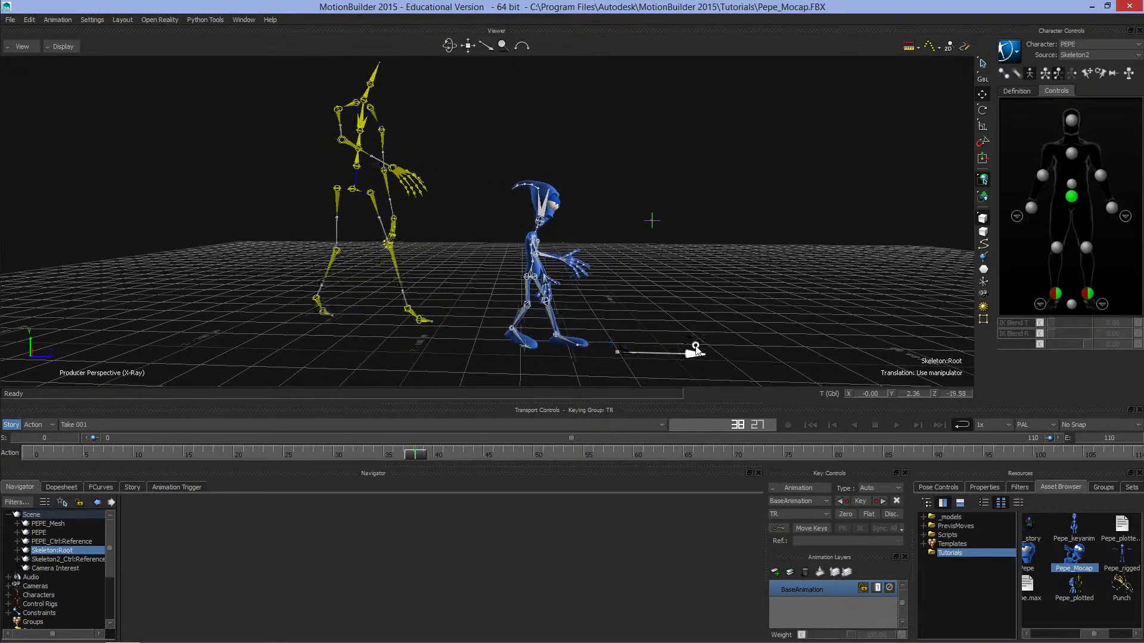
Drag Skeleton:Root across the ground grid and reselect it in the scene tree.
drag(694, 348, 633, 302)
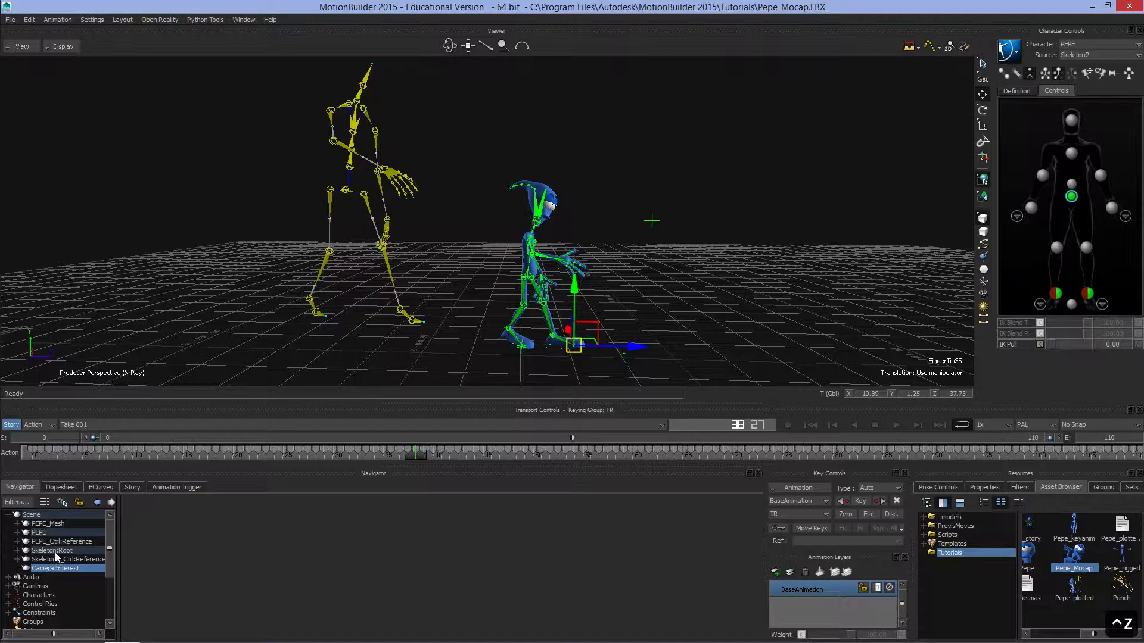
click(52, 551)
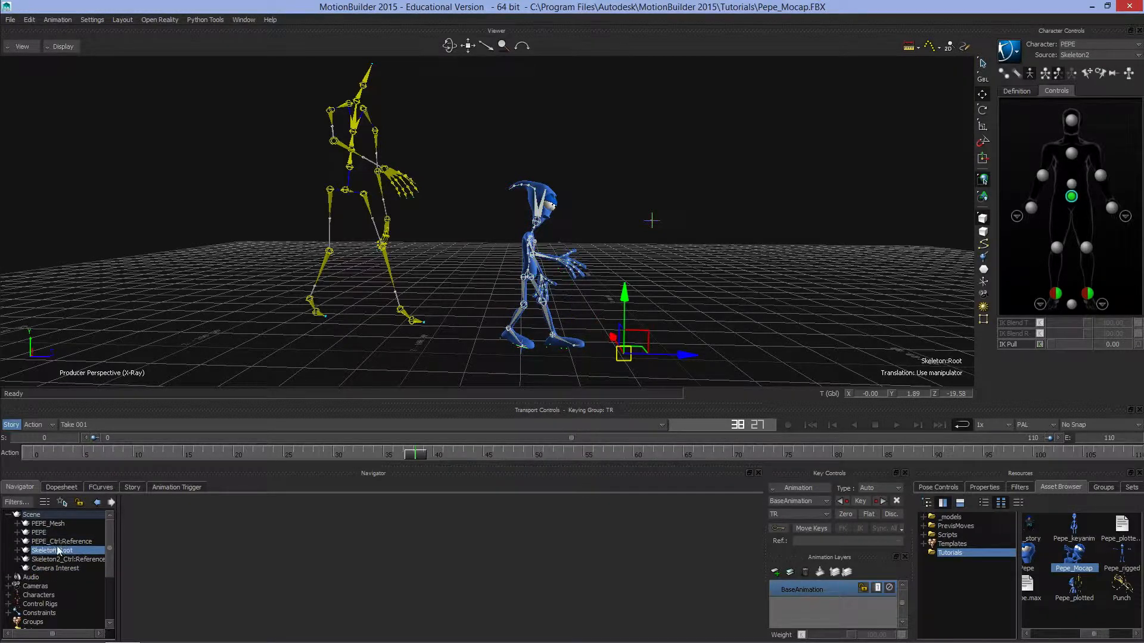
Select PEPE_Ctrl:Reference, Skeleton:Root, Camera Interest and Skeleton2_Ctrl:Reference in the scene tree.
click(66, 541)
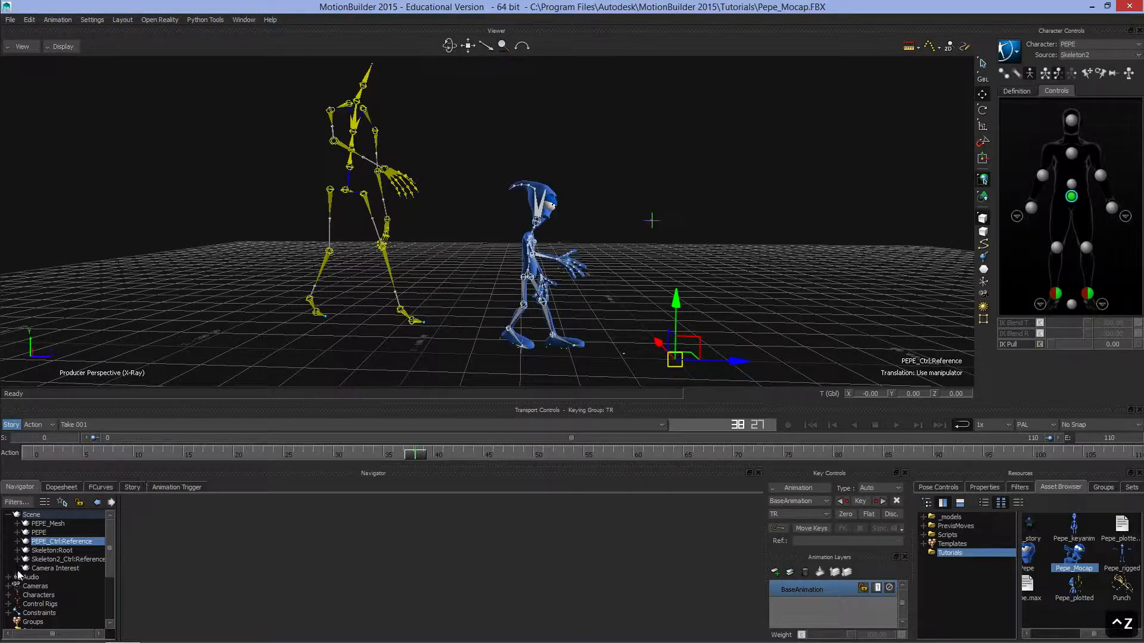
click(51, 550)
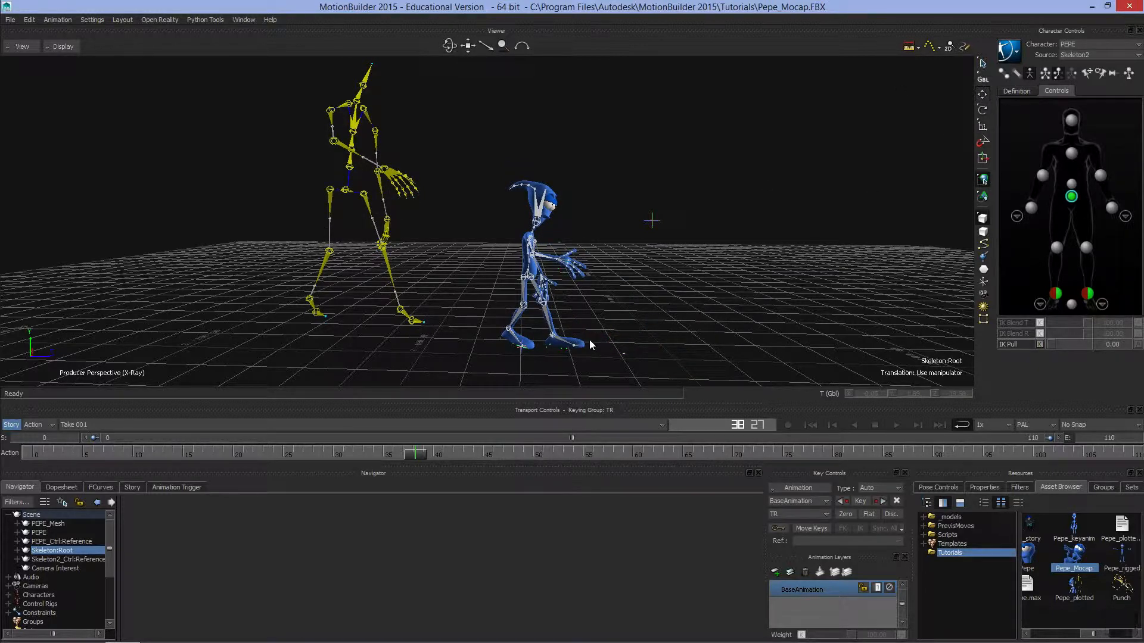
mouse_move(669, 239)
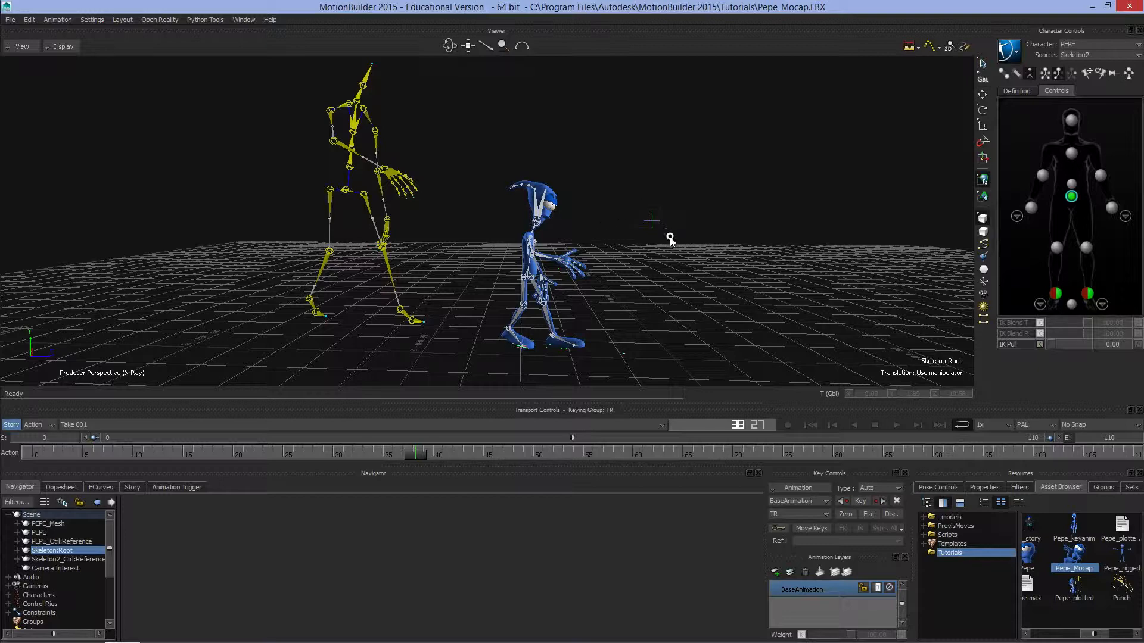
click(56, 568)
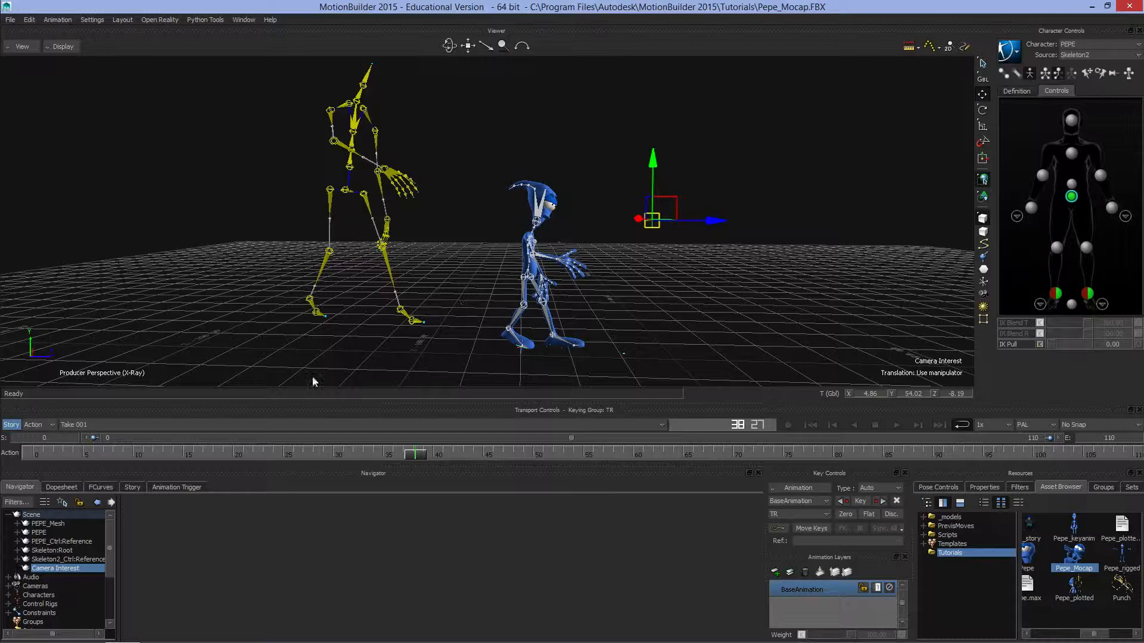
click(53, 550)
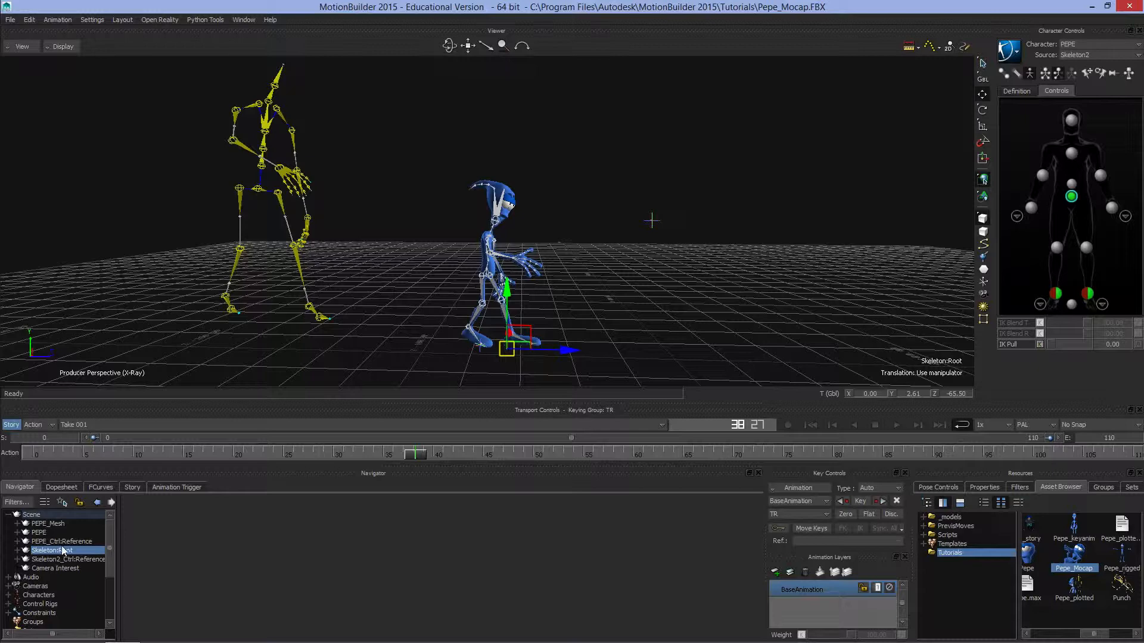
click(70, 559)
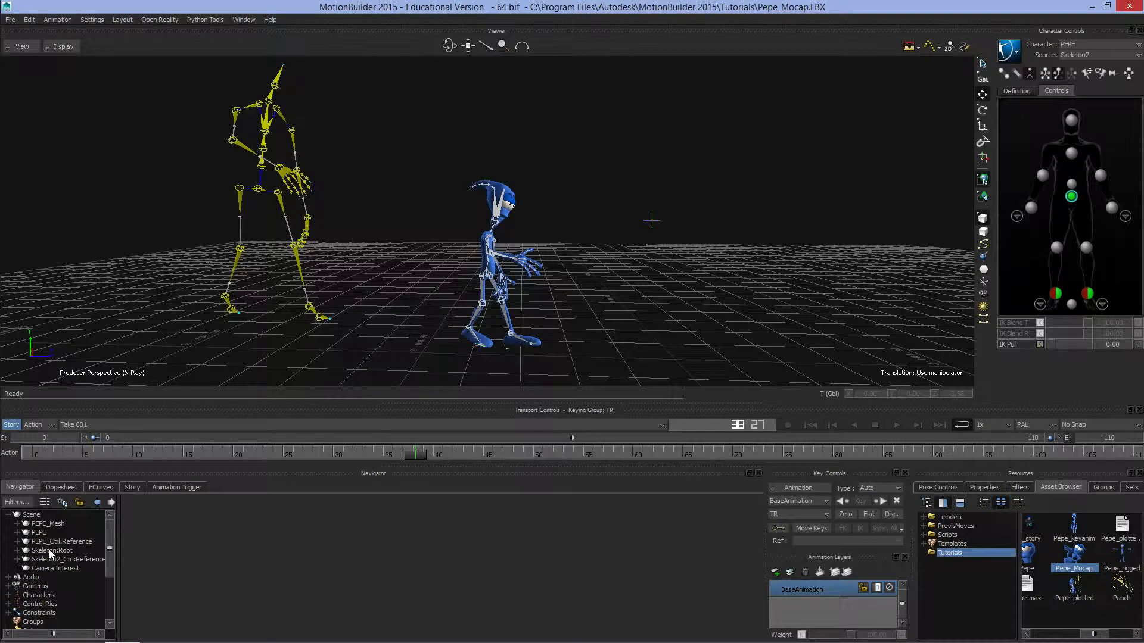
click(64, 558)
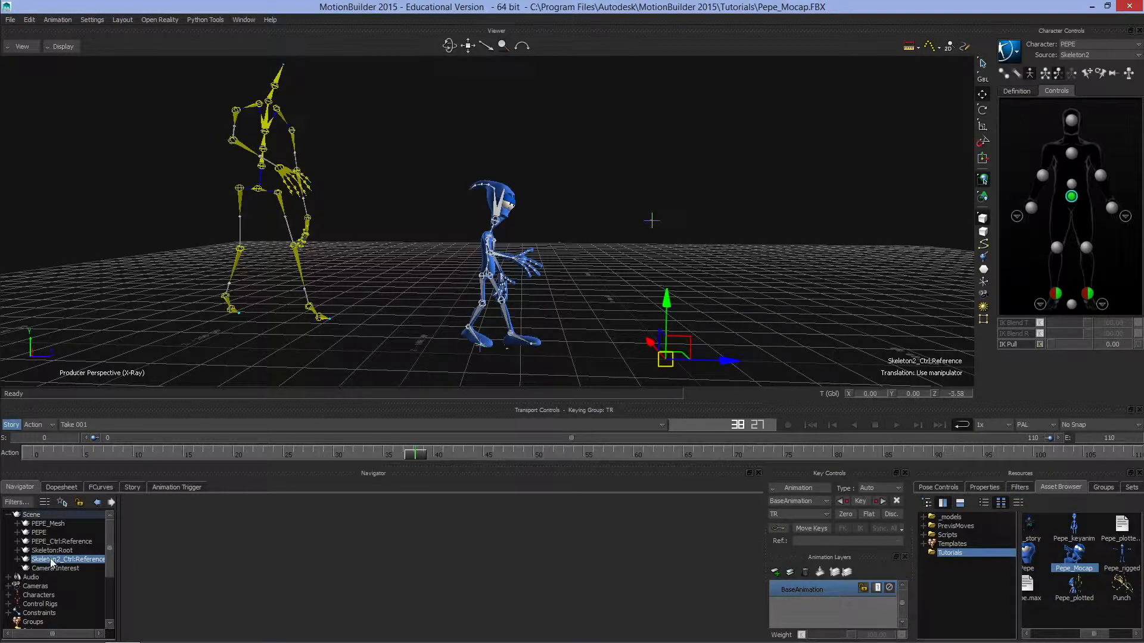
Lower PEPE_Ctrl:Reference and shift it along its depth axis, then reselect Skeleton:Root.
click(51, 550)
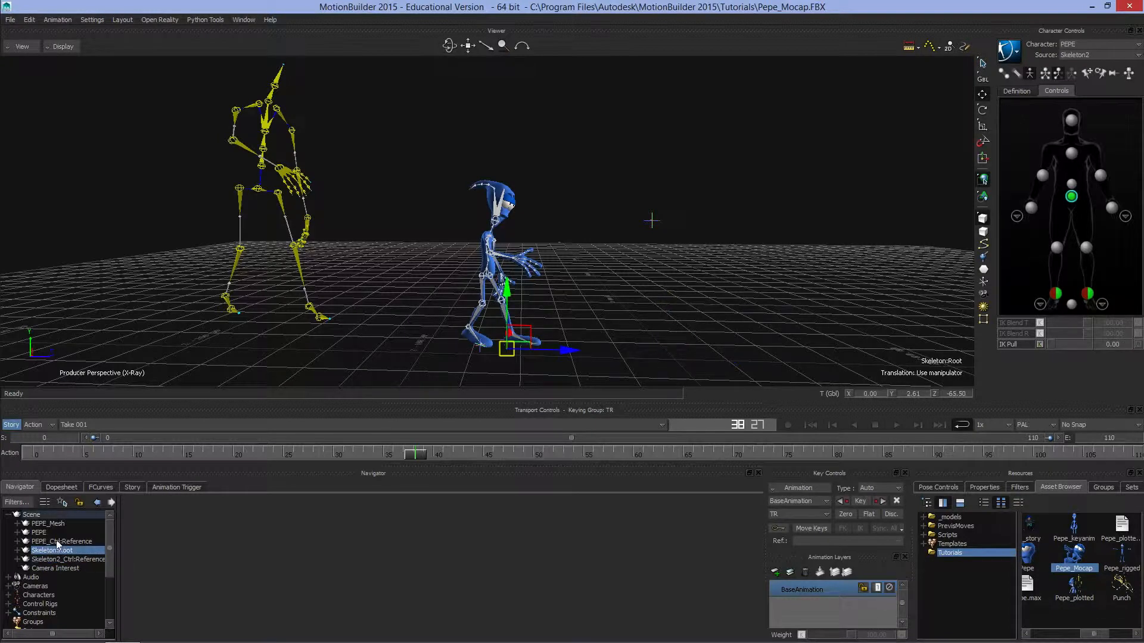
click(63, 541)
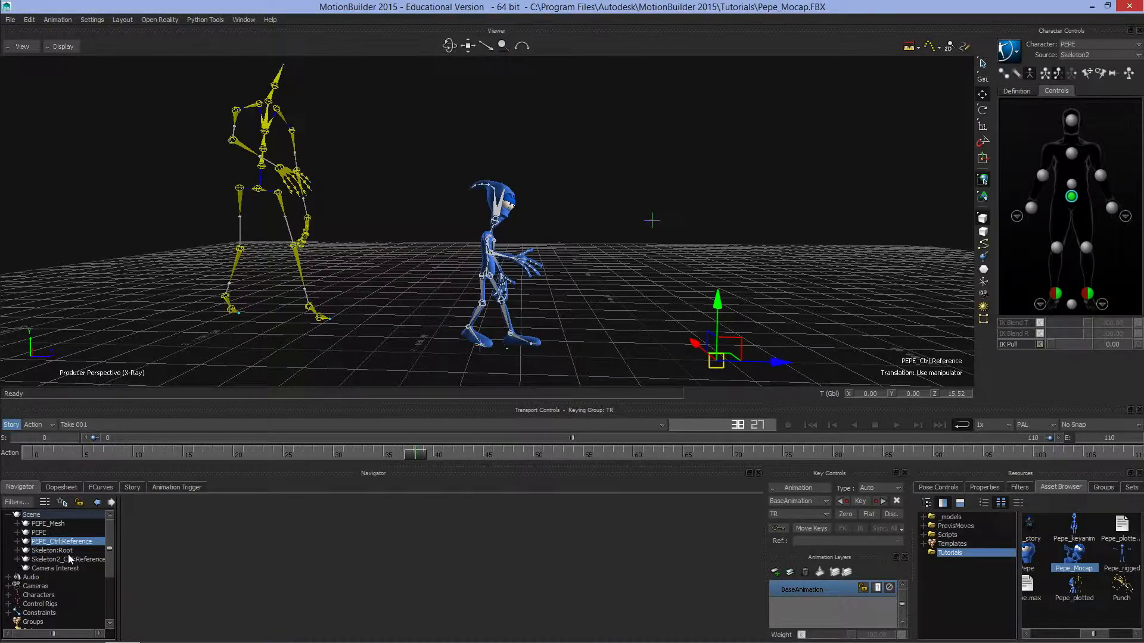
drag(759, 357, 773, 375)
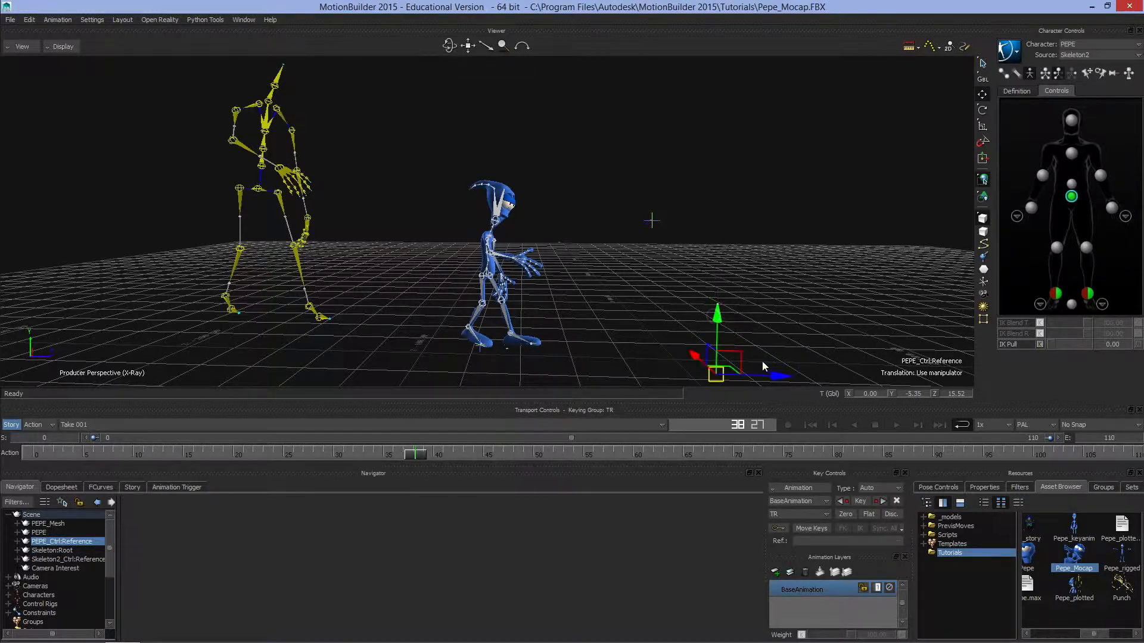
drag(718, 347, 740, 357)
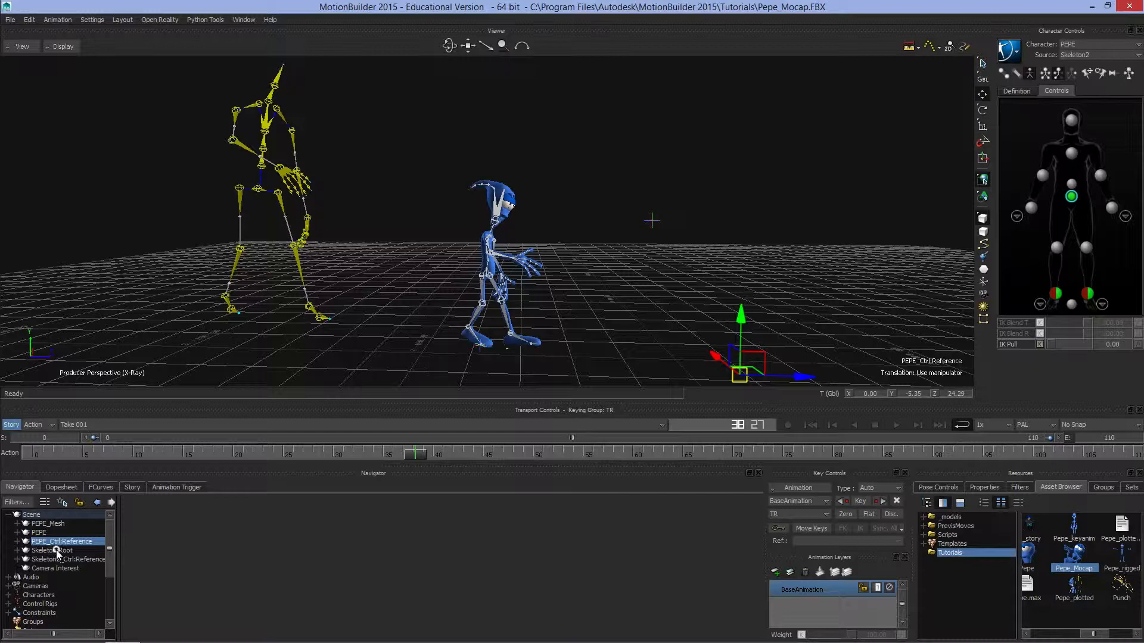
click(52, 551)
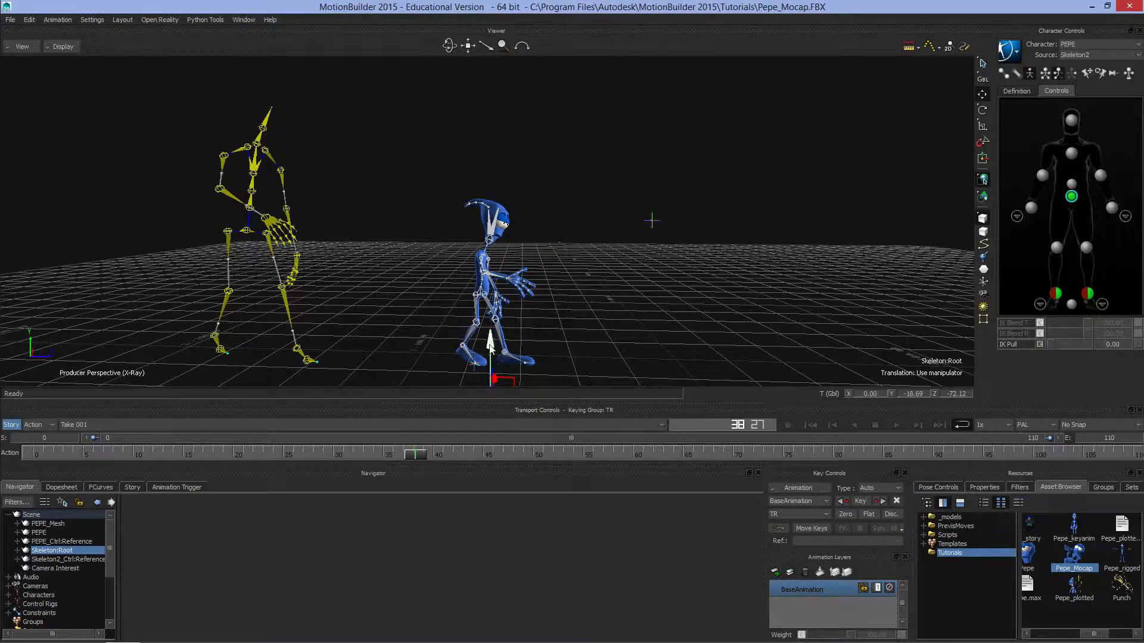
Switch the viewer camera to the Producer Right orthographic view.
click(20, 47)
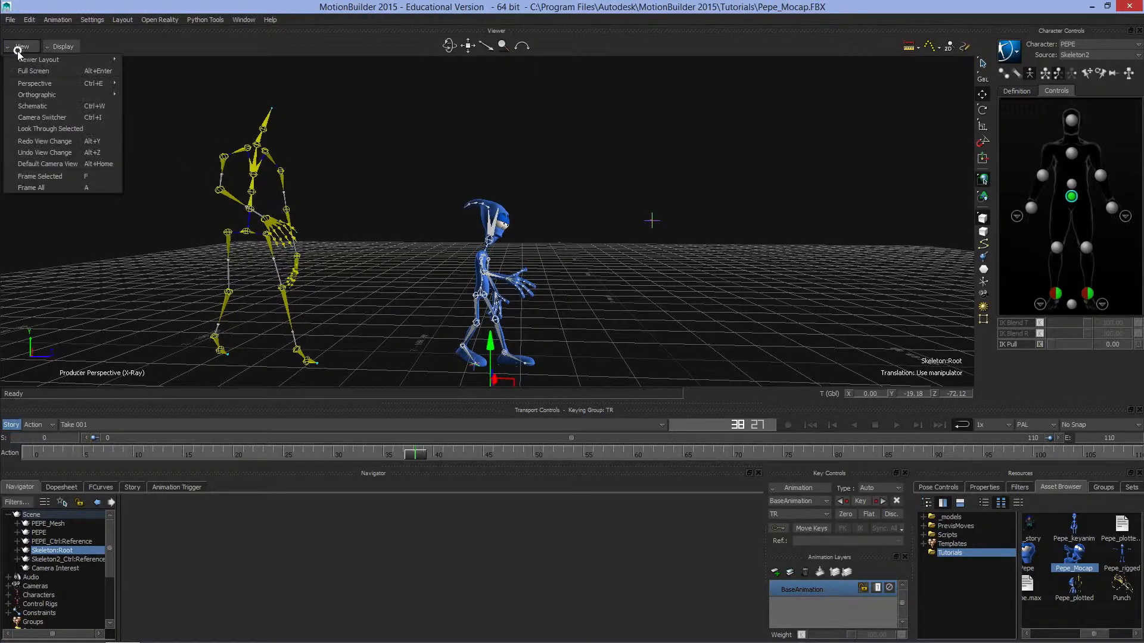
mouse_move(33, 106)
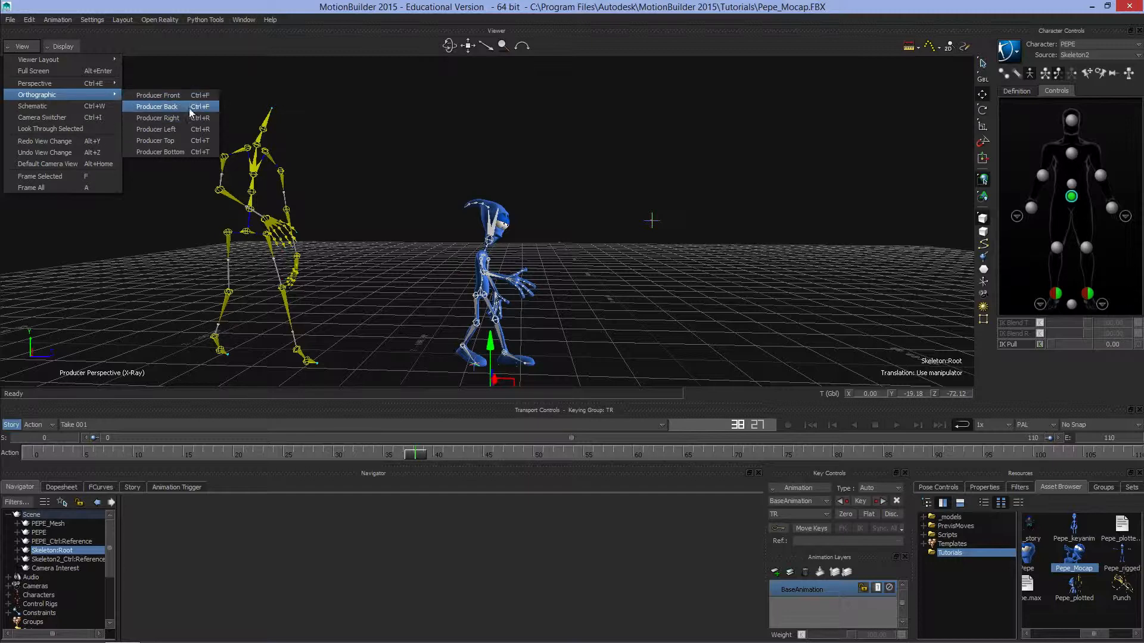
click(158, 118)
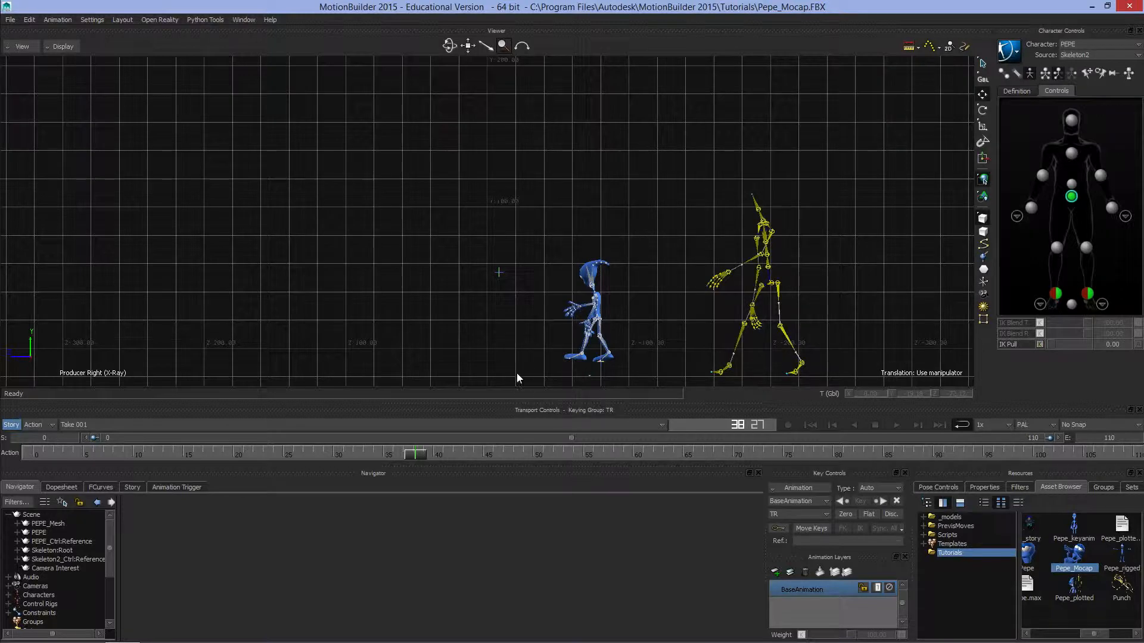
mouse_move(466, 379)
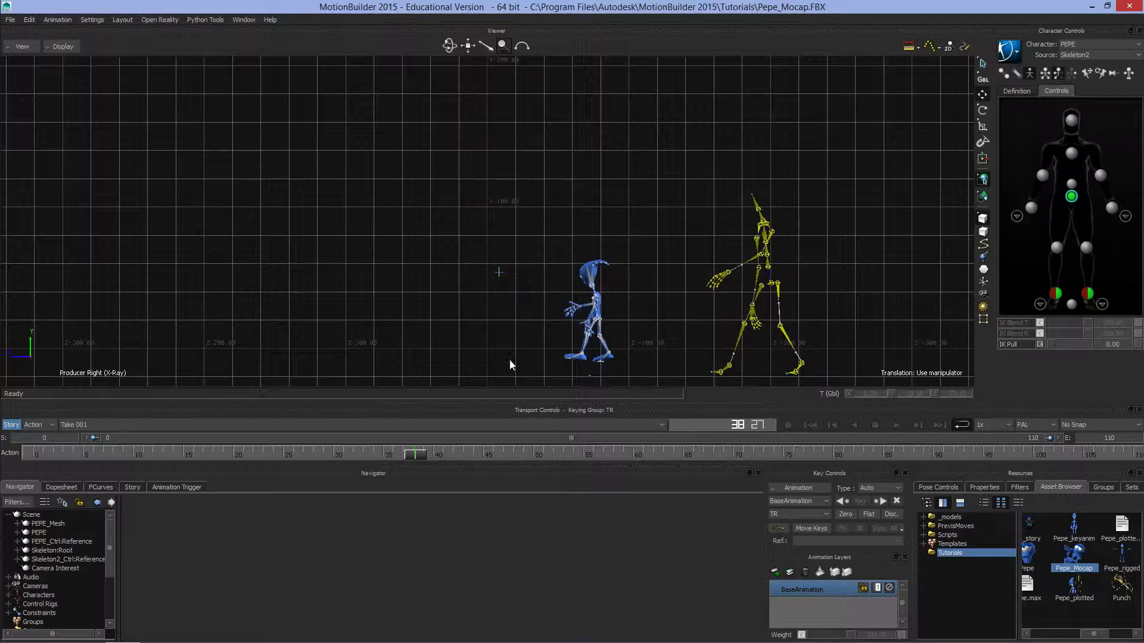
mouse_move(407, 92)
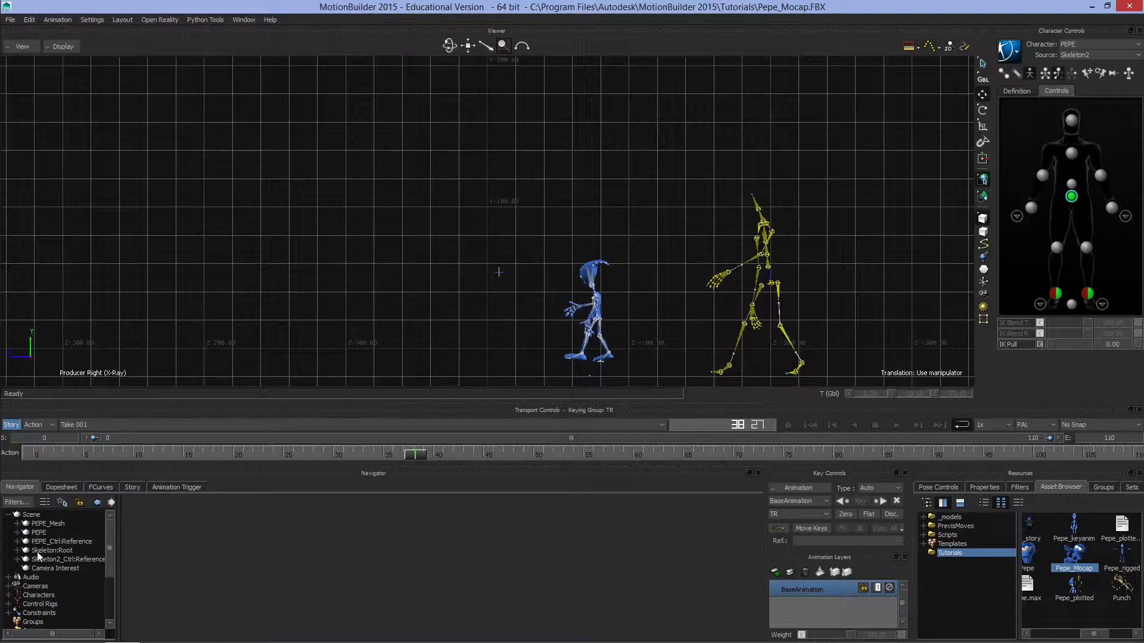
Select and expand Skeleton:Root, then start playback of the take.
click(51, 550)
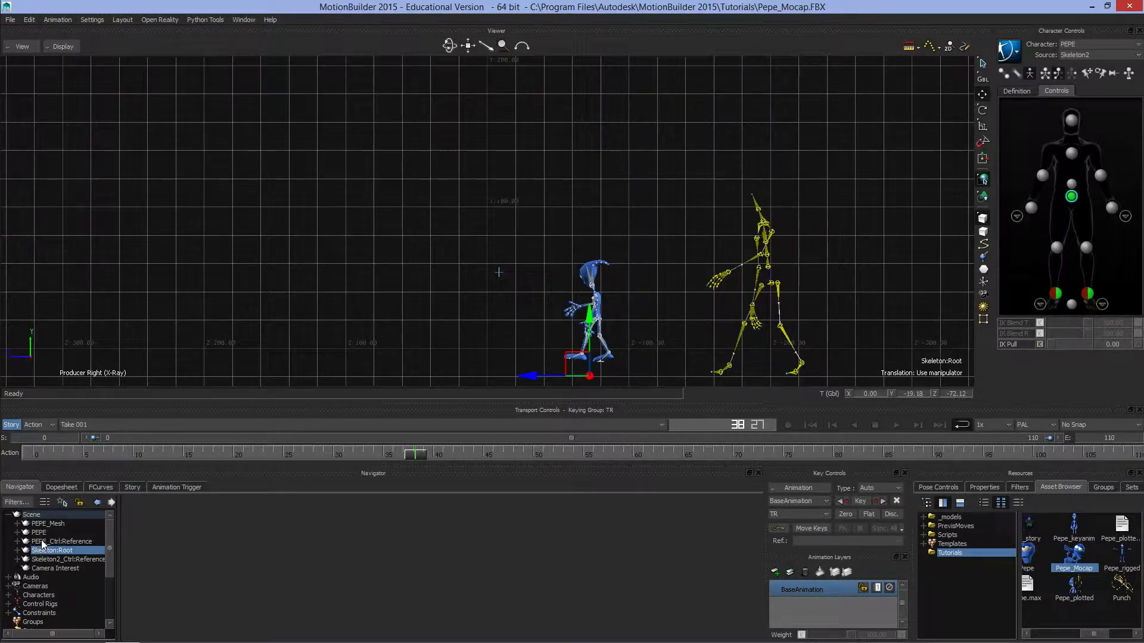
click(13, 551)
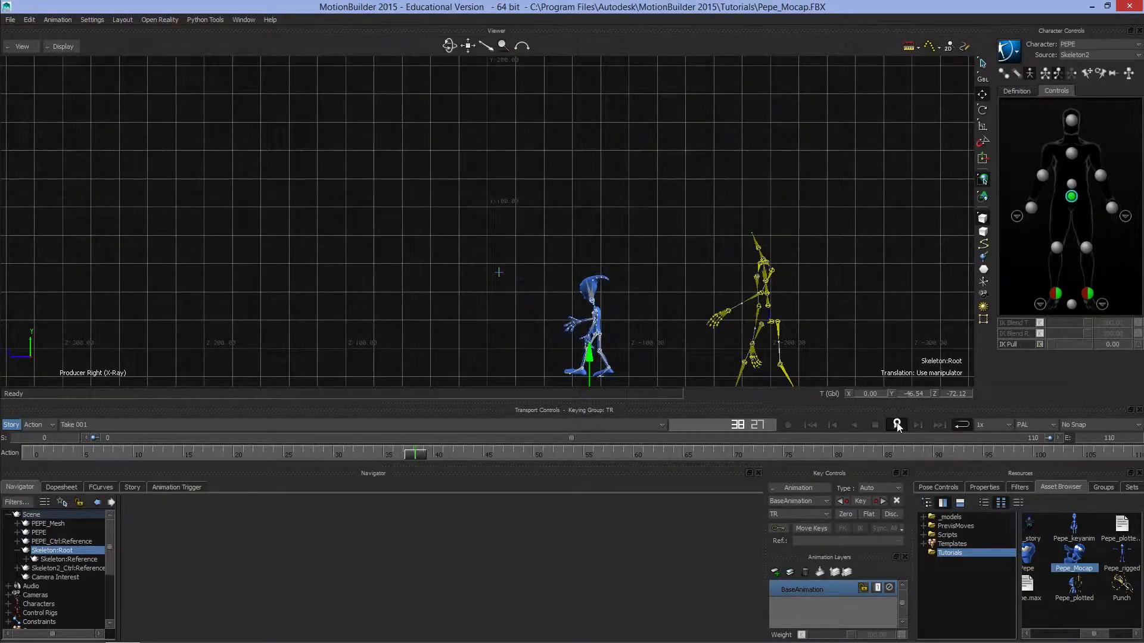
click(895, 424)
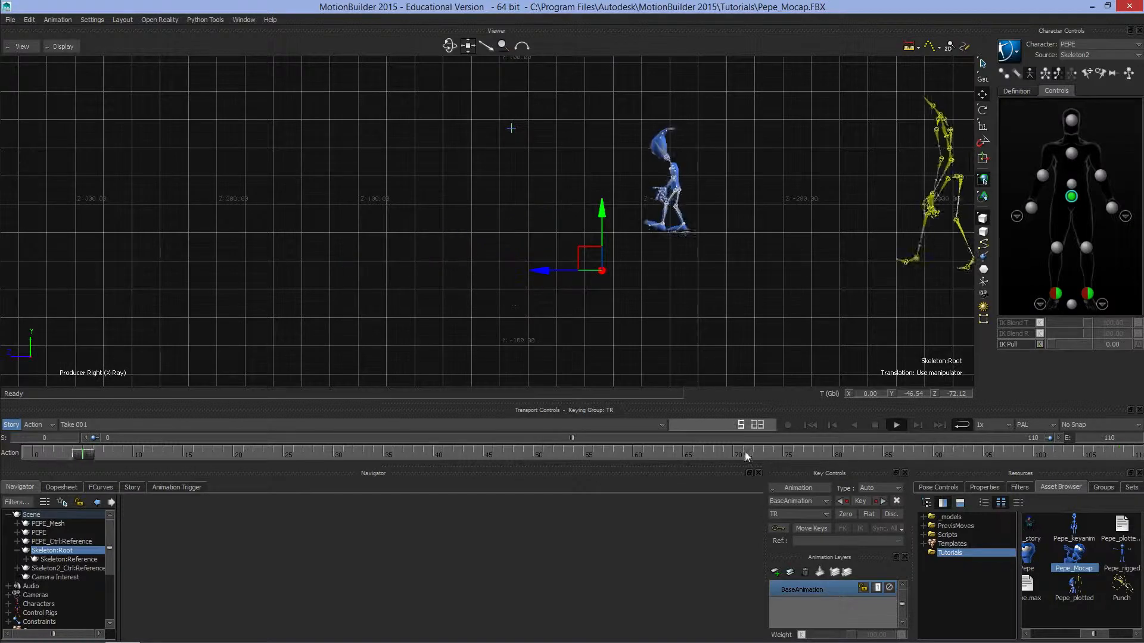
click(894, 424)
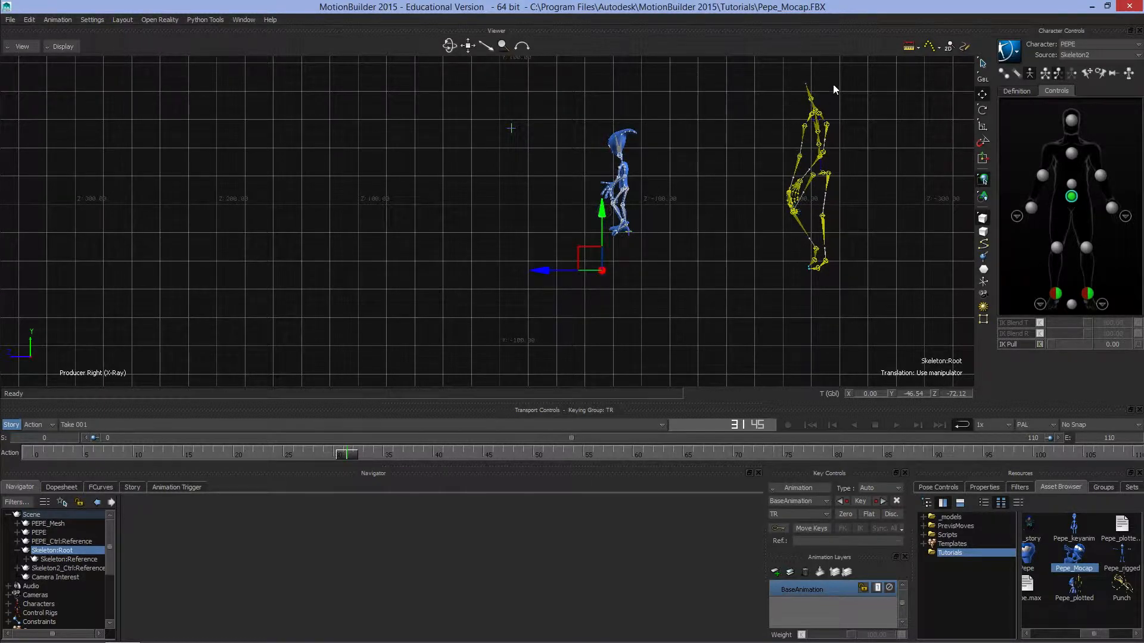
mouse_move(777, 167)
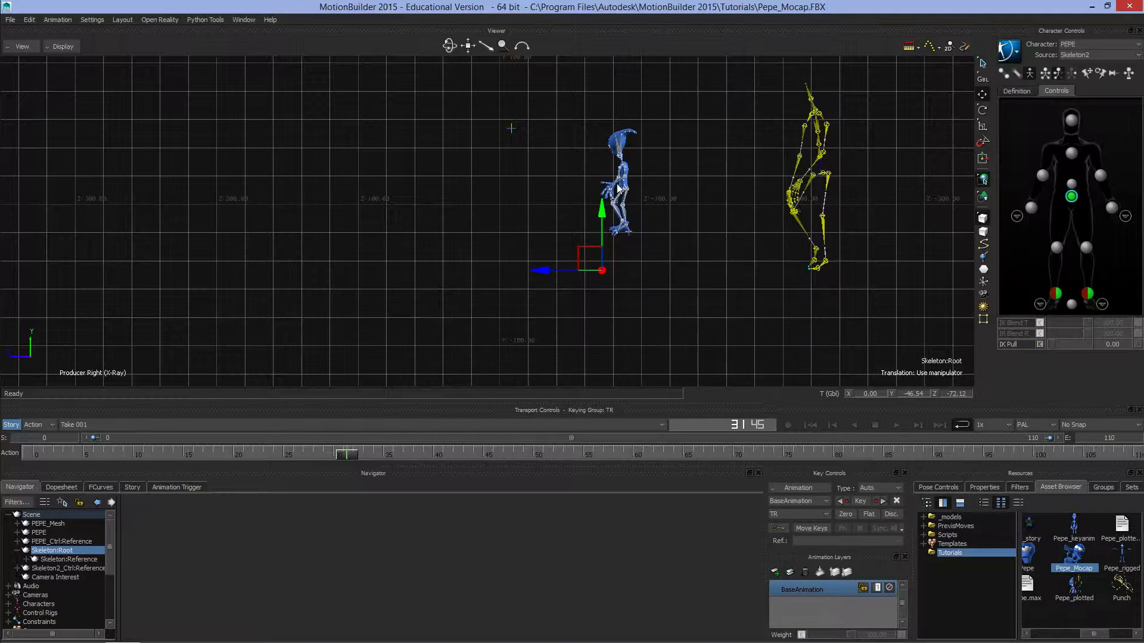
mouse_move(786, 100)
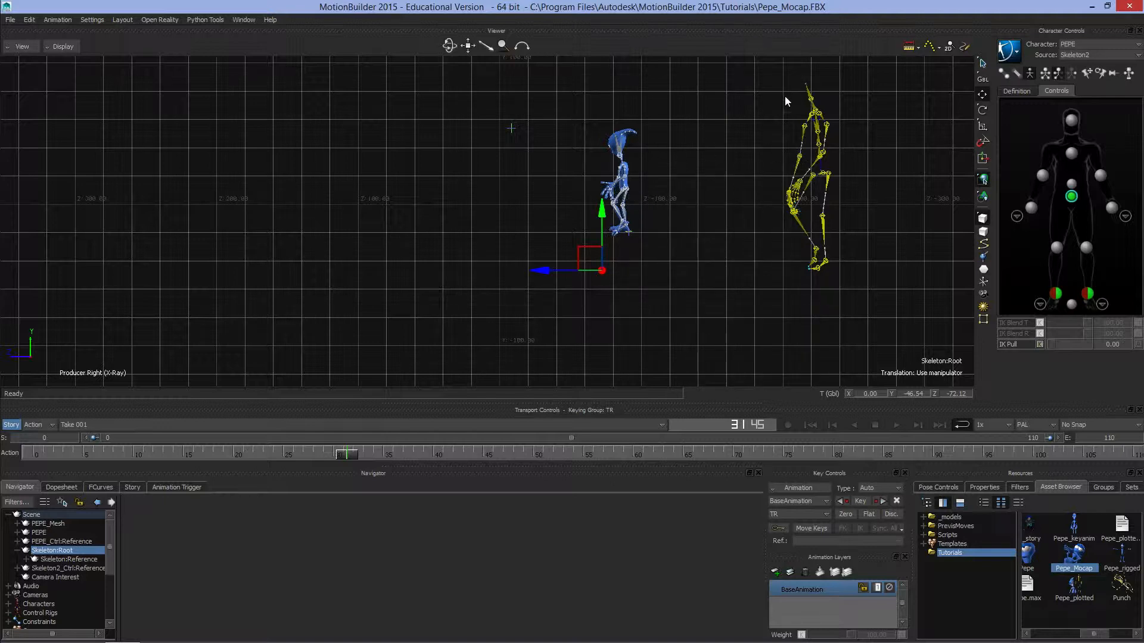
click(810, 99)
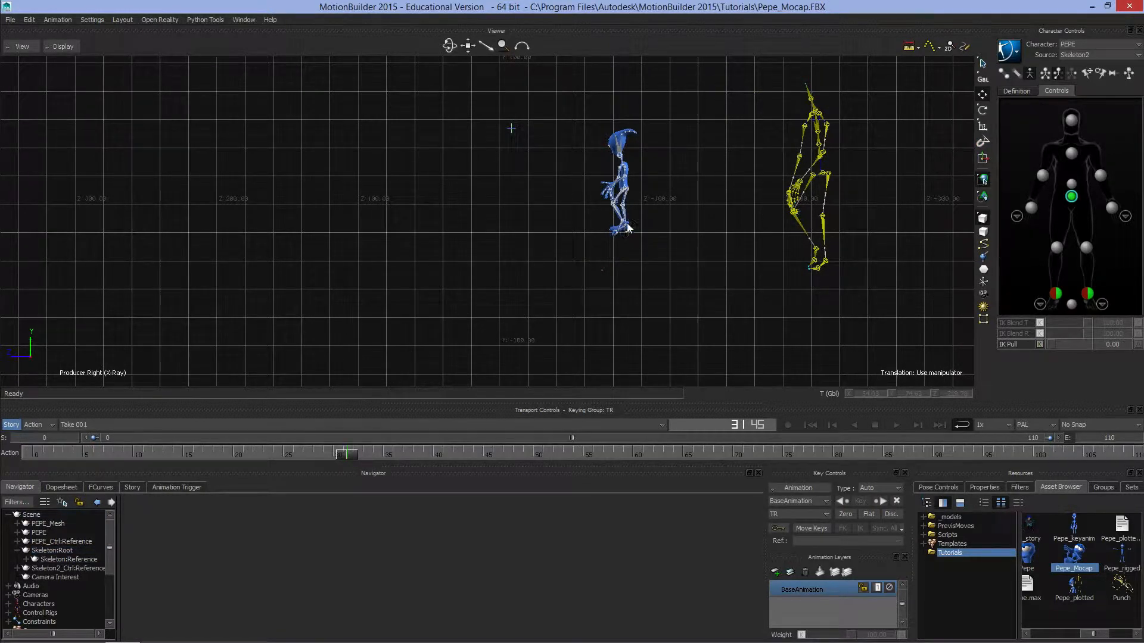
mouse_move(863, 150)
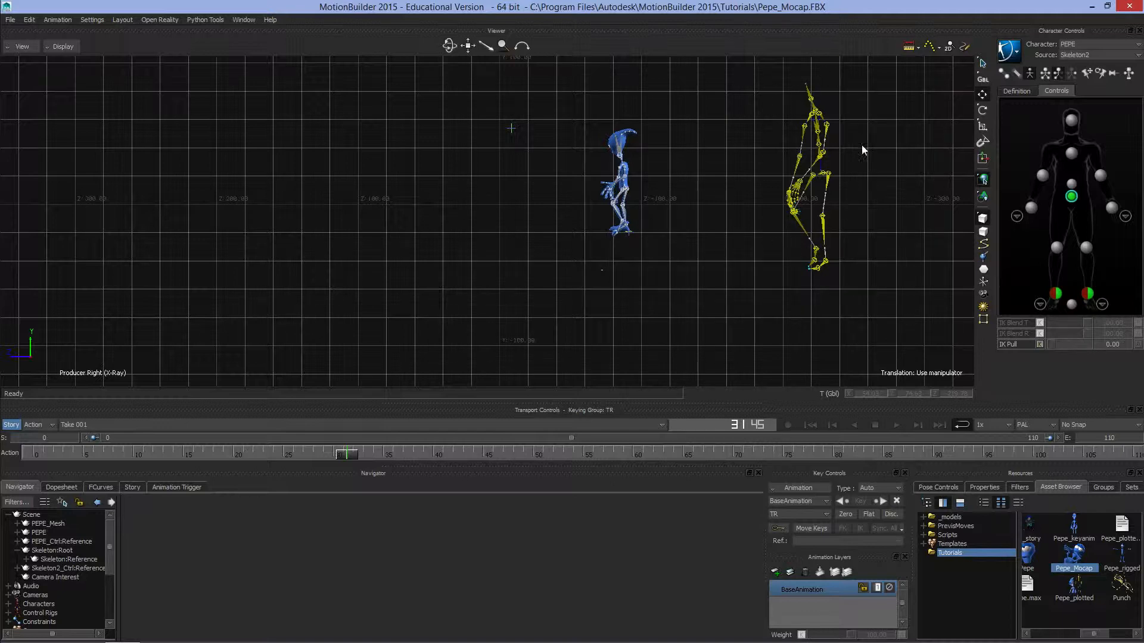
mouse_move(795, 219)
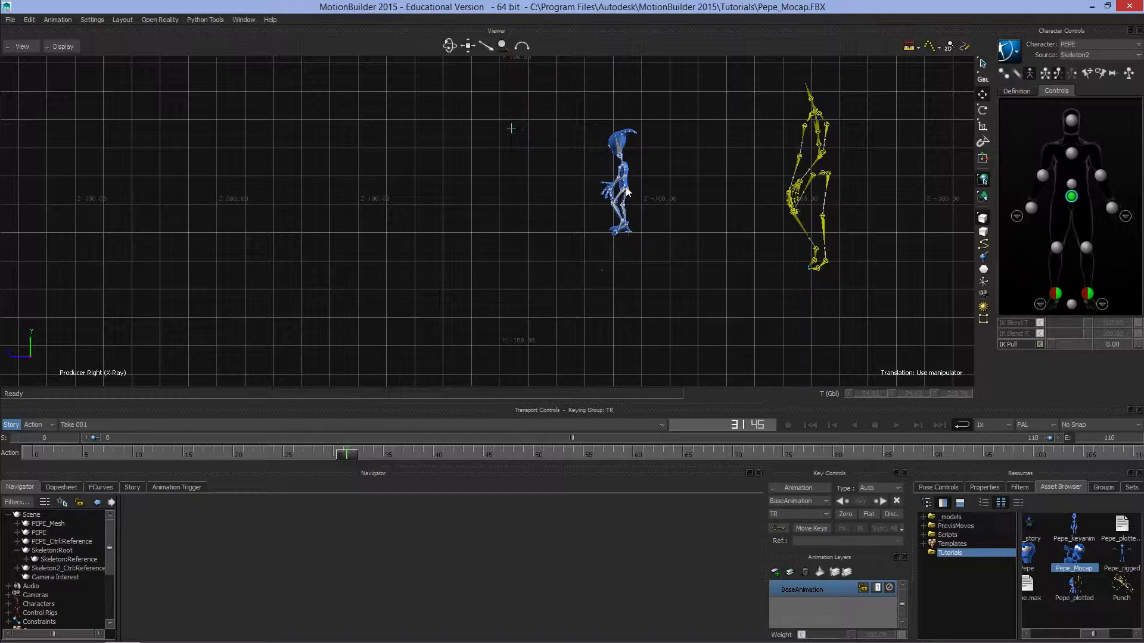
mouse_move(623, 221)
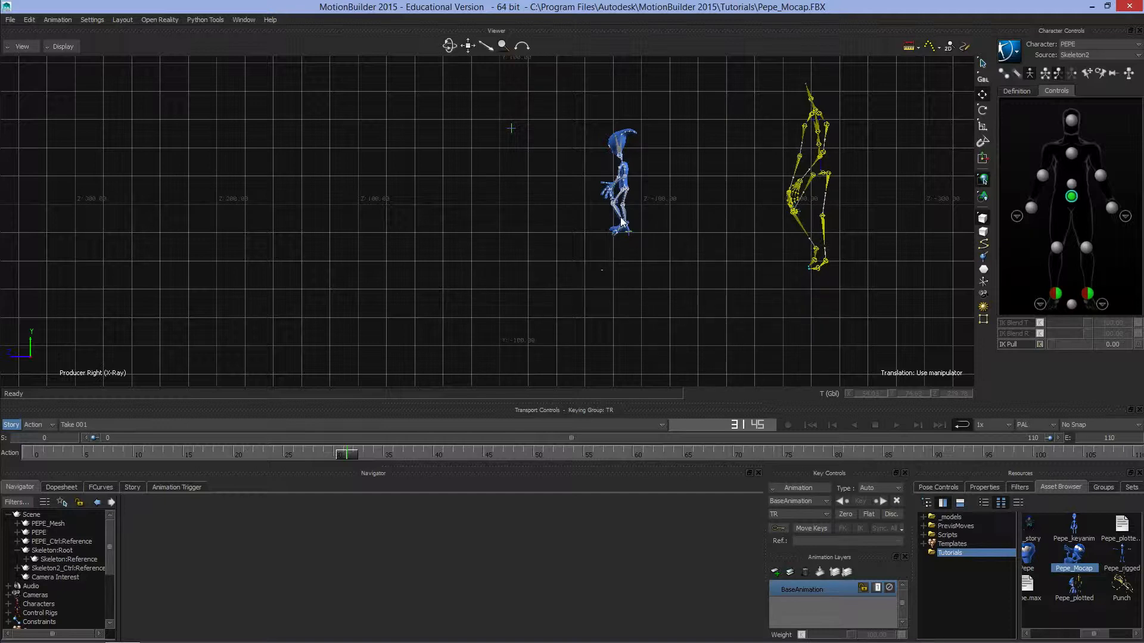
mouse_move(745, 172)
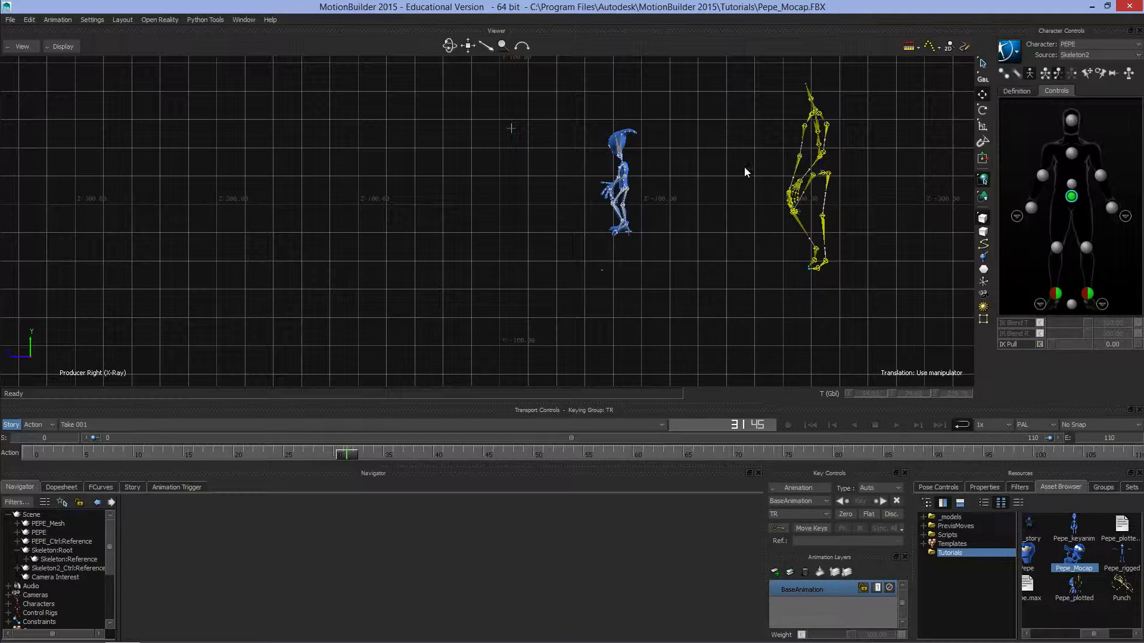
mouse_move(788, 449)
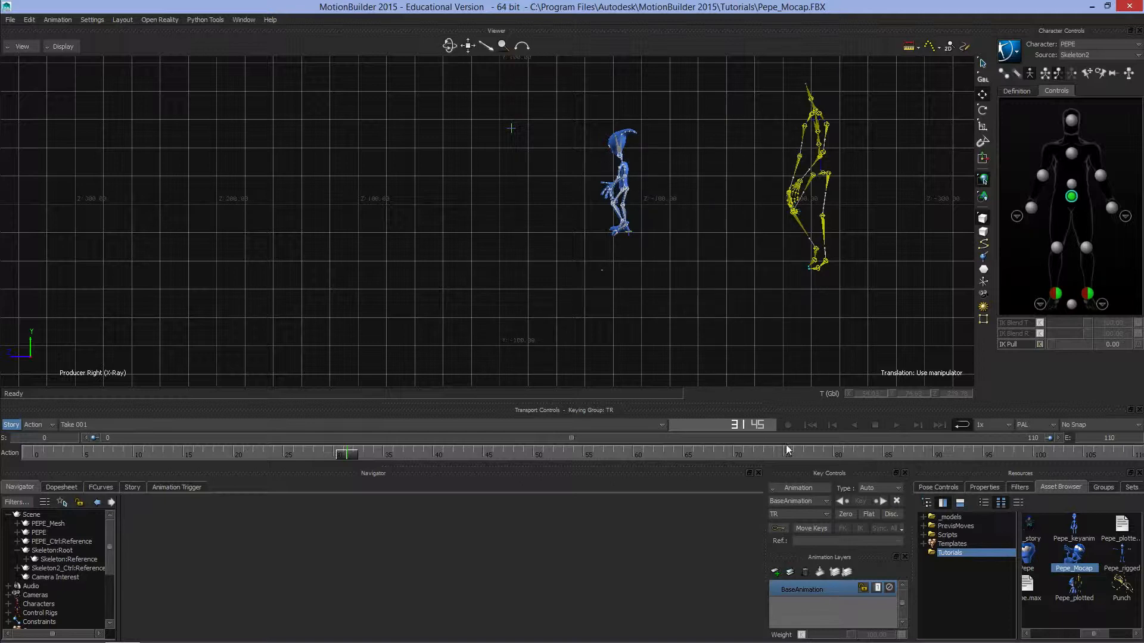
Play Pepe's walk animation and stop it around frame 41.
click(896, 425)
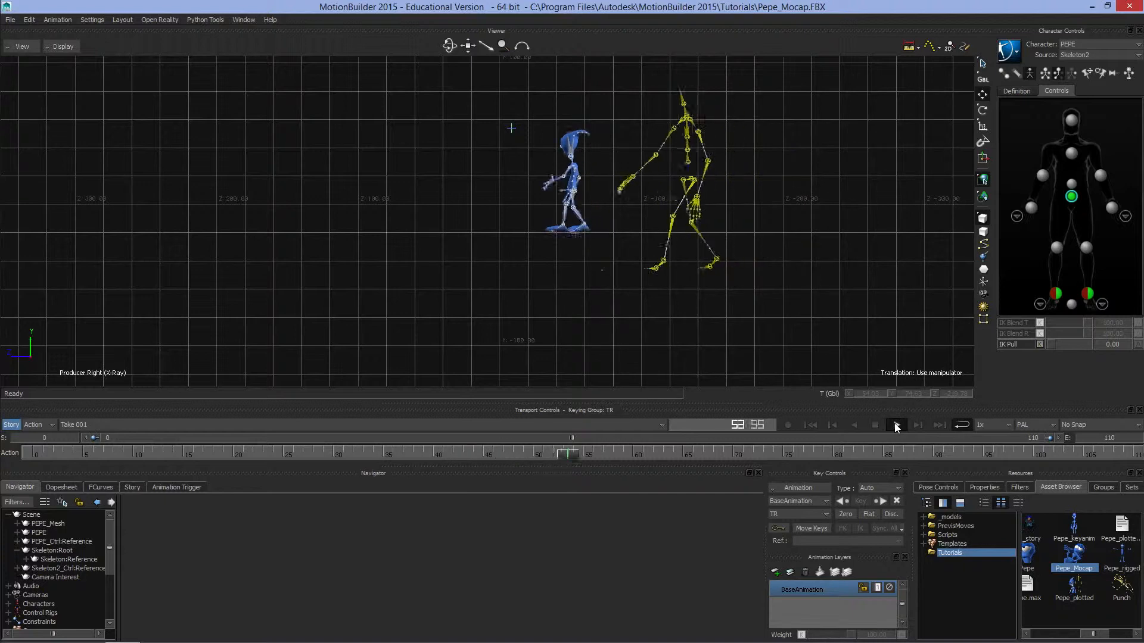
click(896, 426)
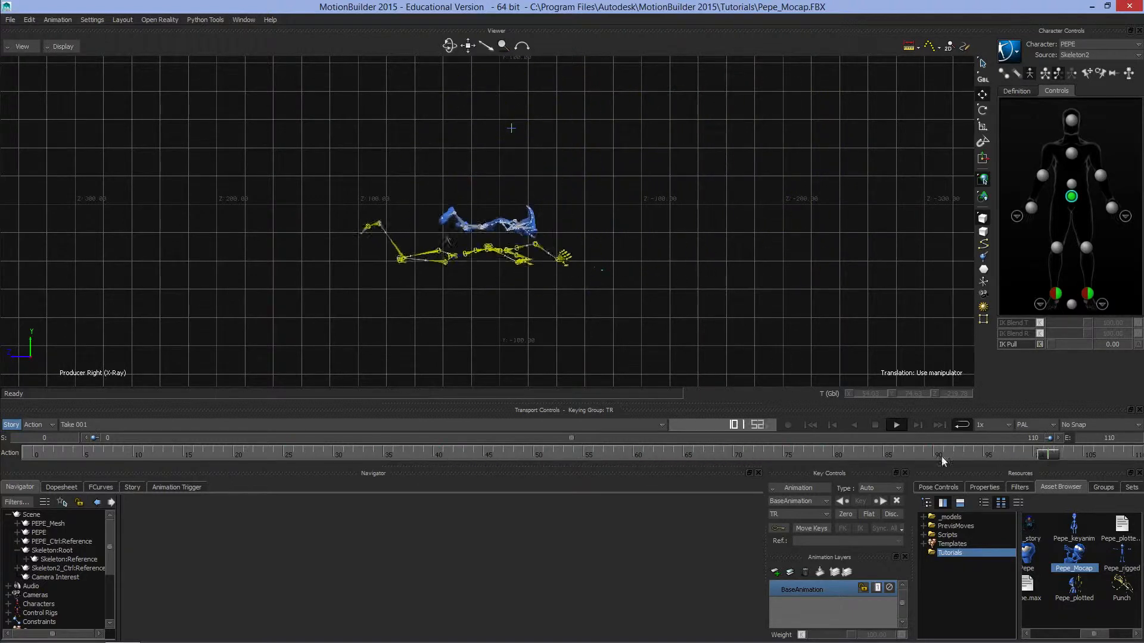
click(876, 425)
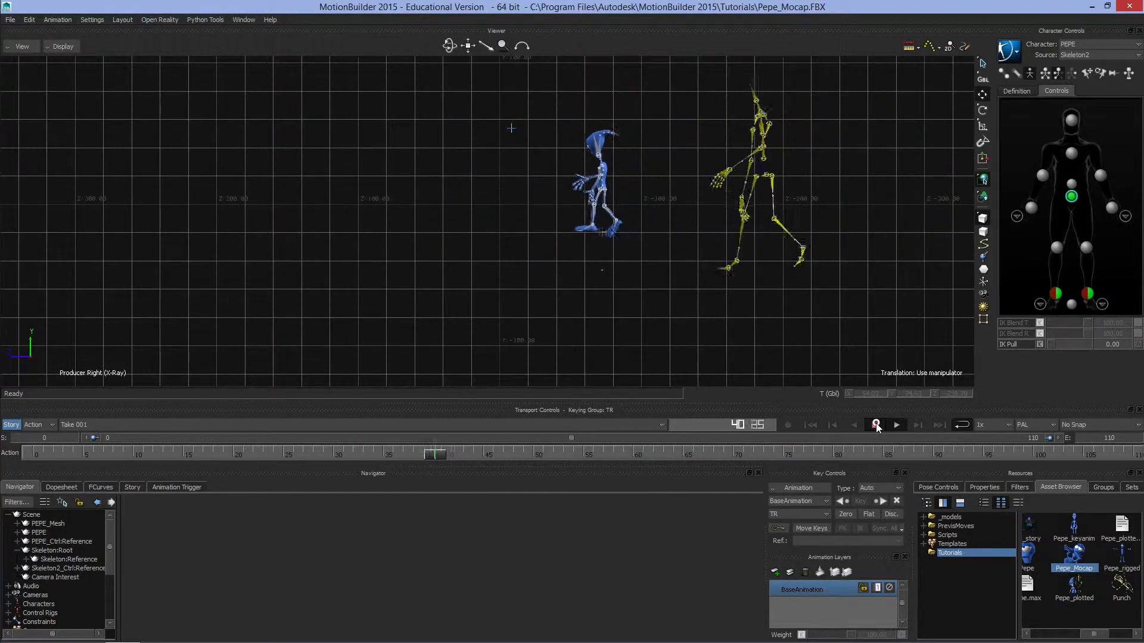
click(896, 424)
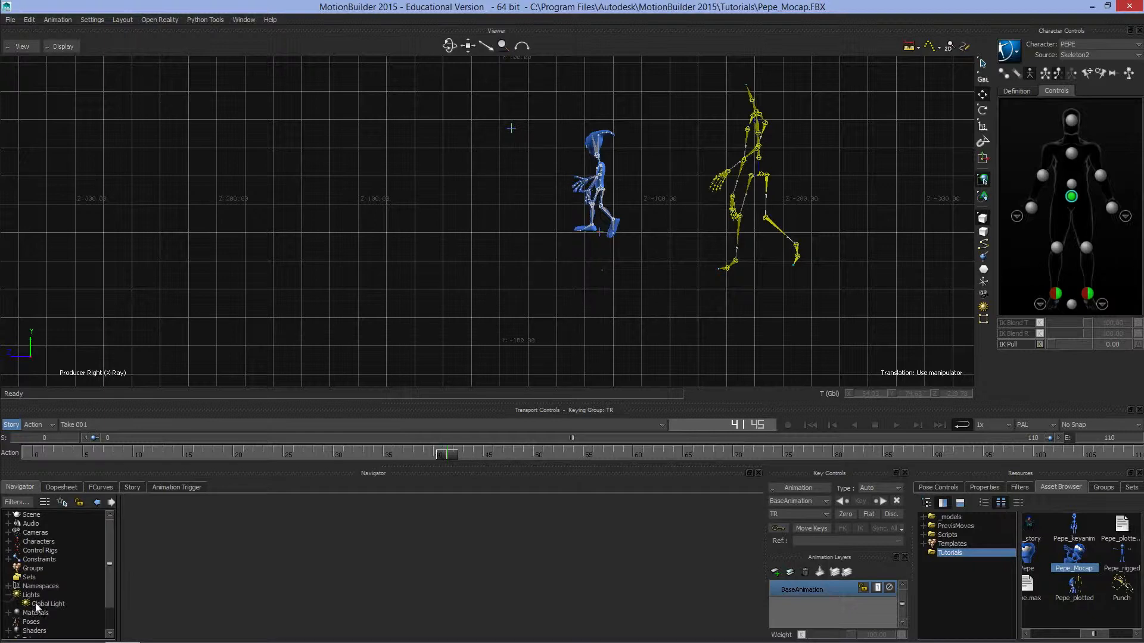
Collapse the Lights group in the Navigator scene tree.
click(31, 594)
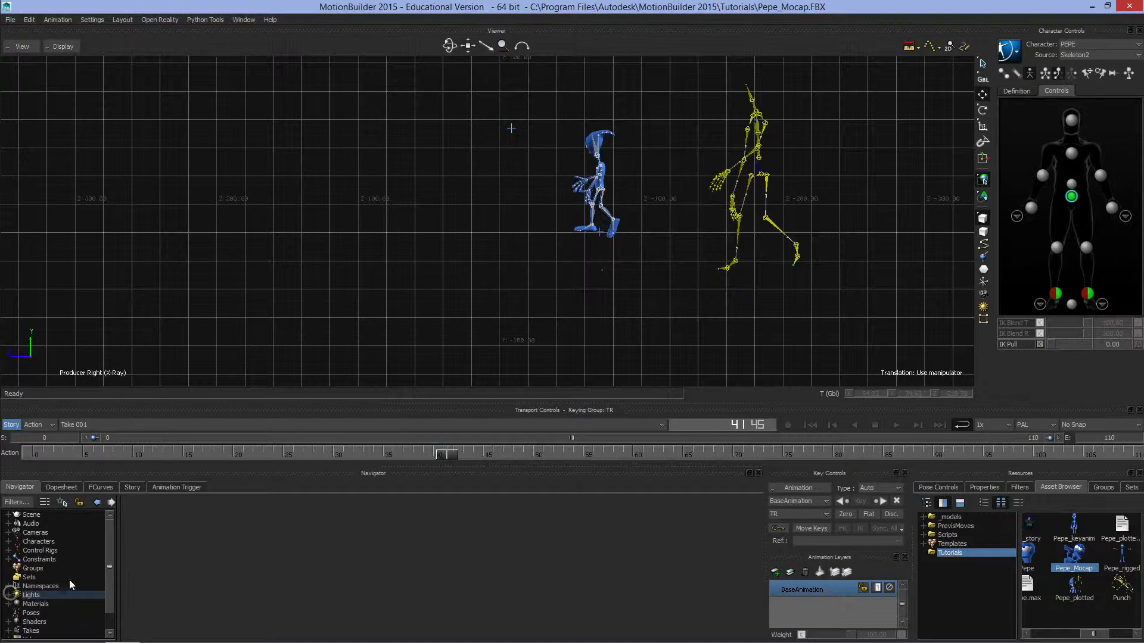
mouse_move(102, 607)
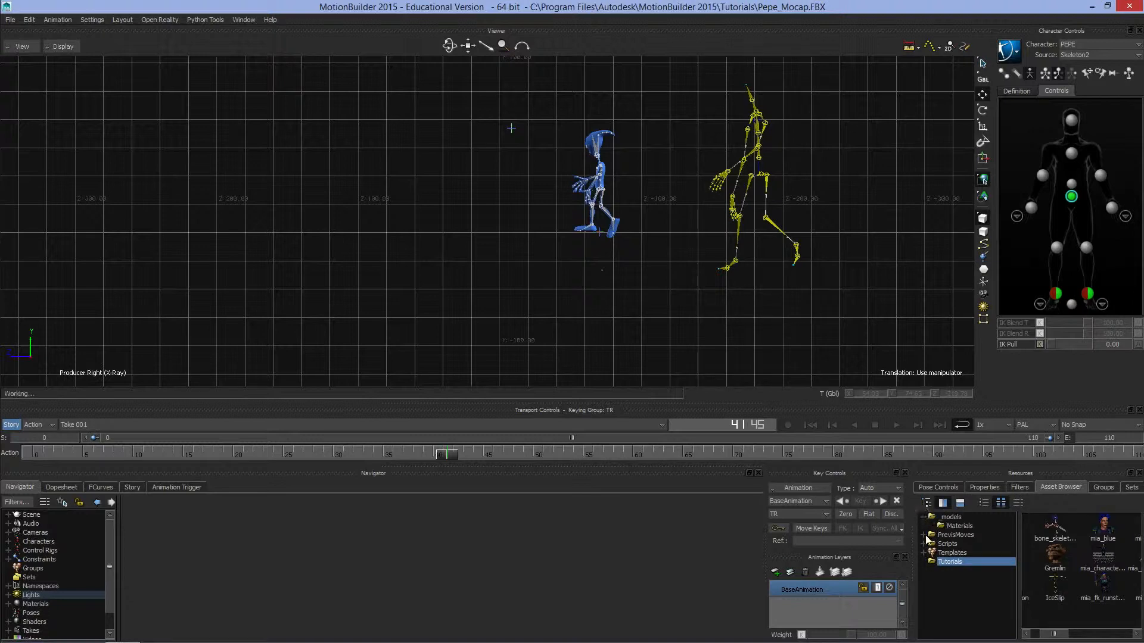
Browse into the _models and PrevisMoves folders in the Asset Browser to list the previs clips.
click(949, 517)
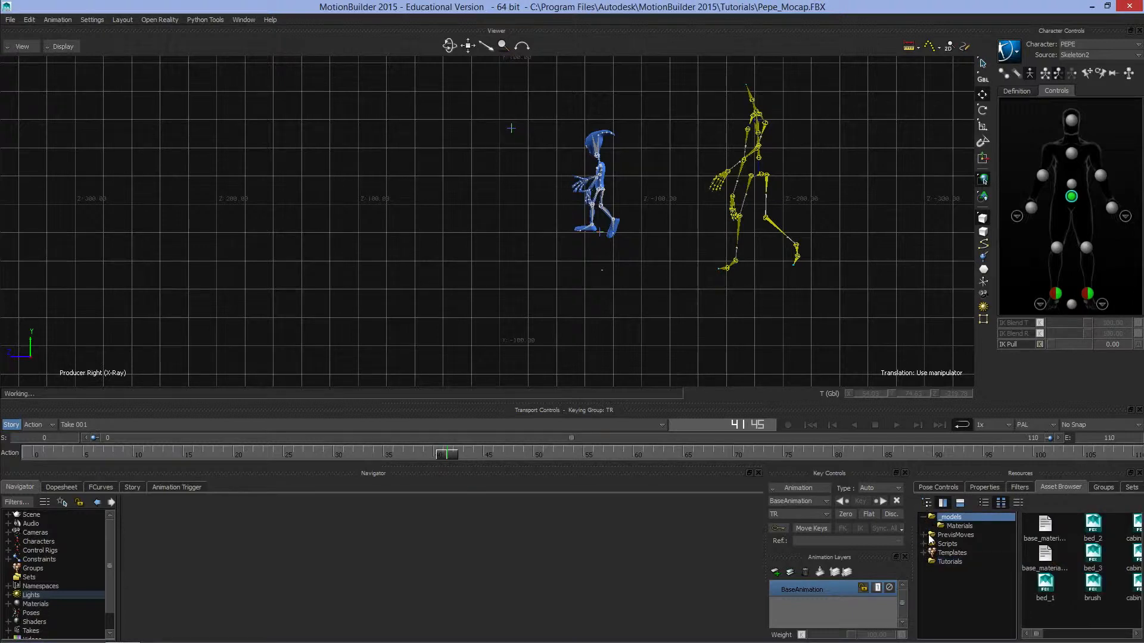
click(954, 535)
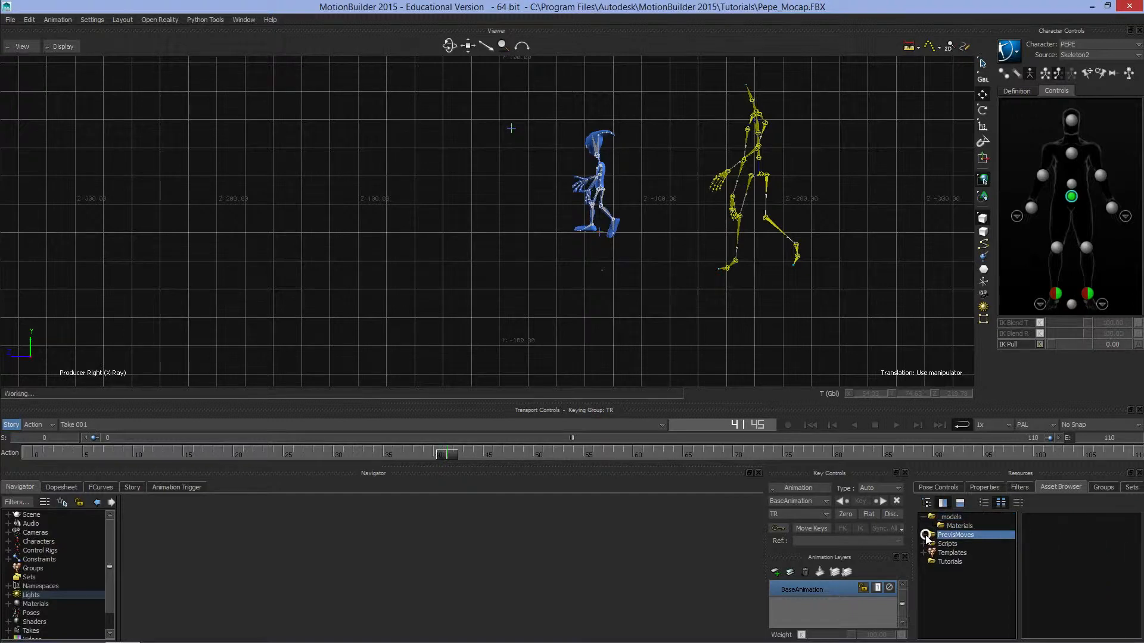
click(957, 535)
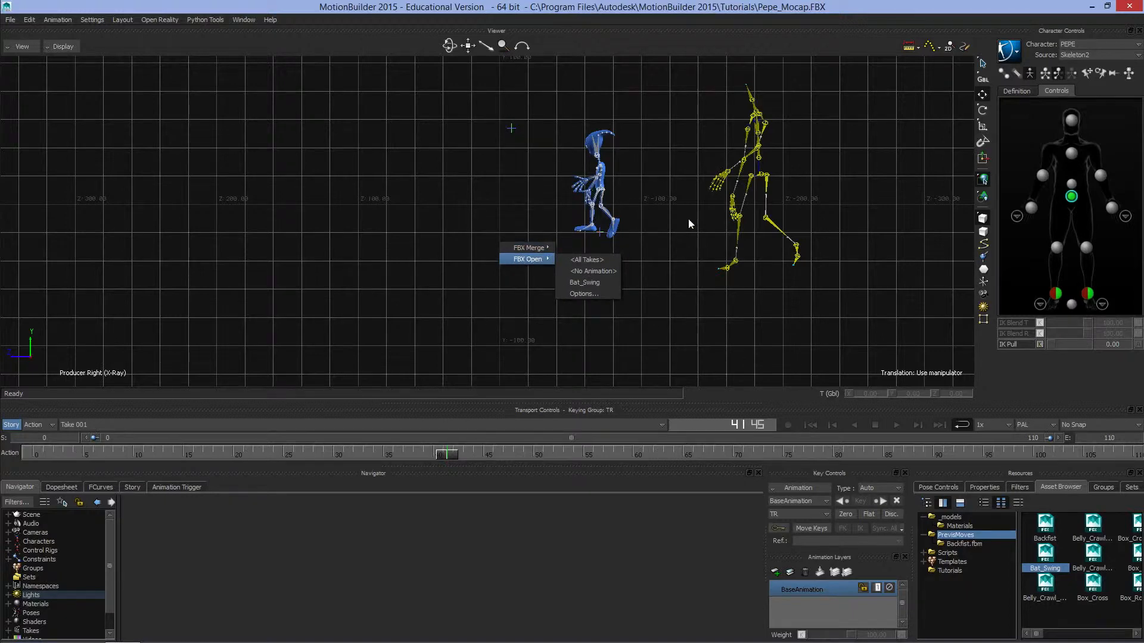
mouse_move(735, 117)
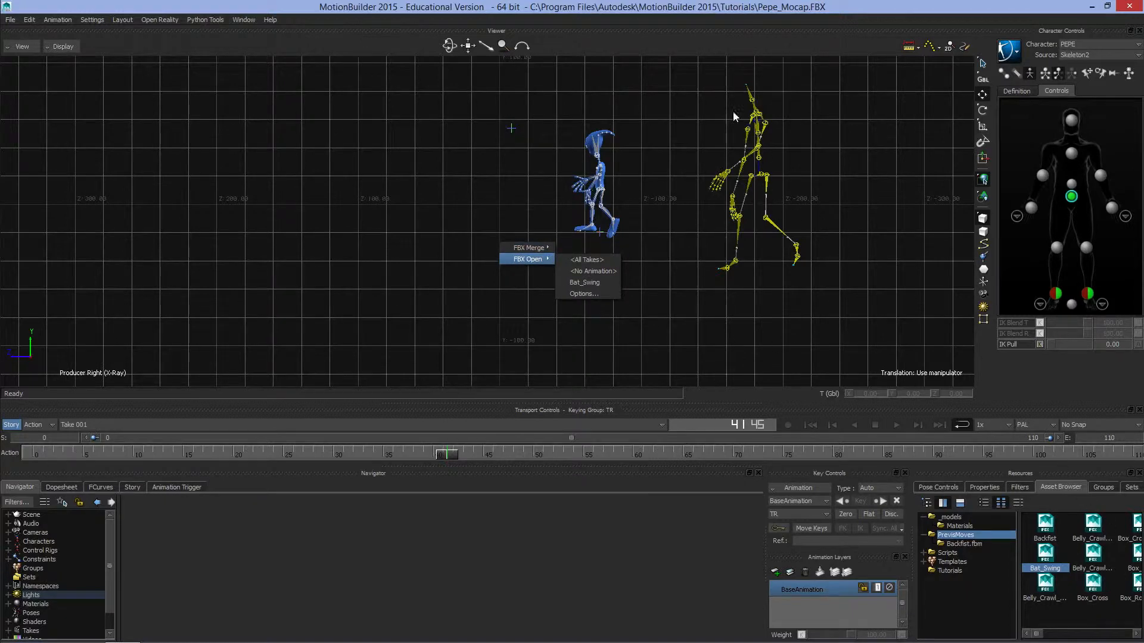
mouse_move(729, 196)
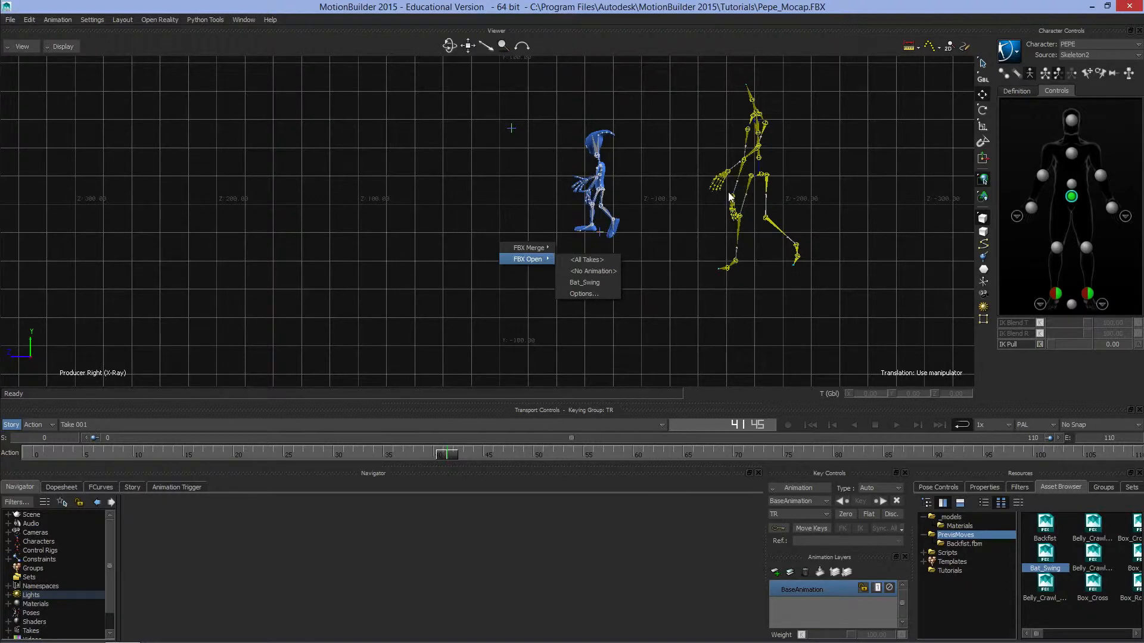
mouse_move(529, 248)
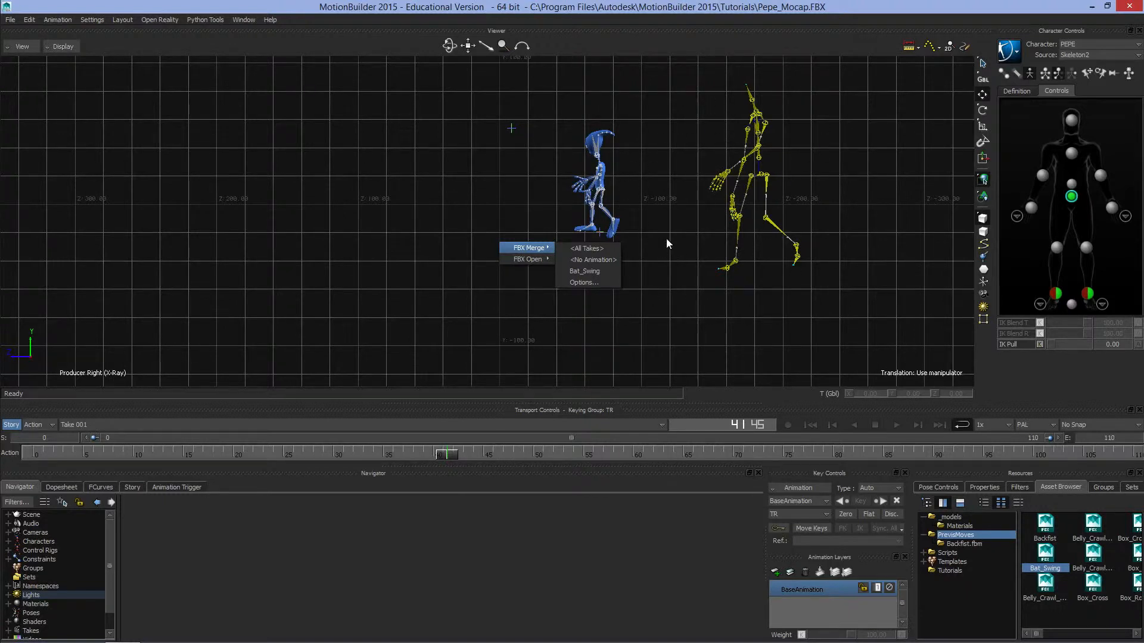
mouse_move(528, 258)
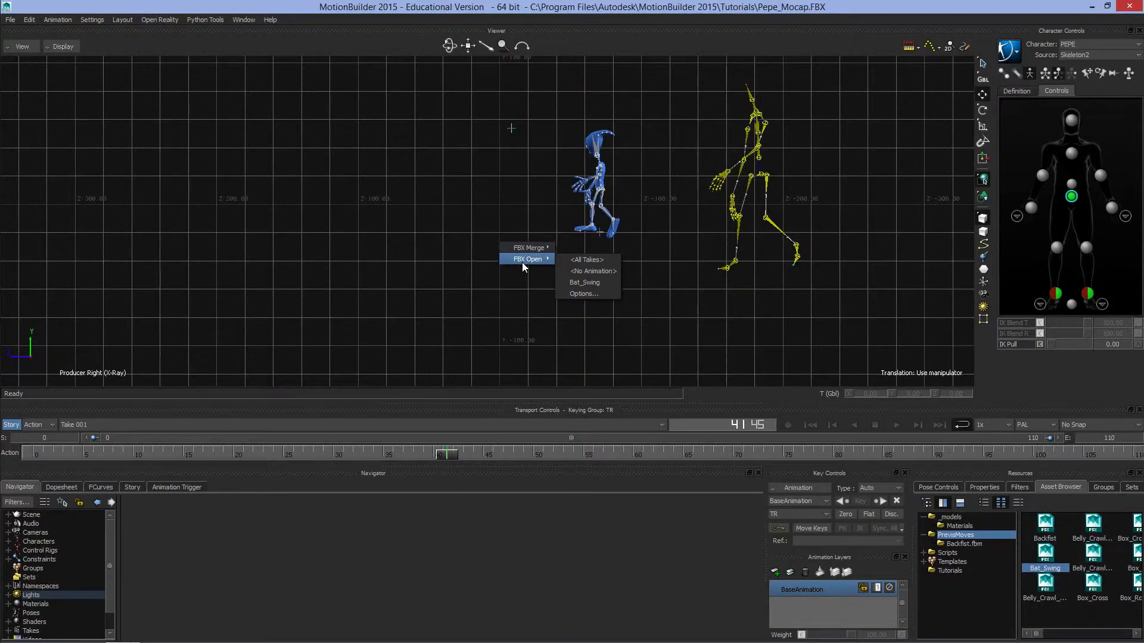
Replace the Pepe scene with Bat_Swing.fbx, discarding unsaved changes.
click(583, 282)
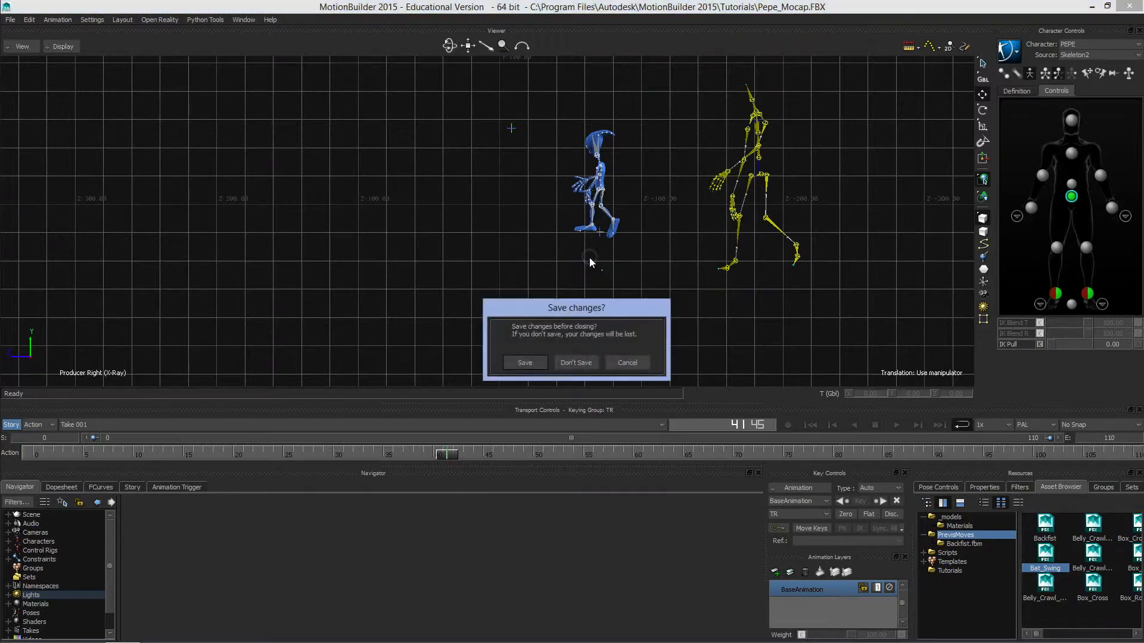
click(574, 362)
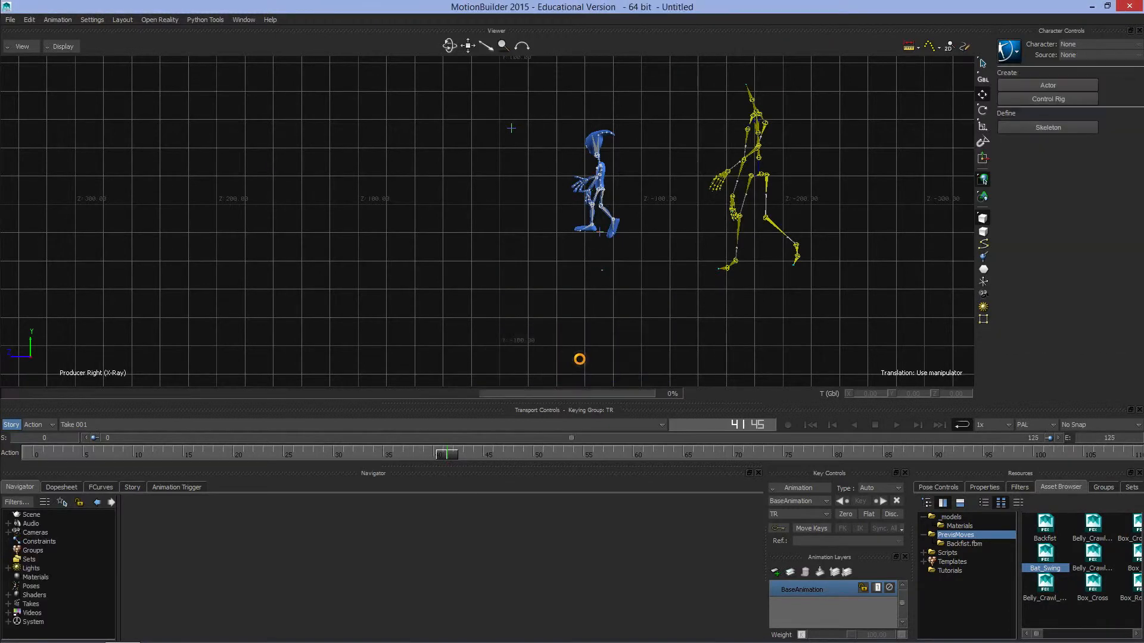
double_click(1044, 569)
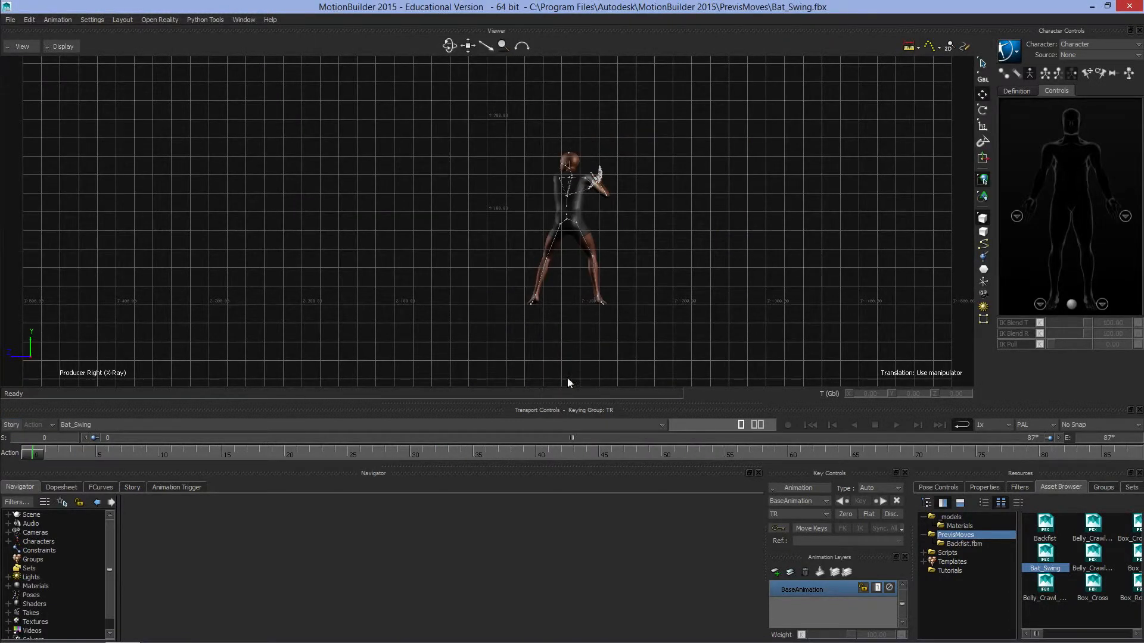
Play the Bat_Swing animation and bring up the viewer camera options.
click(895, 424)
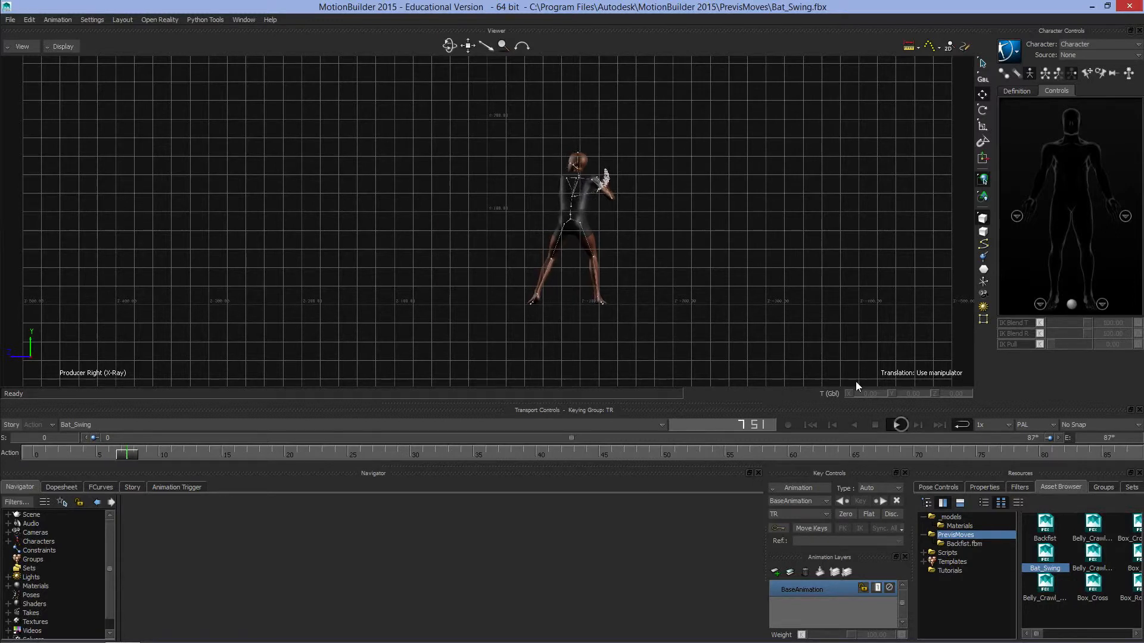
click(899, 425)
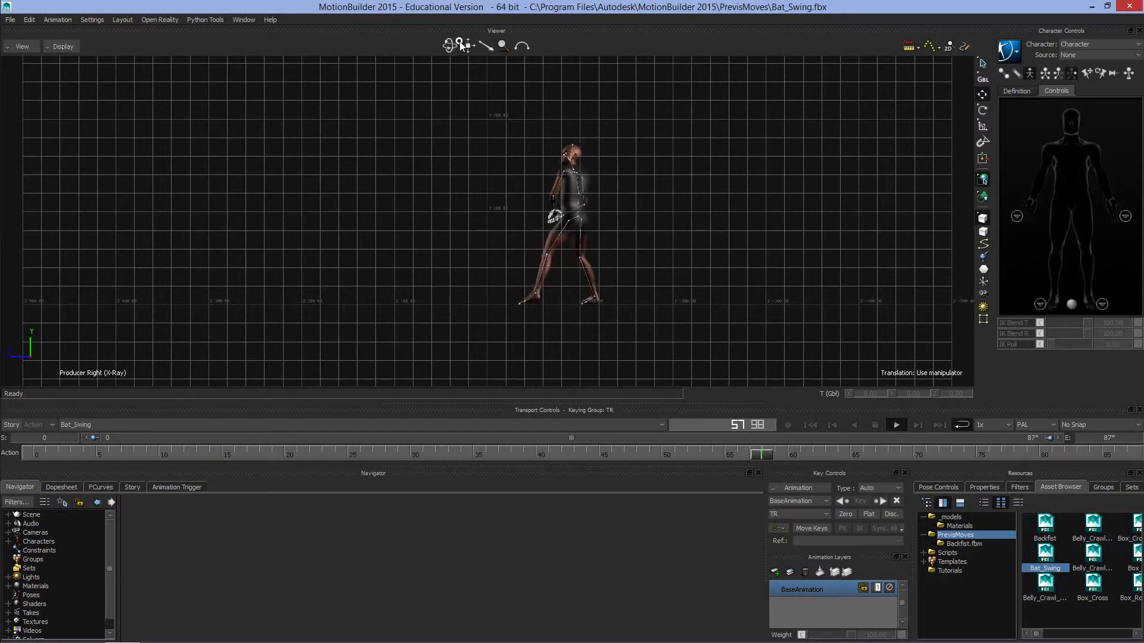
click(21, 46)
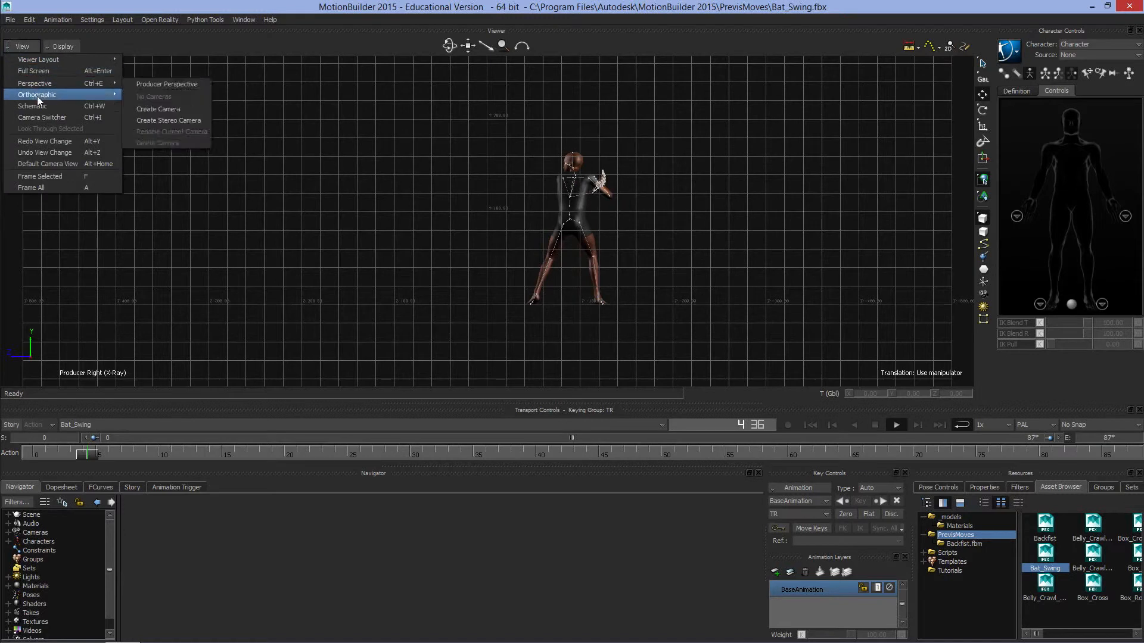
Switch to the Producer Perspective camera and play then stop the swing take.
click(166, 83)
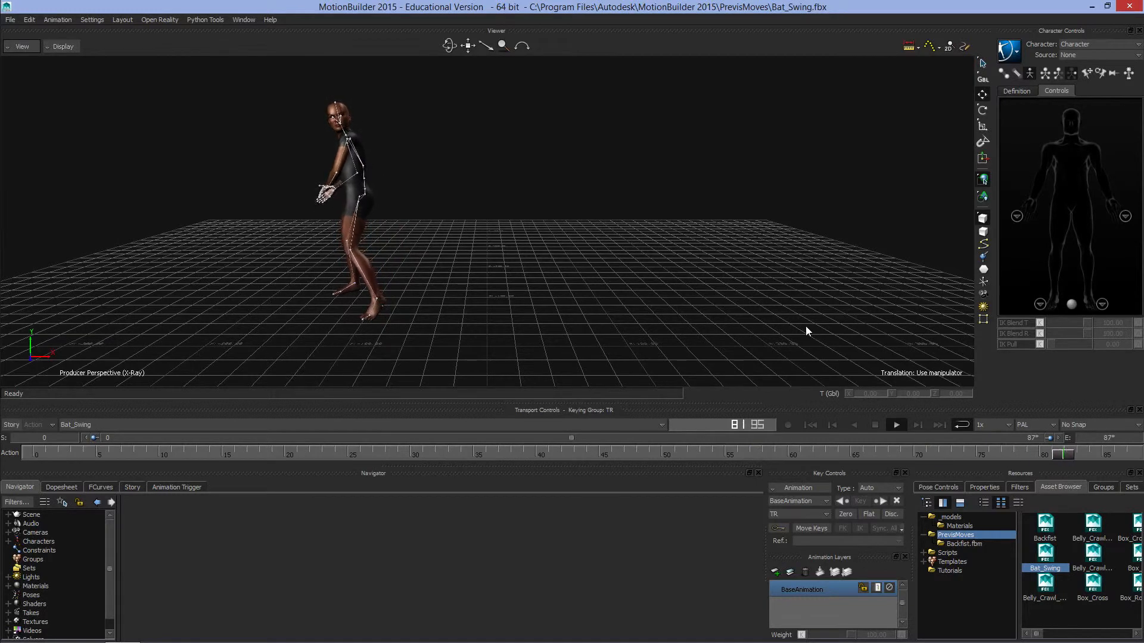
click(895, 424)
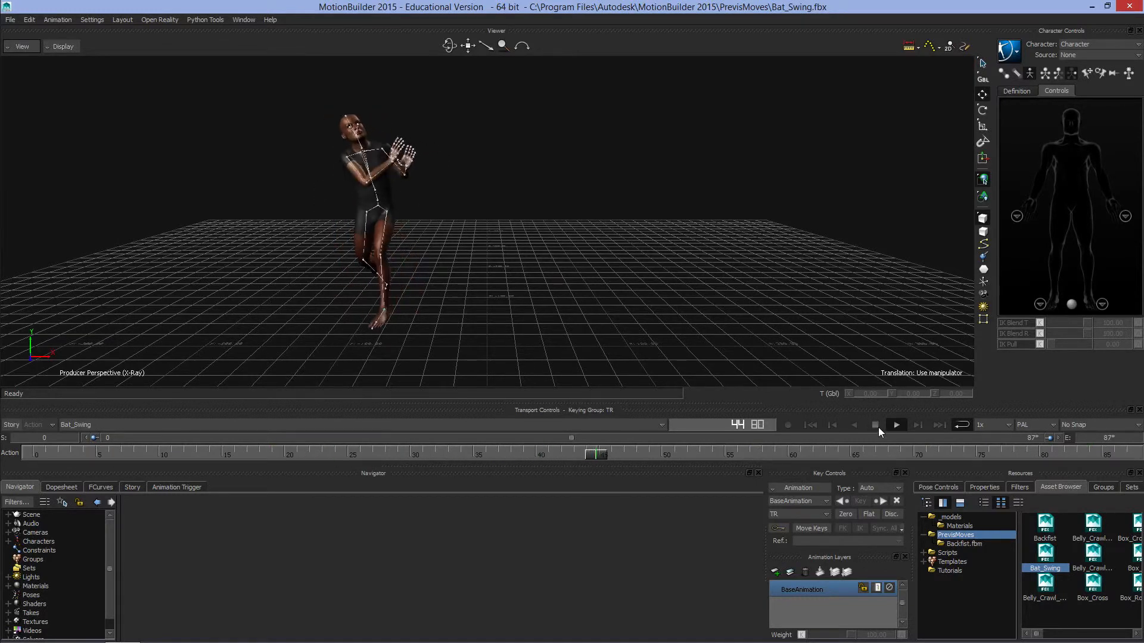
click(894, 425)
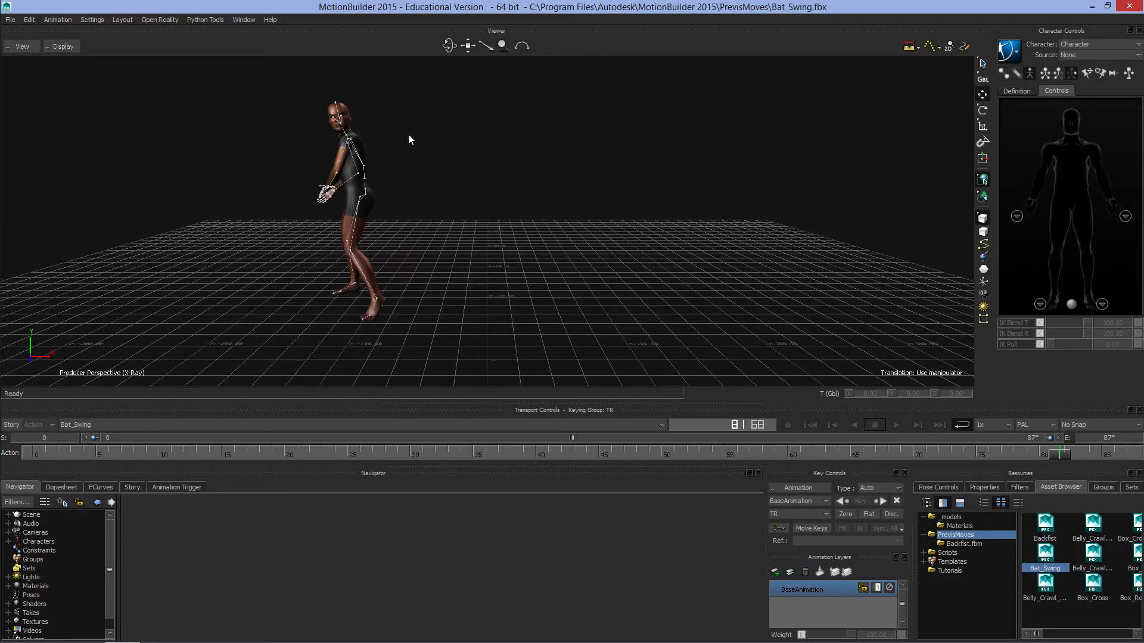
mouse_move(425, 200)
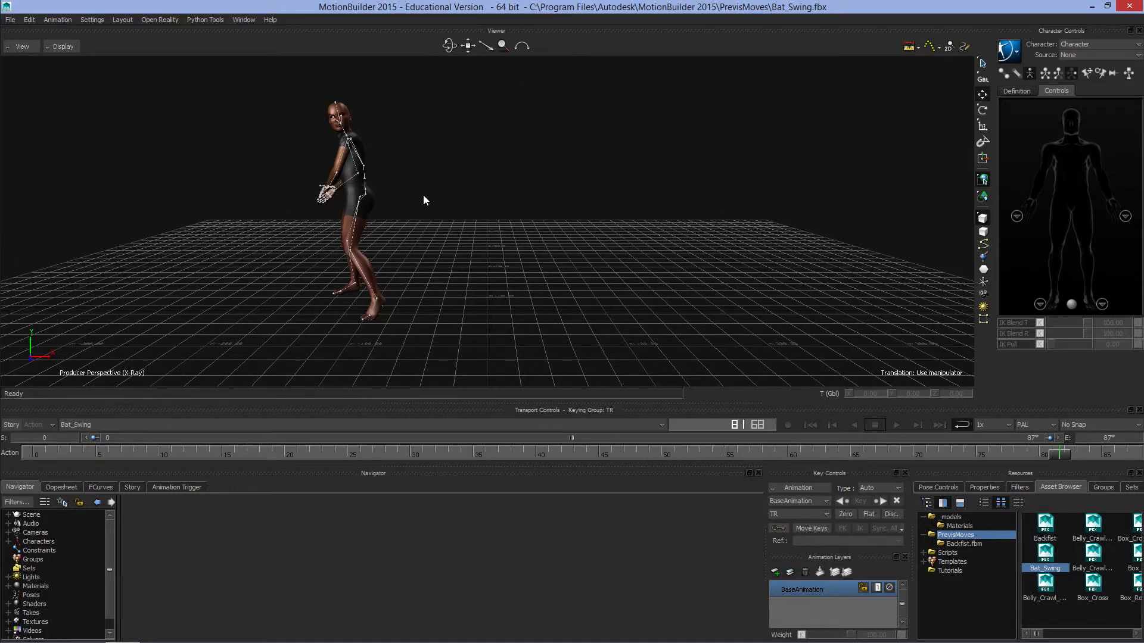